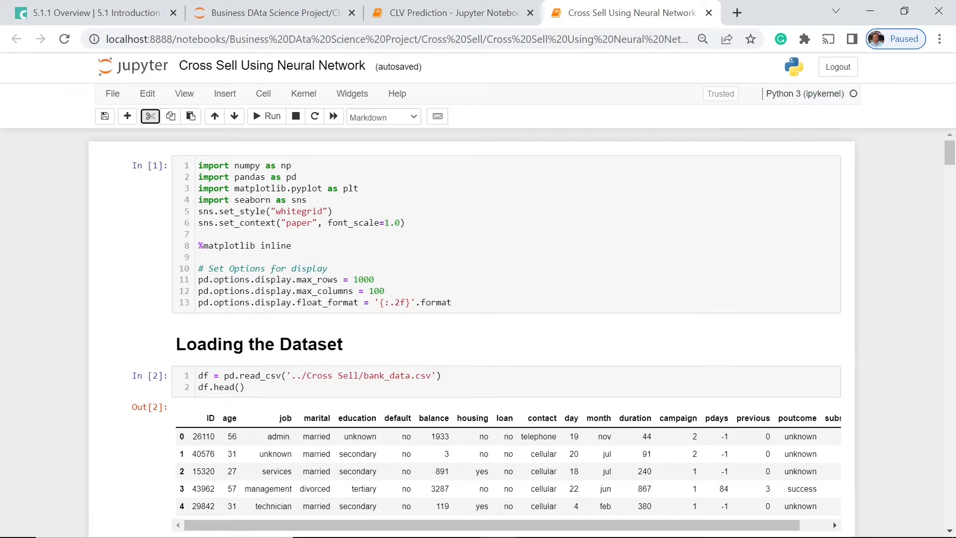
Scroll past the categorical countplots down to the Numerical Data heading and its df_num.describe().T cell
{"action": "scroll", "scroll_direction": "down", "scroll_amount": 3}
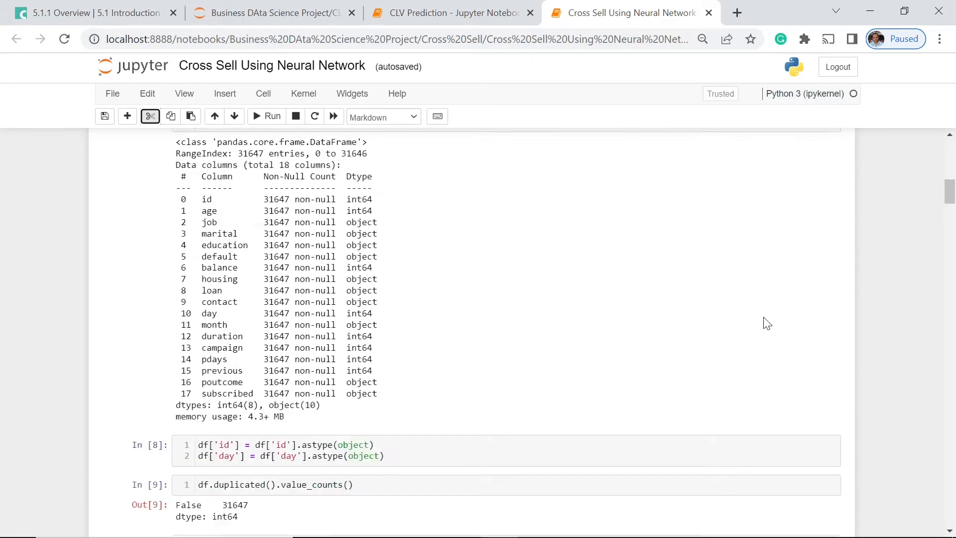
{"action": "scroll", "scroll_direction": "down", "scroll_amount": 3}
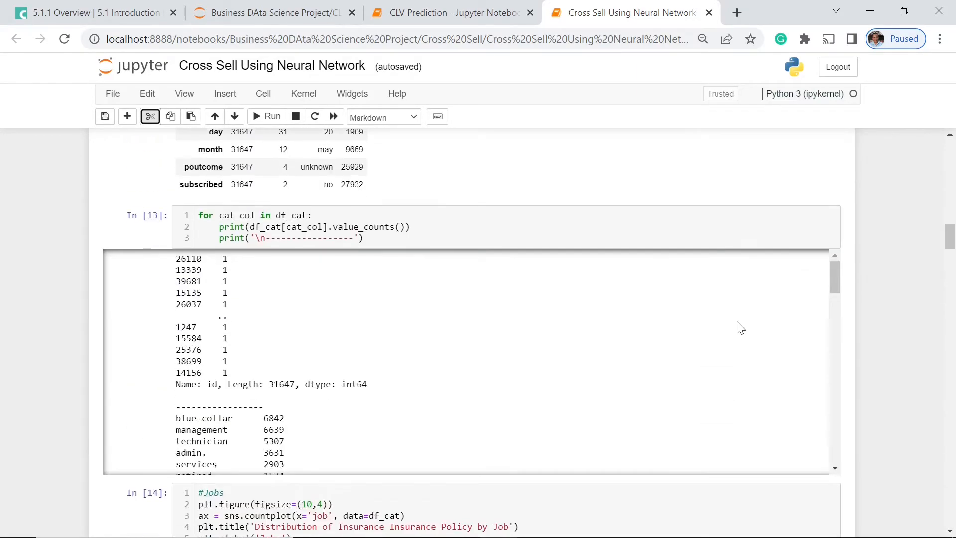
{"action": "scroll", "scroll_direction": "down", "scroll_amount": 3}
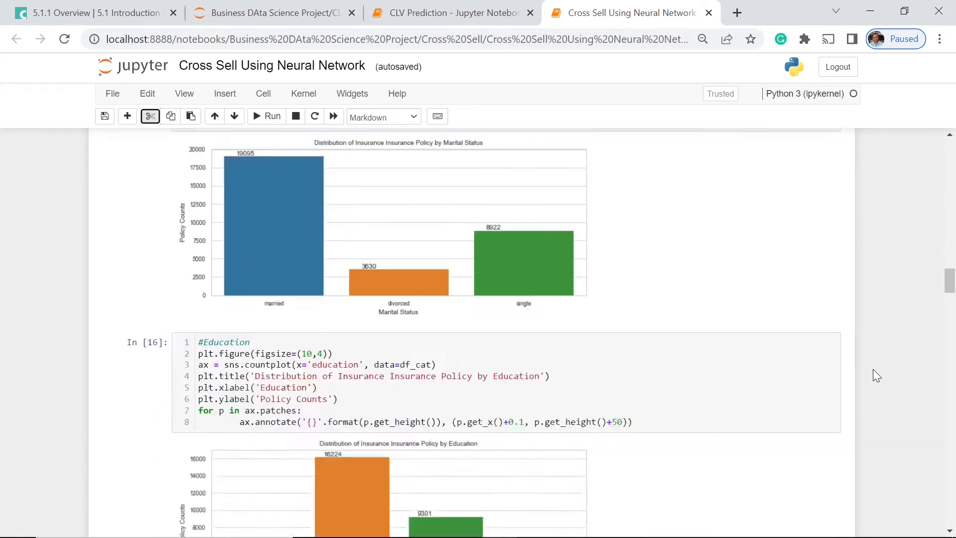
{"action": "scroll", "scroll_direction": "down", "scroll_amount": 3}
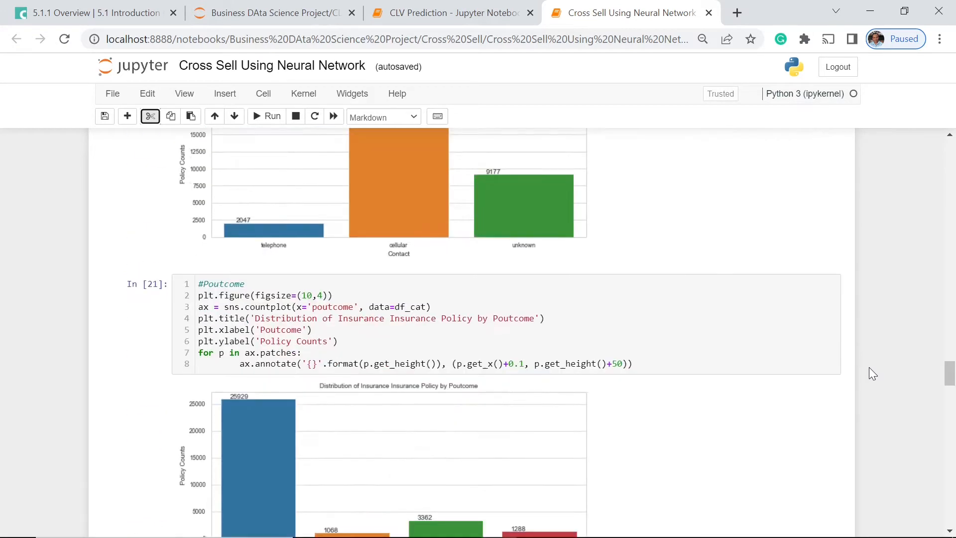
{"action": "scroll", "scroll_direction": "down", "scroll_amount": 3}
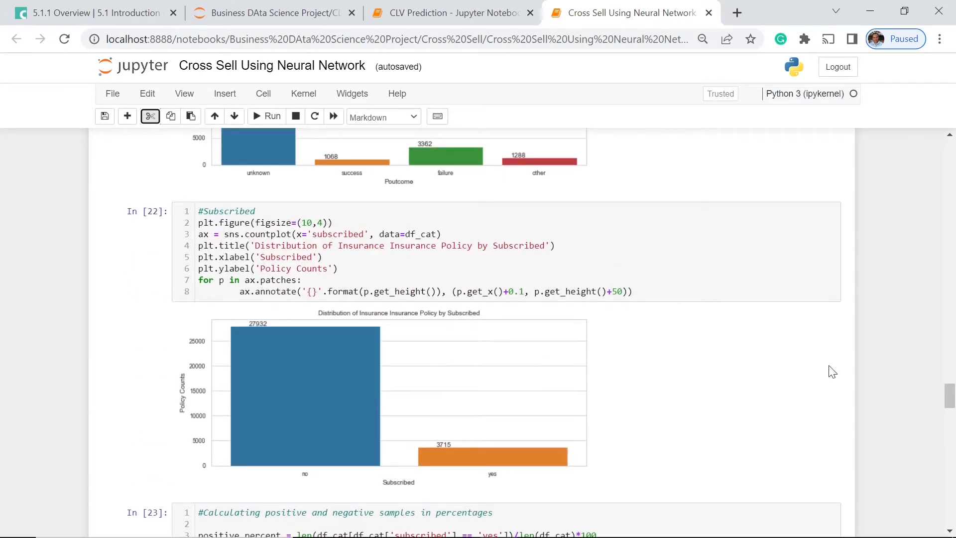
{"action": "scroll", "scroll_direction": "down", "scroll_amount": 3}
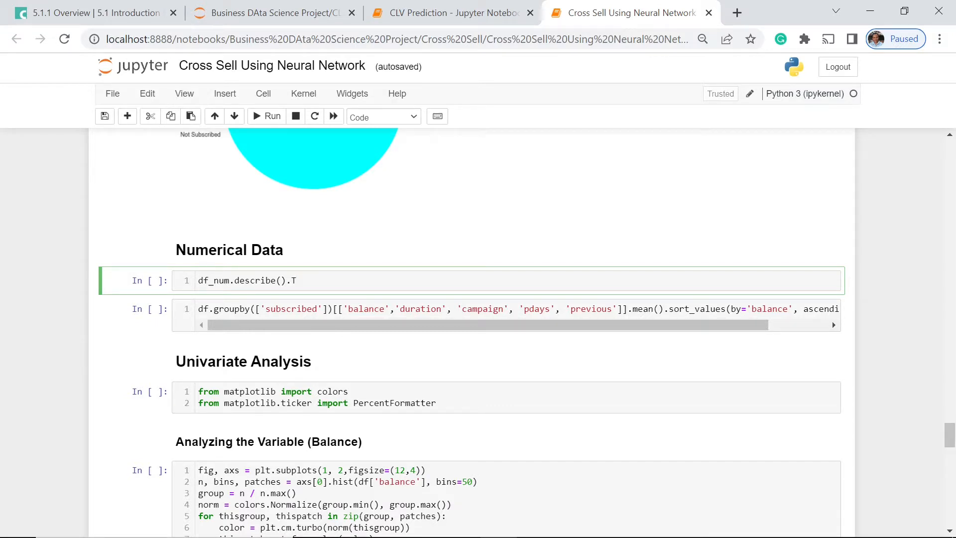
Run df_num.describe().T to show count, mean, std and quartiles for the numerical columns
{"action": "left_click", "coordinate": [295, 280]}
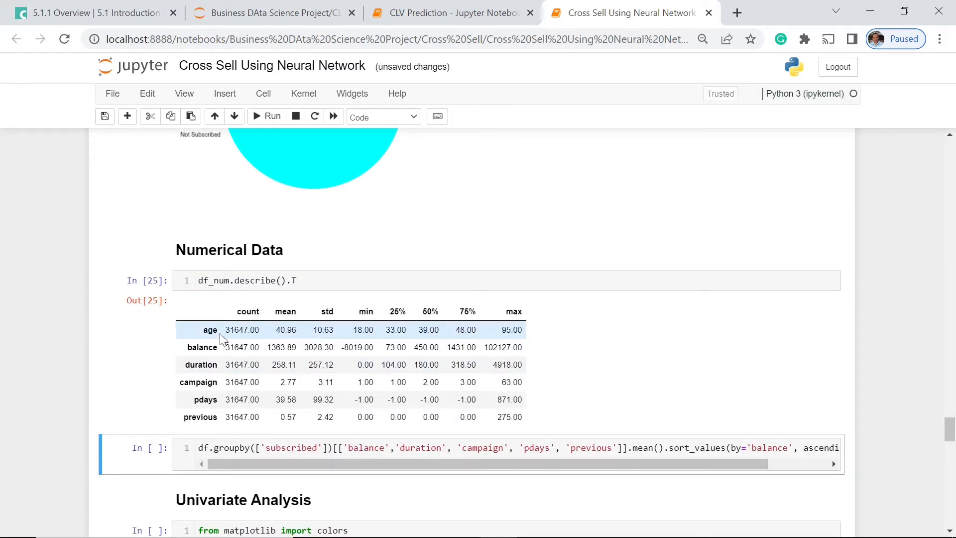
{"action": "mouse_move", "coordinate": [213, 330]}
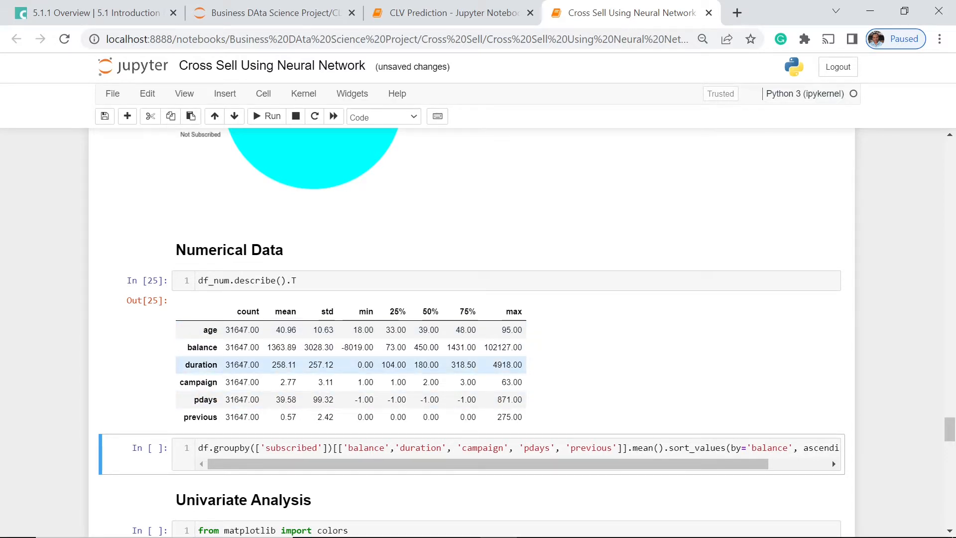
{"action": "mouse_move", "coordinate": [235, 378]}
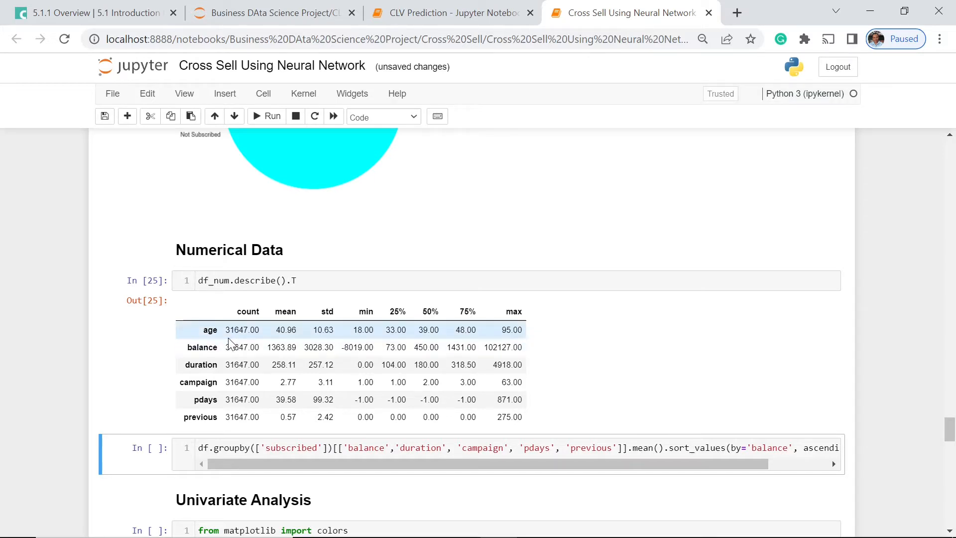
{"action": "mouse_move", "coordinate": [372, 325]}
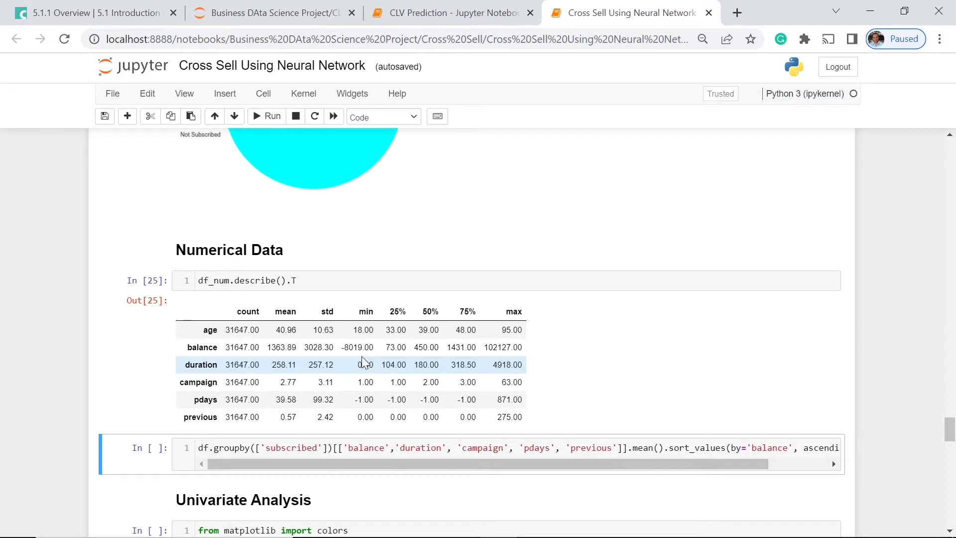
{"action": "mouse_move", "coordinate": [357, 361]}
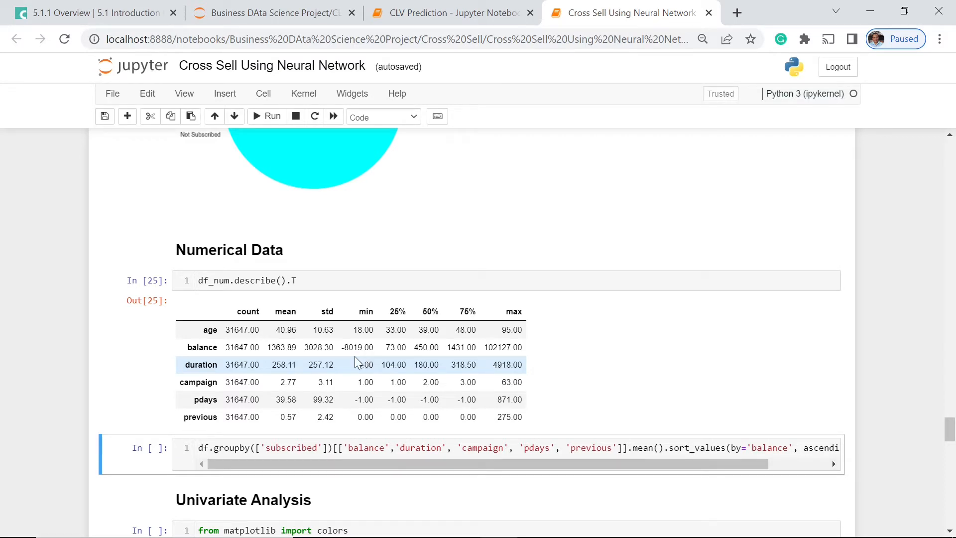
{"action": "mouse_move", "coordinate": [596, 307]}
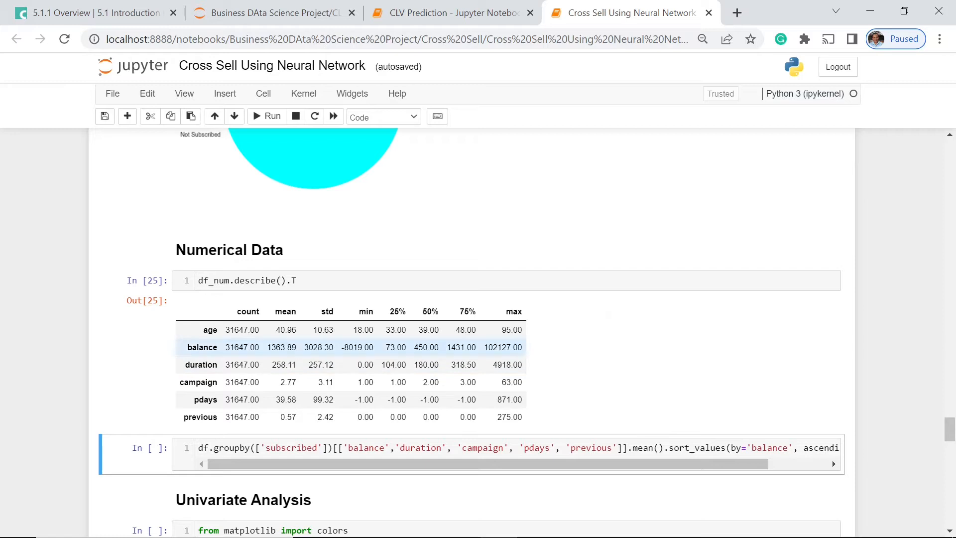
Reveal the end of the long groupby line with its balance-descending sort and transpose
{"action": "scroll", "scroll_direction": "down", "scroll_amount": 3}
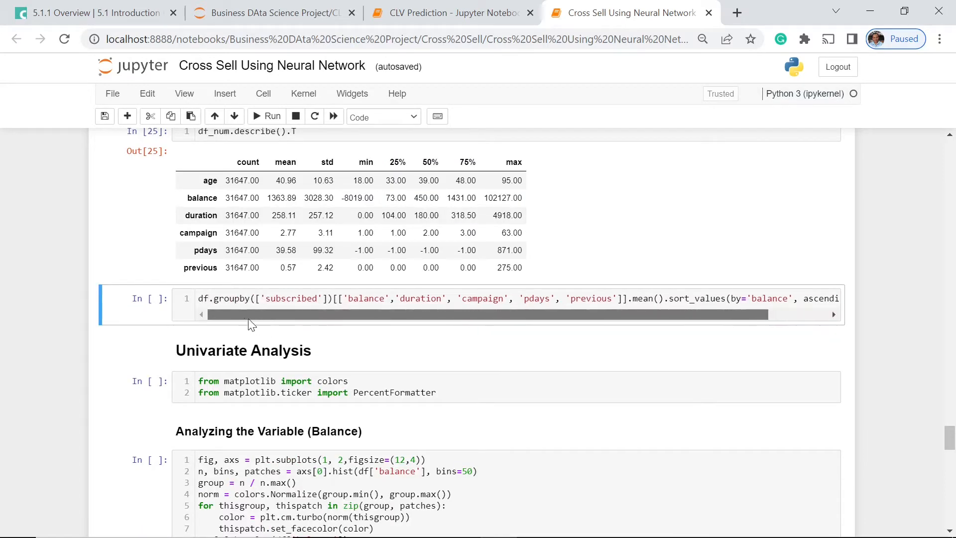
{"action": "mouse_move", "coordinate": [326, 318]}
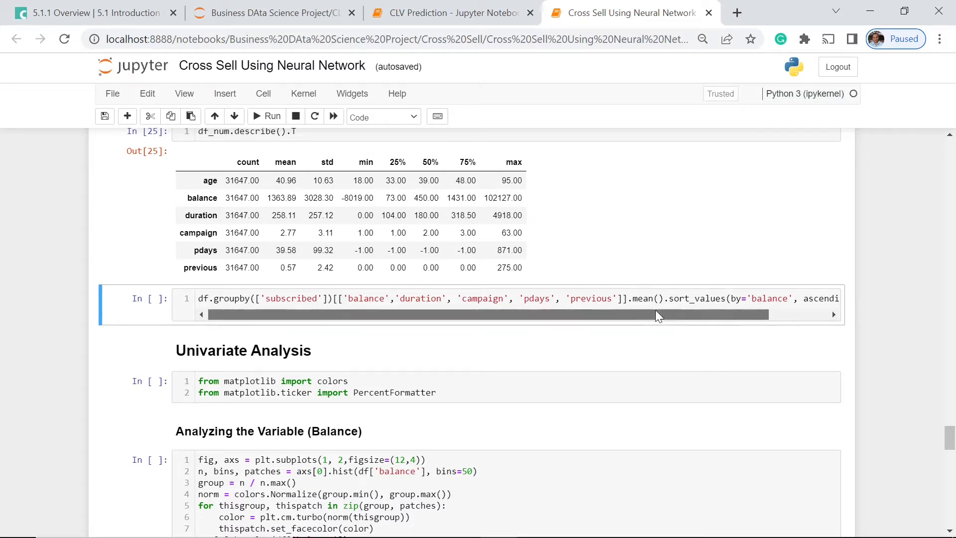
{"action": "scroll", "scroll_direction": "right", "scroll_amount": 3}
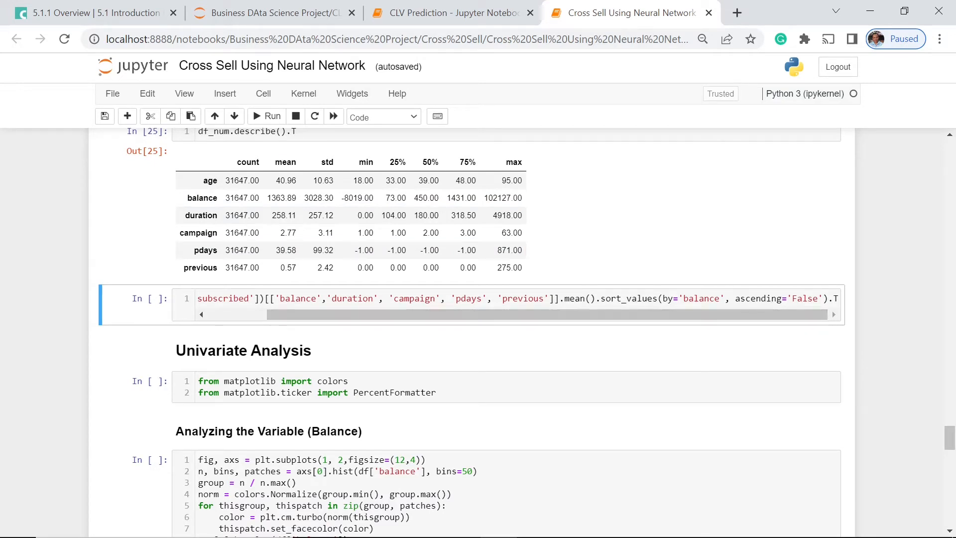
Run the df.groupby('subscribed') means cell to compare non-subscribers and subscribers
{"action": "left_click", "coordinate": [831, 298]}
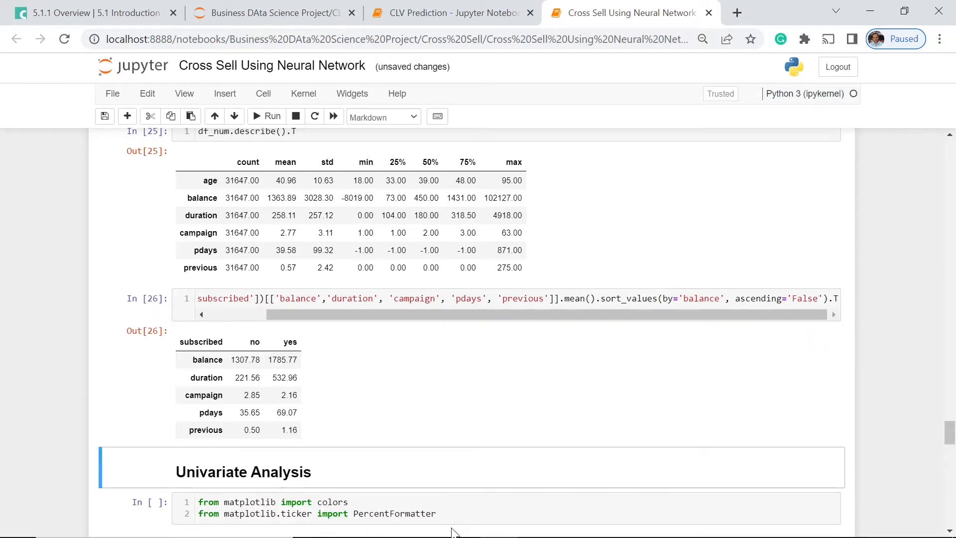
{"action": "mouse_move", "coordinate": [287, 354]}
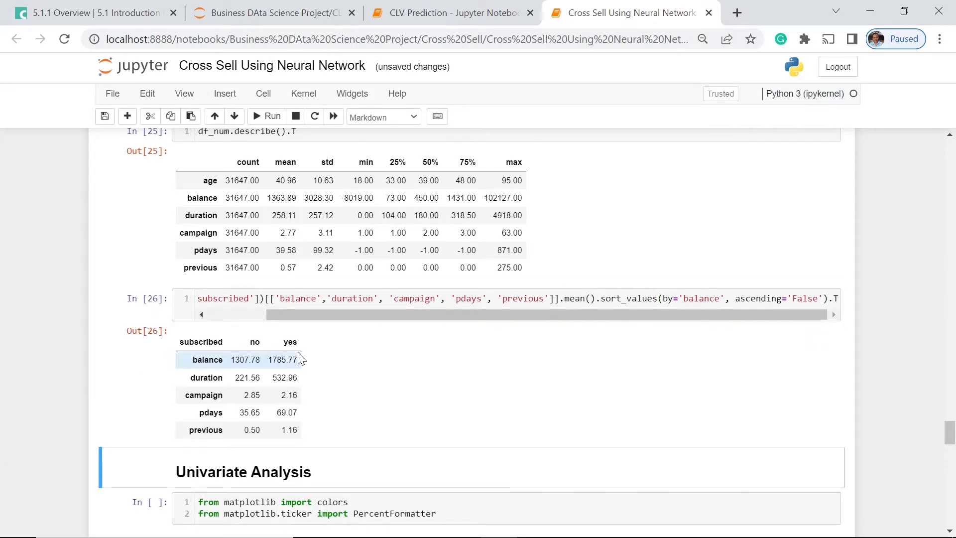
{"action": "mouse_move", "coordinate": [201, 372]}
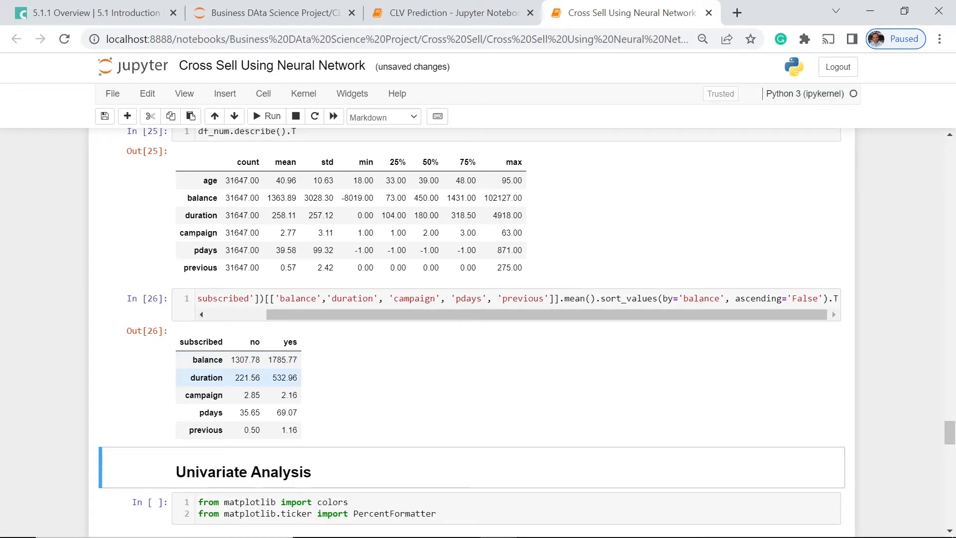
{"action": "mouse_move", "coordinate": [329, 340]}
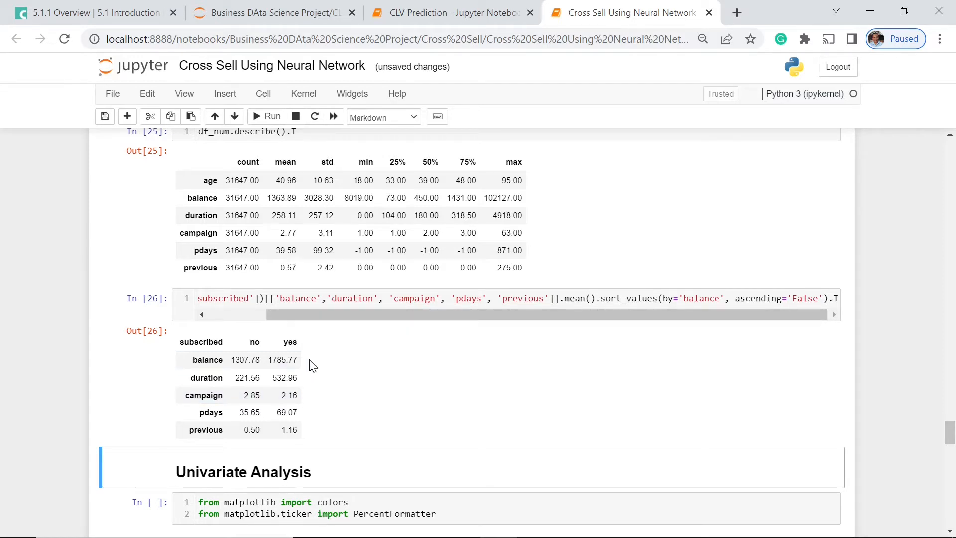
{"action": "mouse_move", "coordinate": [311, 414]}
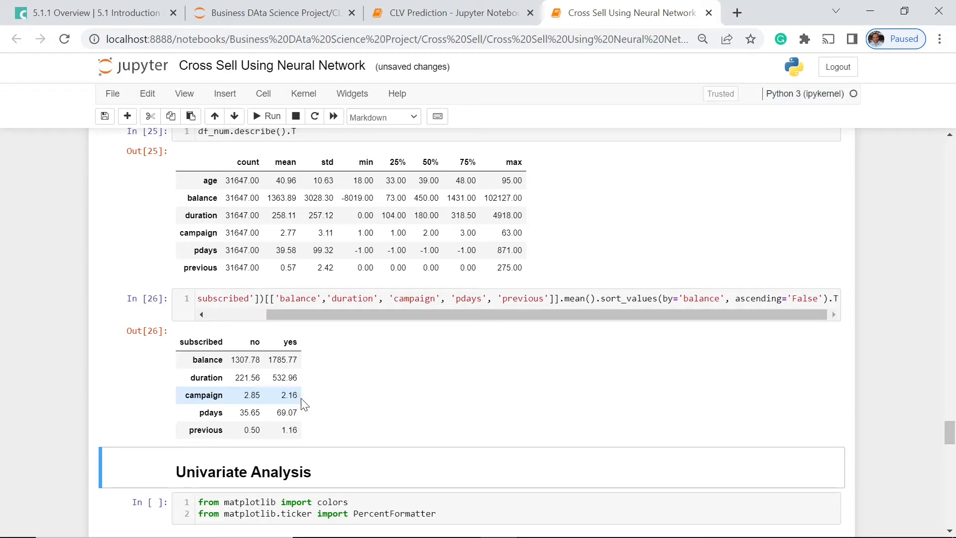
{"action": "mouse_move", "coordinate": [238, 397]}
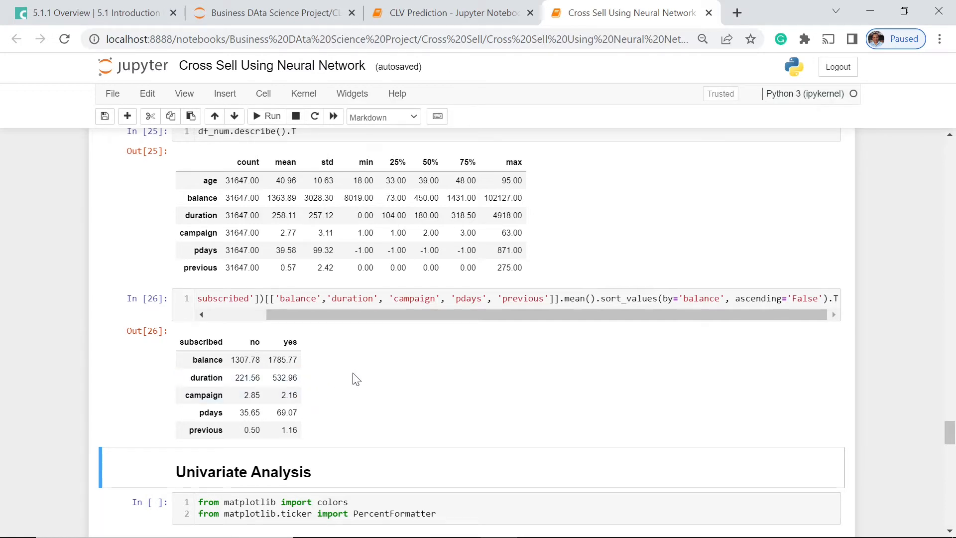
{"action": "mouse_move", "coordinate": [311, 355]}
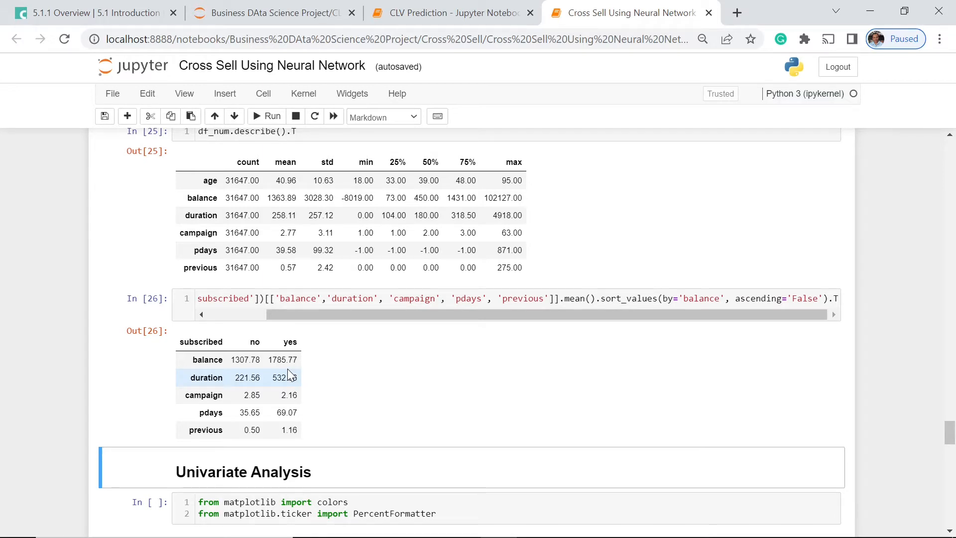
{"action": "mouse_move", "coordinate": [293, 375]}
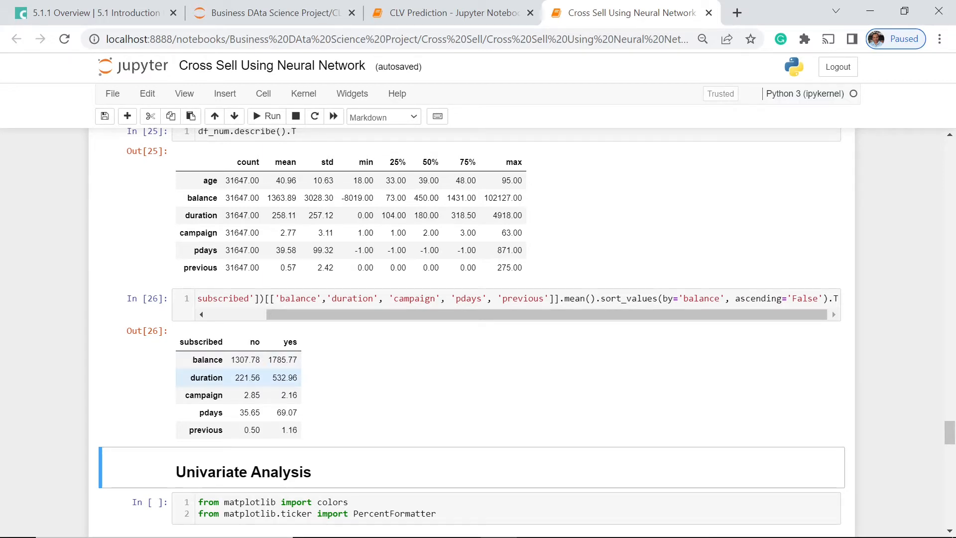
{"action": "mouse_move", "coordinate": [378, 381]}
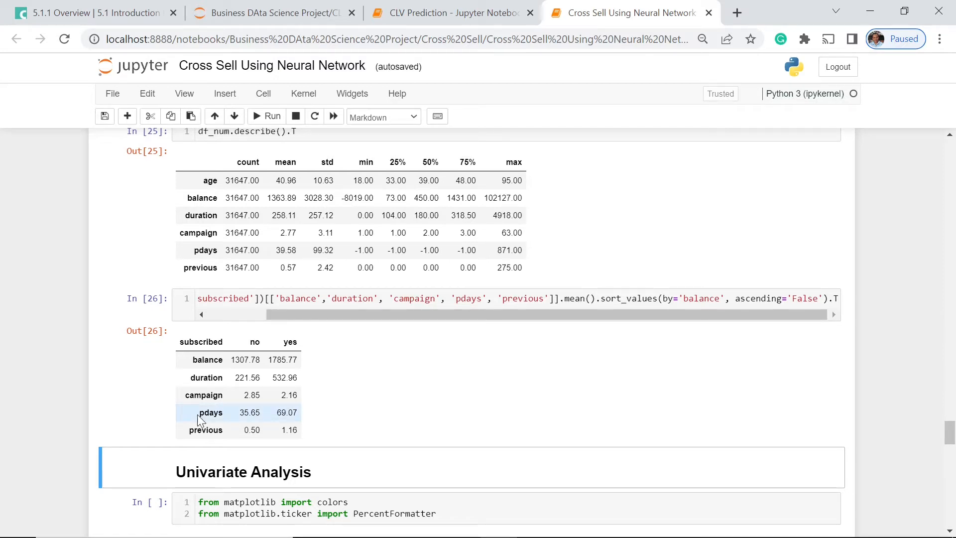
{"action": "mouse_move", "coordinate": [390, 357]}
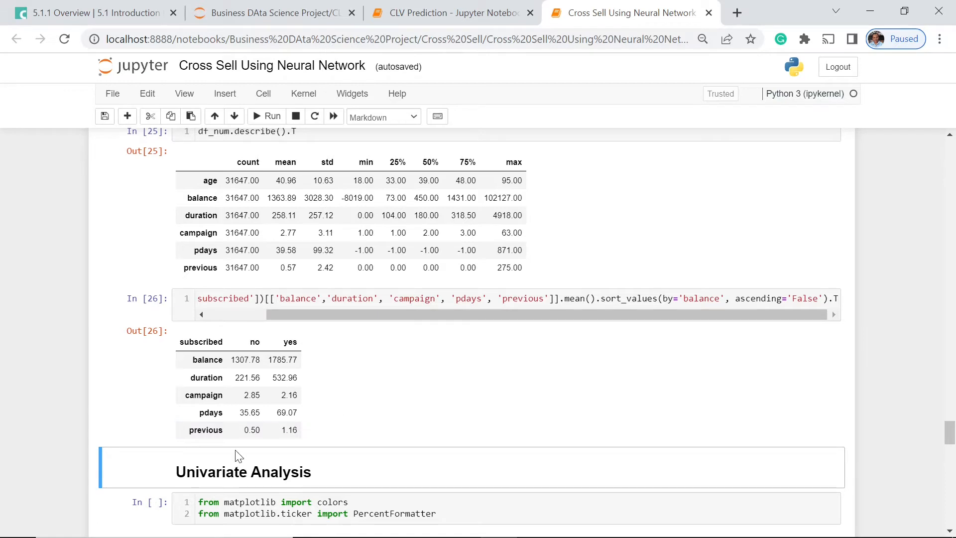
{"action": "mouse_move", "coordinate": [565, 435]}
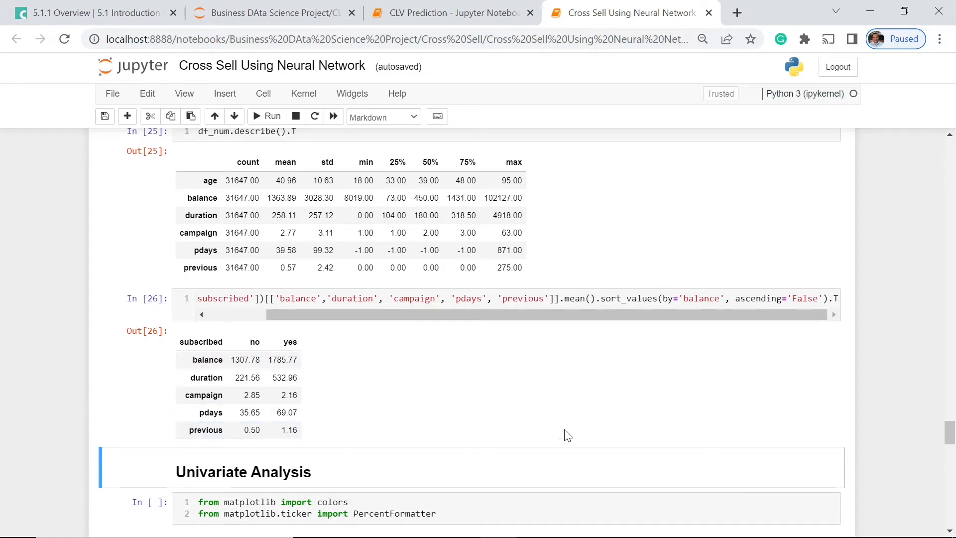
Scroll to the Univariate Analysis imports and the unrun Balance plotting cell
{"action": "scroll", "scroll_direction": "down", "scroll_amount": 3}
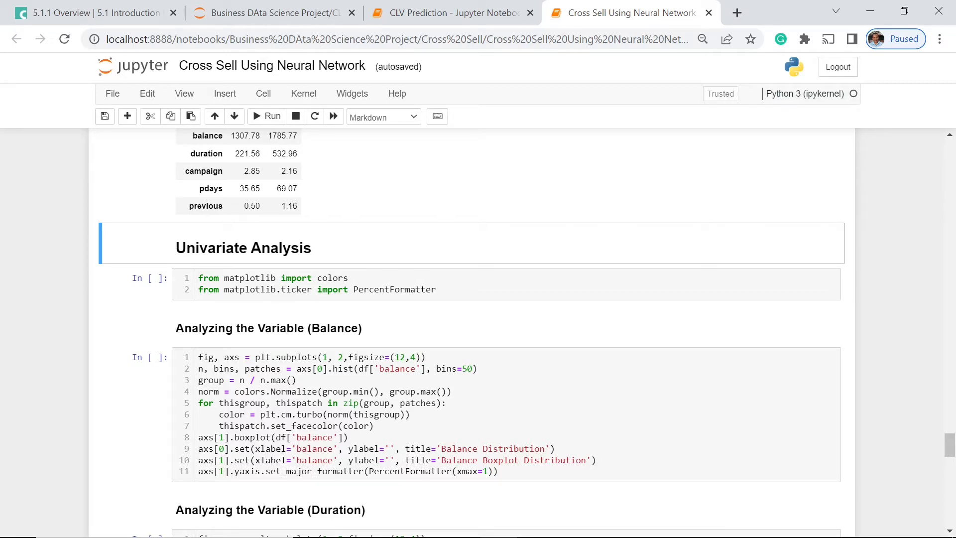
{"action": "mouse_move", "coordinate": [477, 310]}
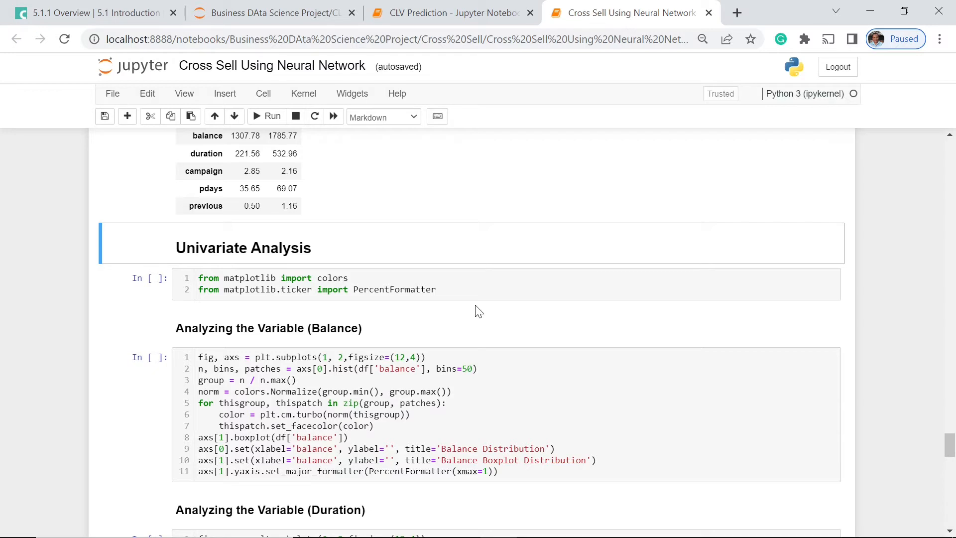
{"action": "scroll", "scroll_direction": "down", "scroll_amount": 3}
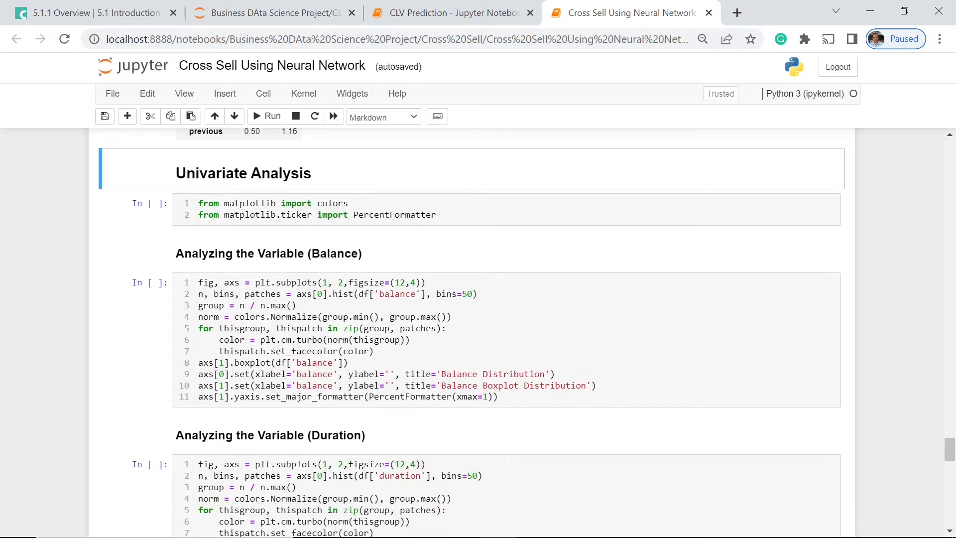
{"action": "mouse_move", "coordinate": [284, 271]}
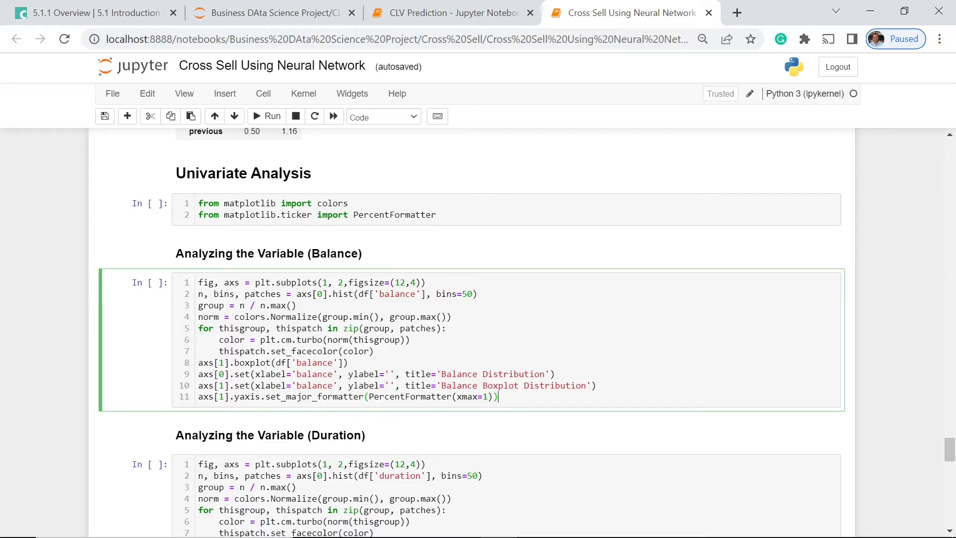
Run the Balance cell, hit the 'colors' NameError, then run the colors and PercentFormatter imports
{"action": "left_click", "coordinate": [265, 117]}
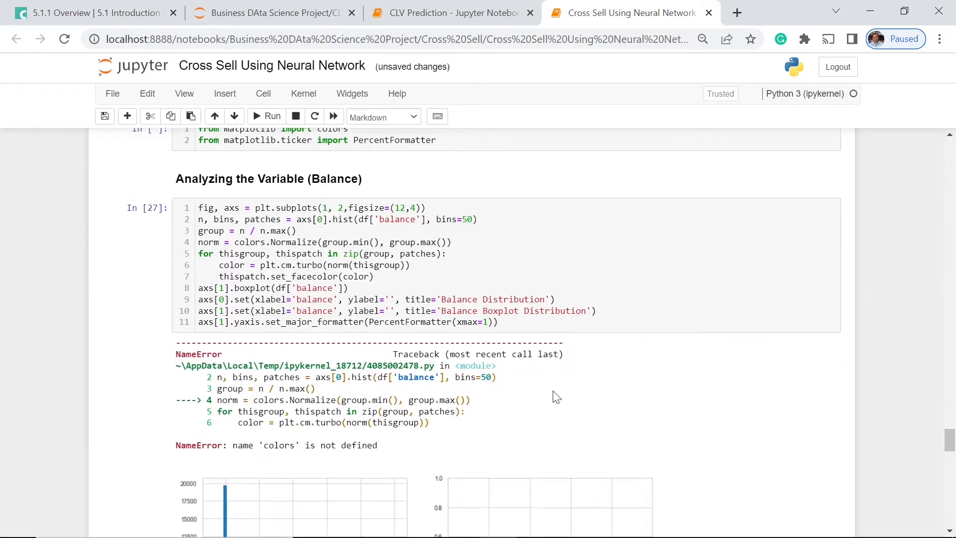
{"action": "scroll", "scroll_direction": "down", "scroll_amount": 3}
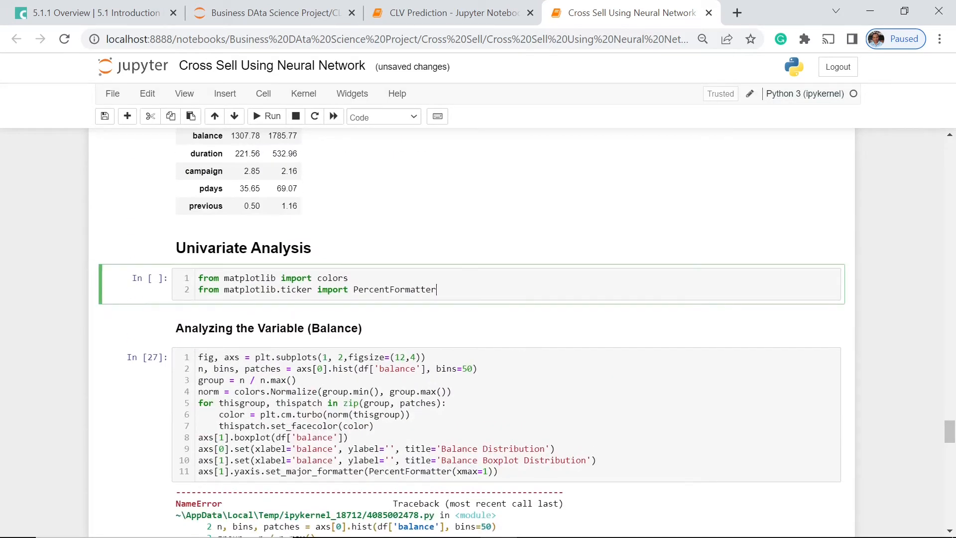
{"action": "key", "text": "Shift+Enter"}
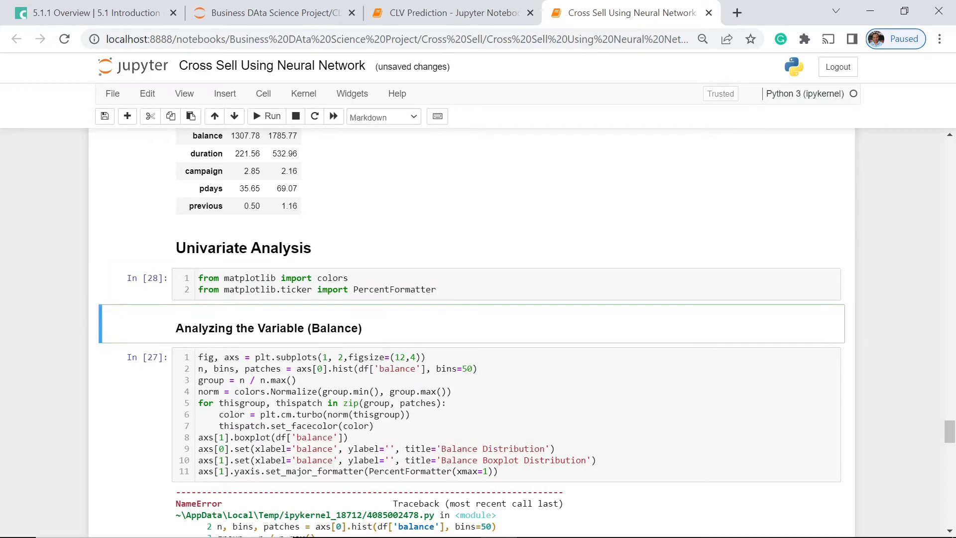
Rerun the Balance cell to produce the Balance Distribution histogram and boxplot, and review them
{"action": "left_click", "coordinate": [265, 116]}
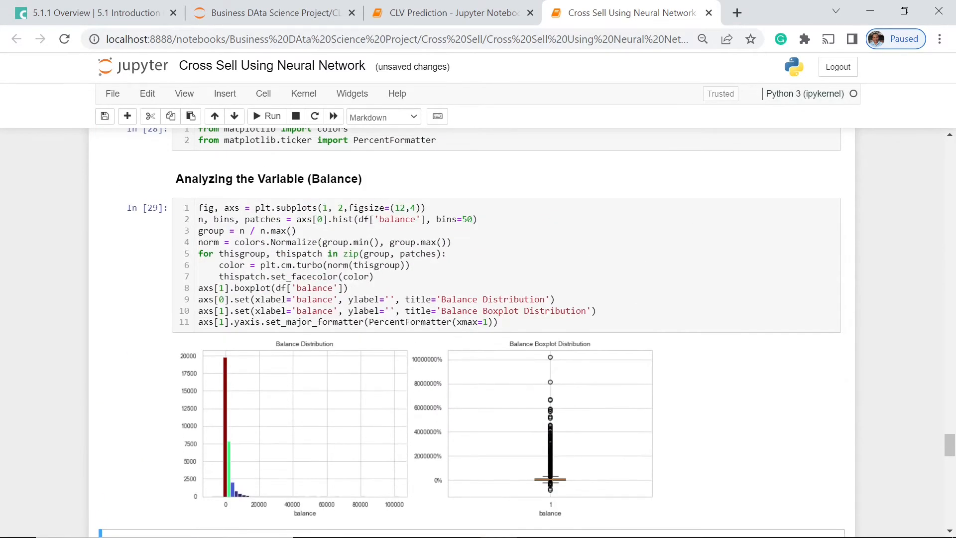
{"action": "mouse_move", "coordinate": [318, 393]}
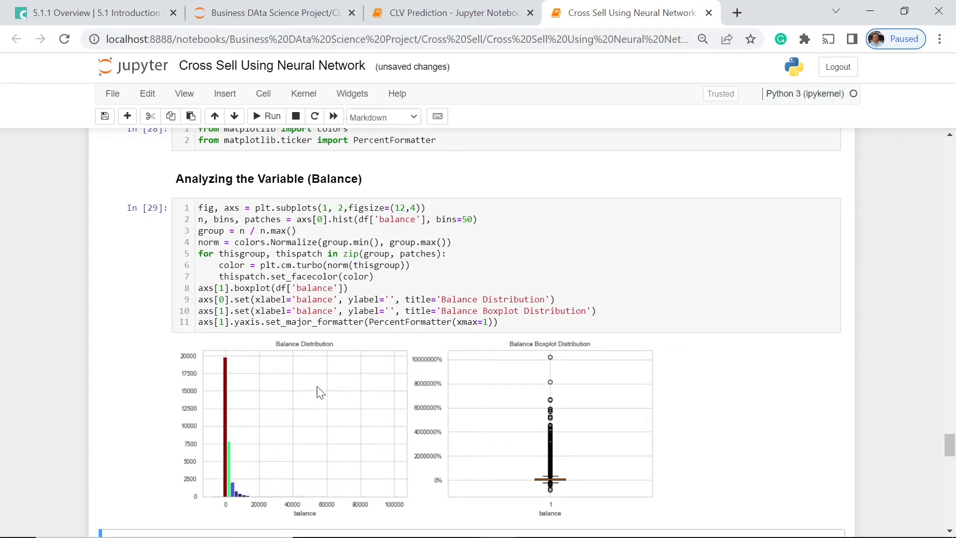
{"action": "mouse_move", "coordinate": [226, 384]}
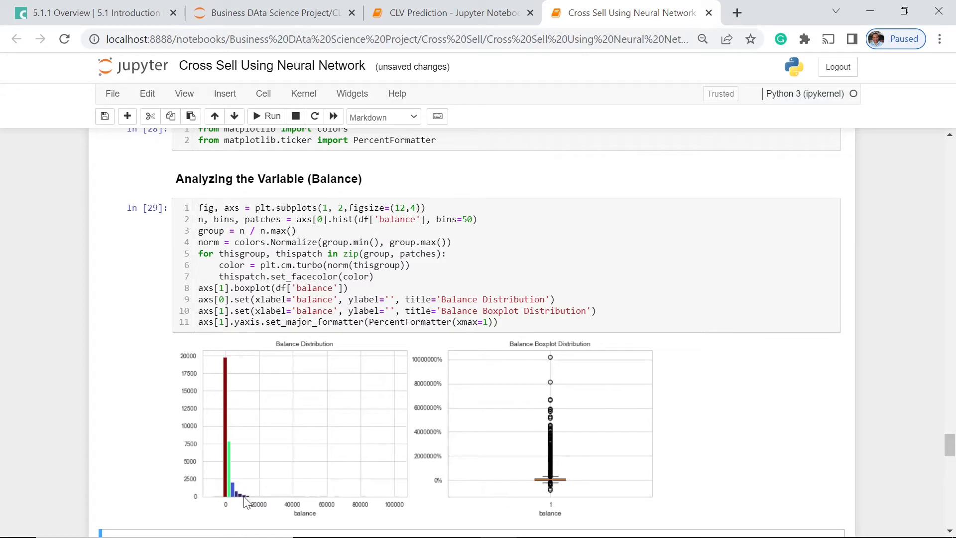
{"action": "mouse_move", "coordinate": [312, 431]}
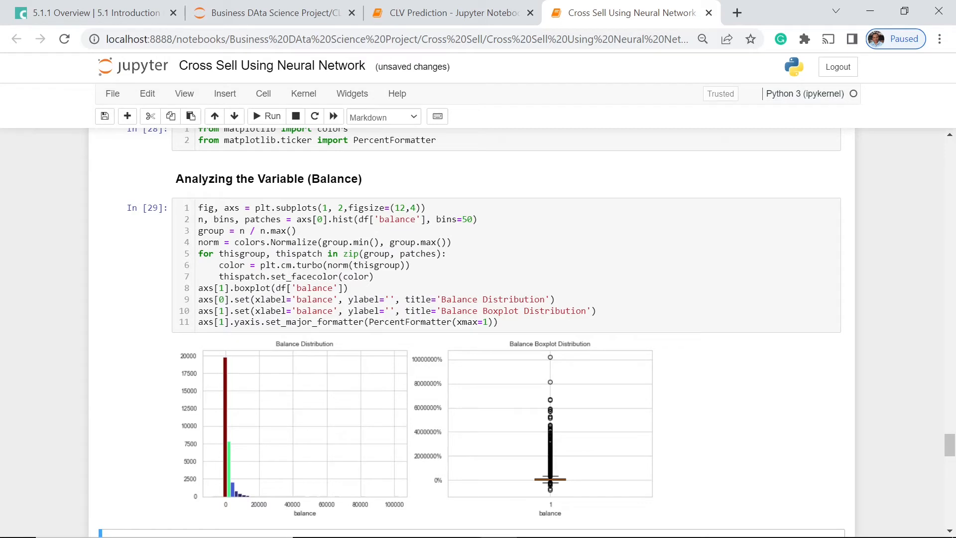
{"action": "mouse_move", "coordinate": [262, 456]}
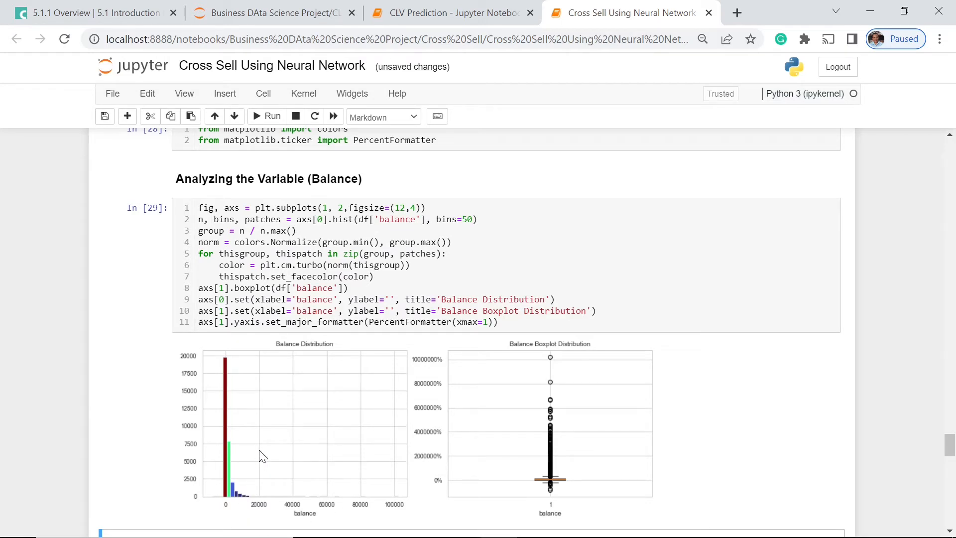
{"action": "mouse_move", "coordinate": [540, 362]}
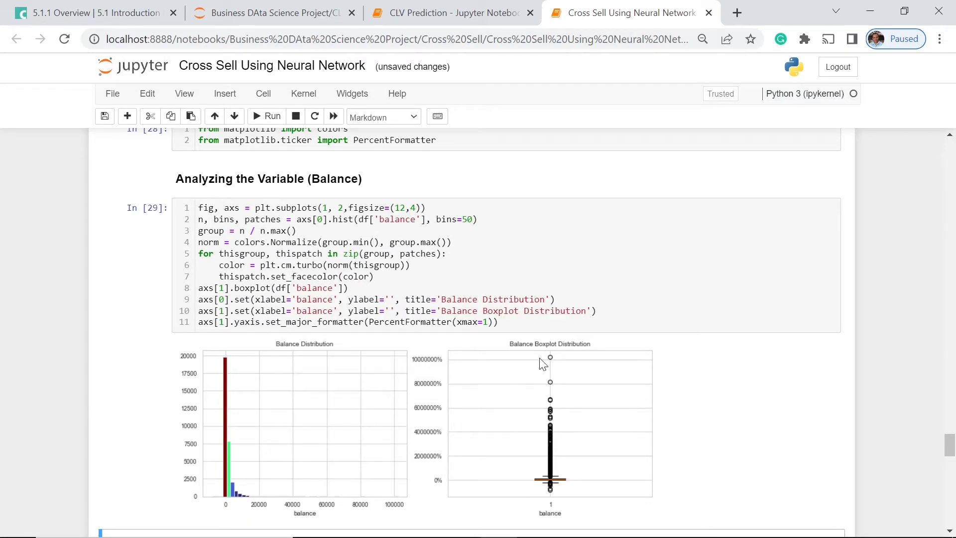
{"action": "scroll", "scroll_direction": "down", "scroll_amount": 3}
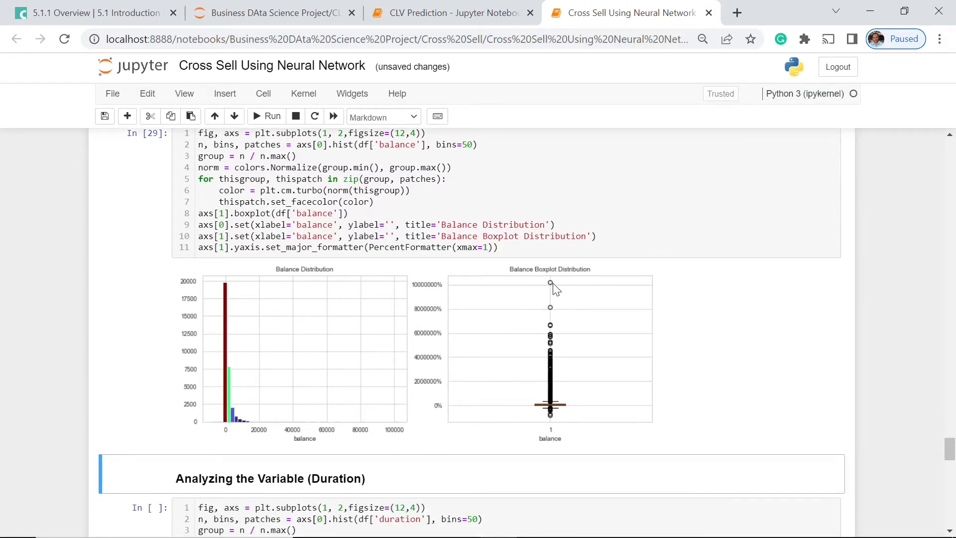
{"action": "mouse_move", "coordinate": [648, 346]}
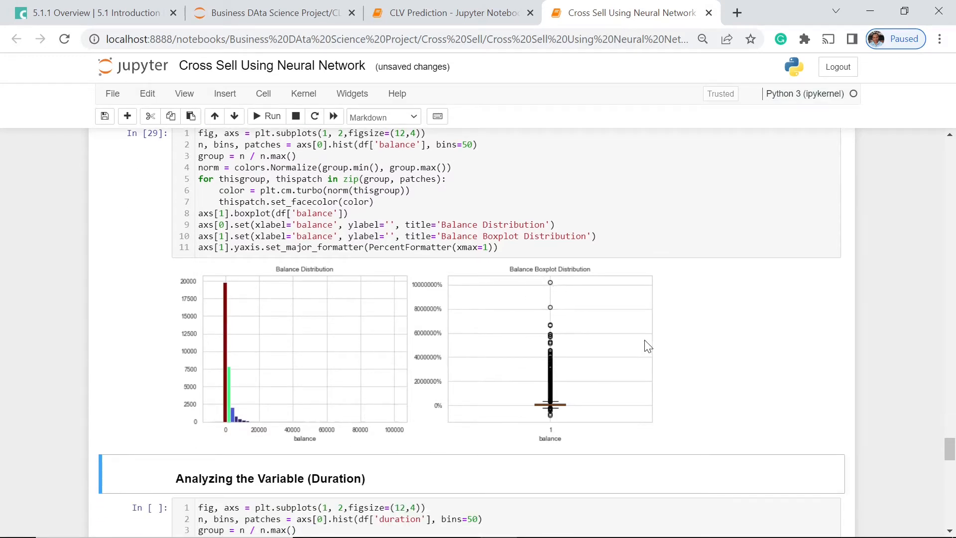
{"action": "mouse_move", "coordinate": [550, 320]}
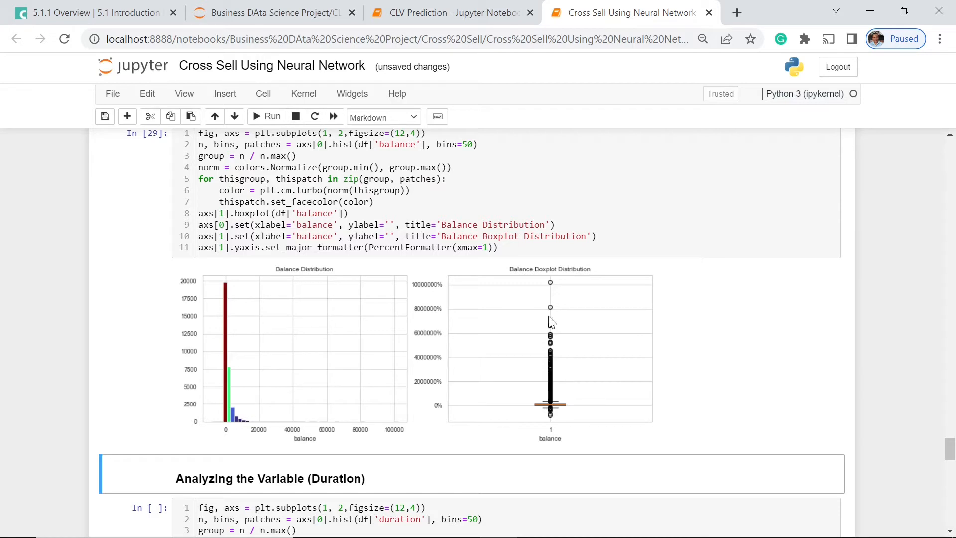
{"action": "mouse_move", "coordinate": [580, 309]}
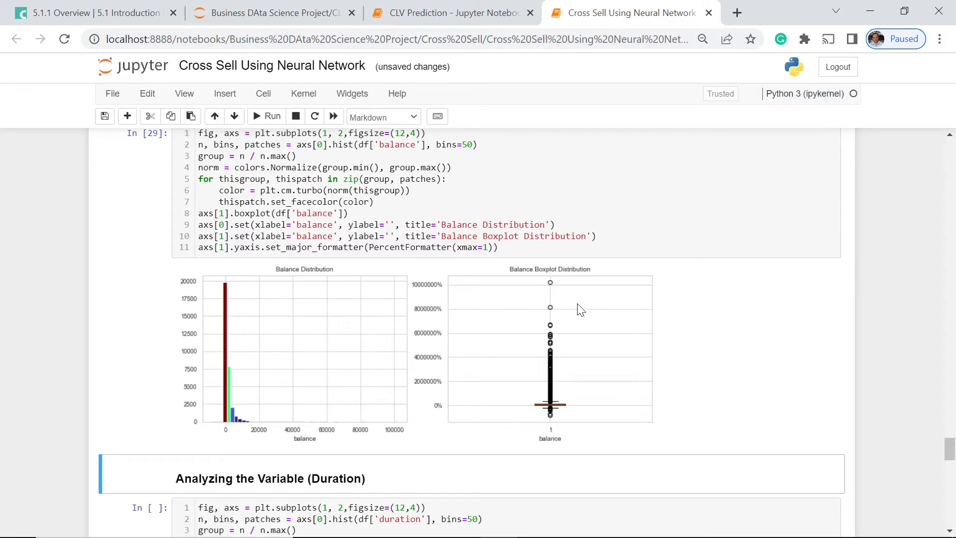
{"action": "mouse_move", "coordinate": [549, 396]}
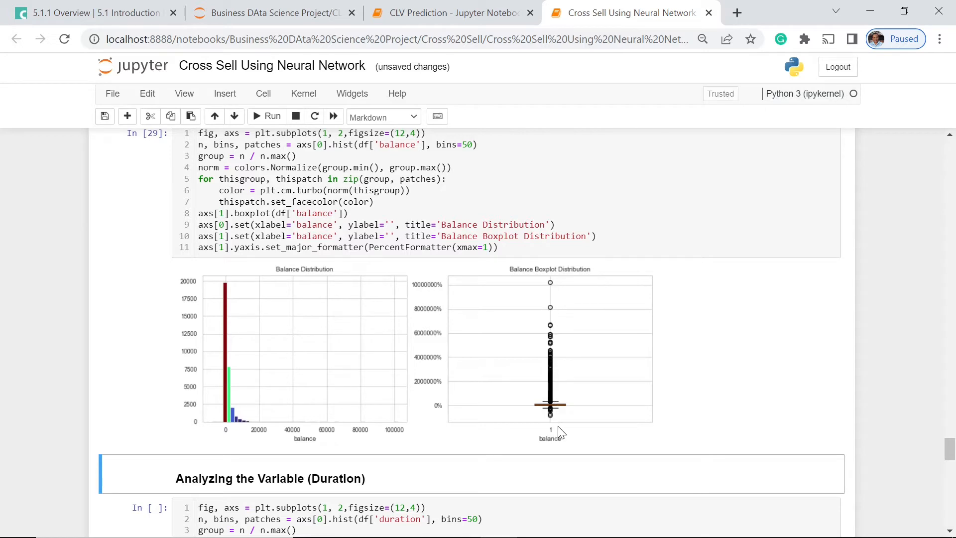
{"action": "scroll", "scroll_direction": "up", "scroll_amount": 3}
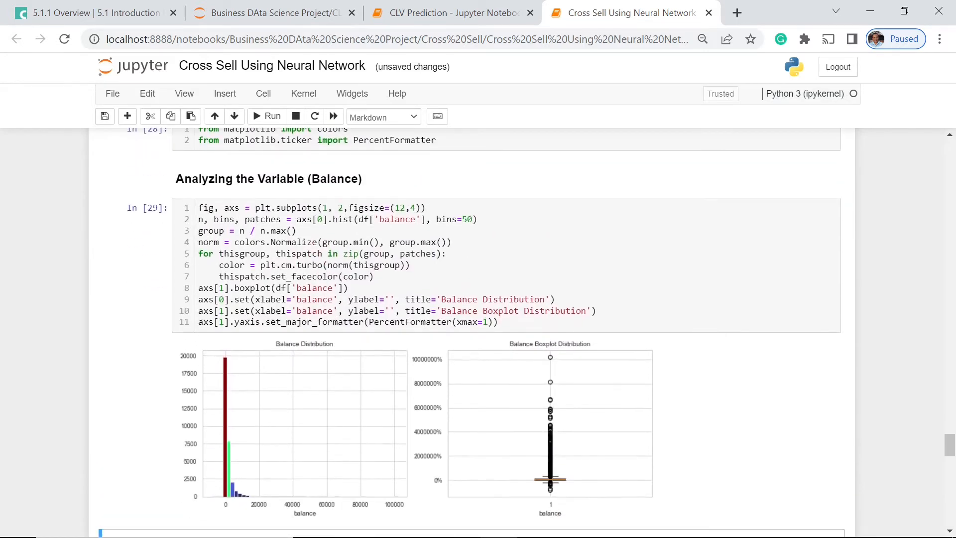
{"action": "scroll", "scroll_direction": "up", "scroll_amount": 3}
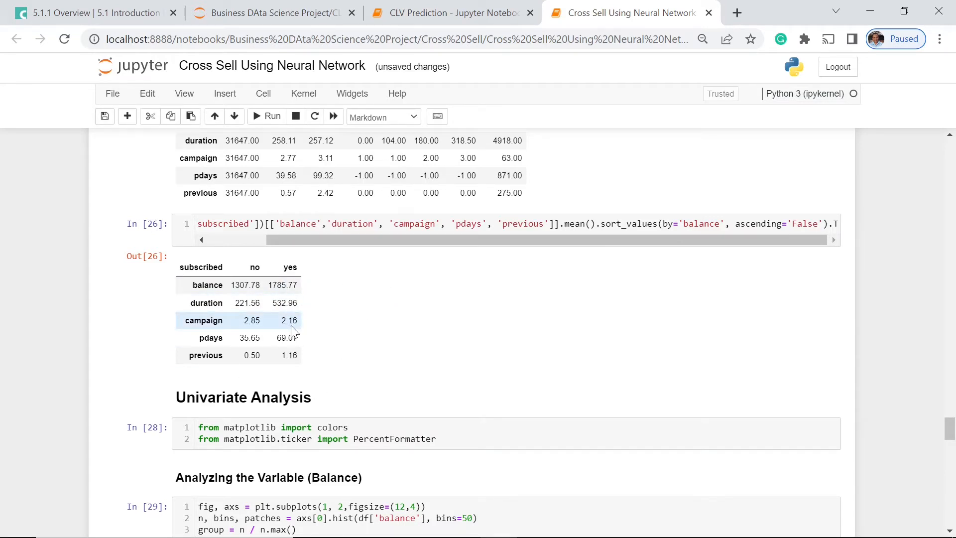
{"action": "mouse_move", "coordinate": [237, 347]}
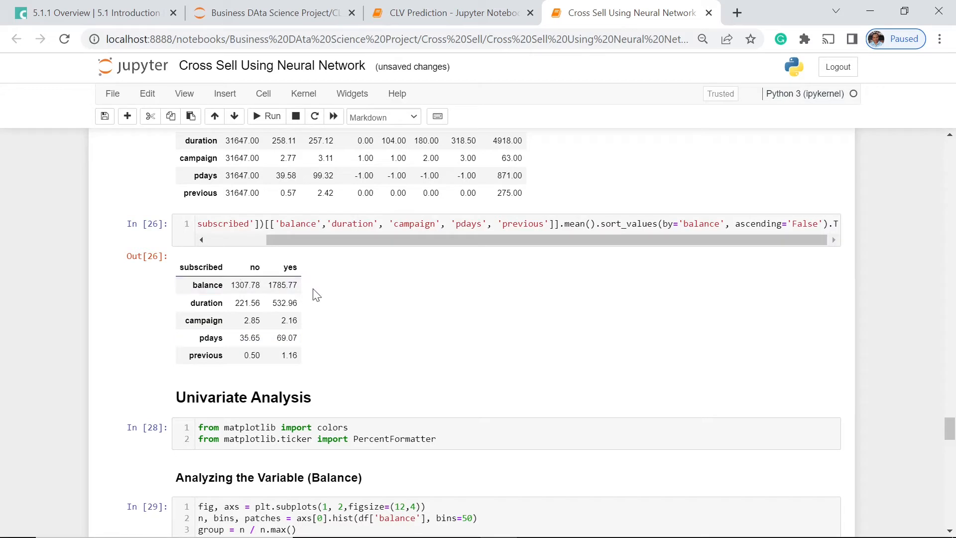
{"action": "mouse_move", "coordinate": [357, 309]}
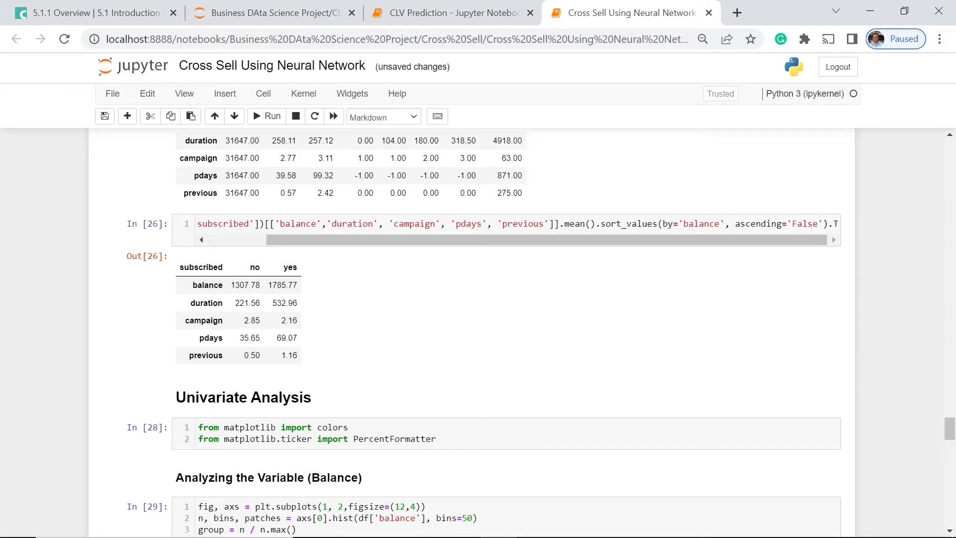
{"action": "mouse_move", "coordinate": [376, 321]}
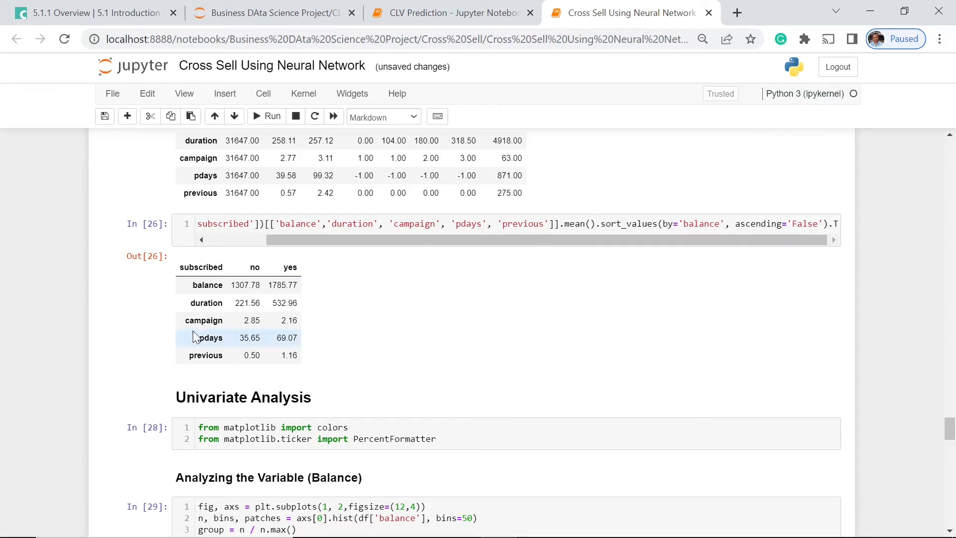
{"action": "mouse_move", "coordinate": [310, 354]}
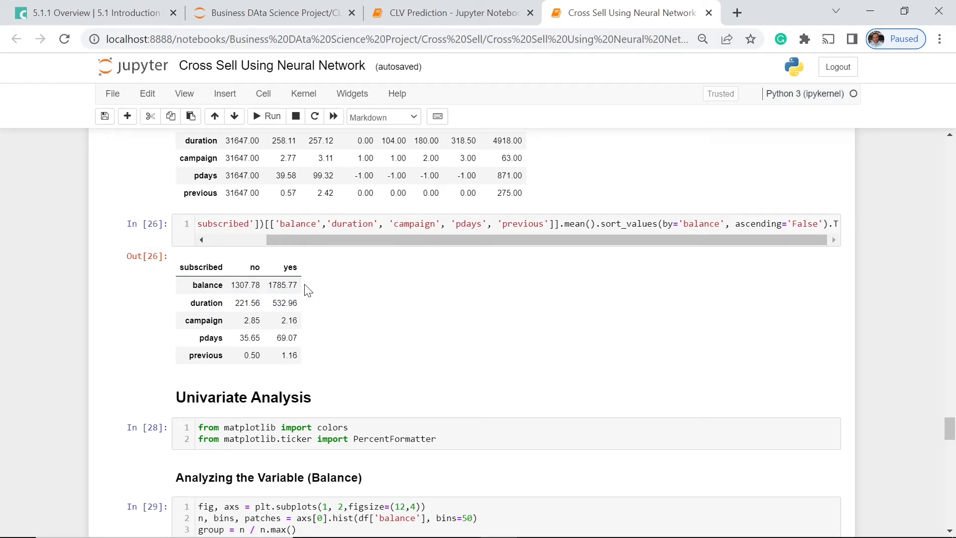
{"action": "mouse_move", "coordinate": [425, 327]}
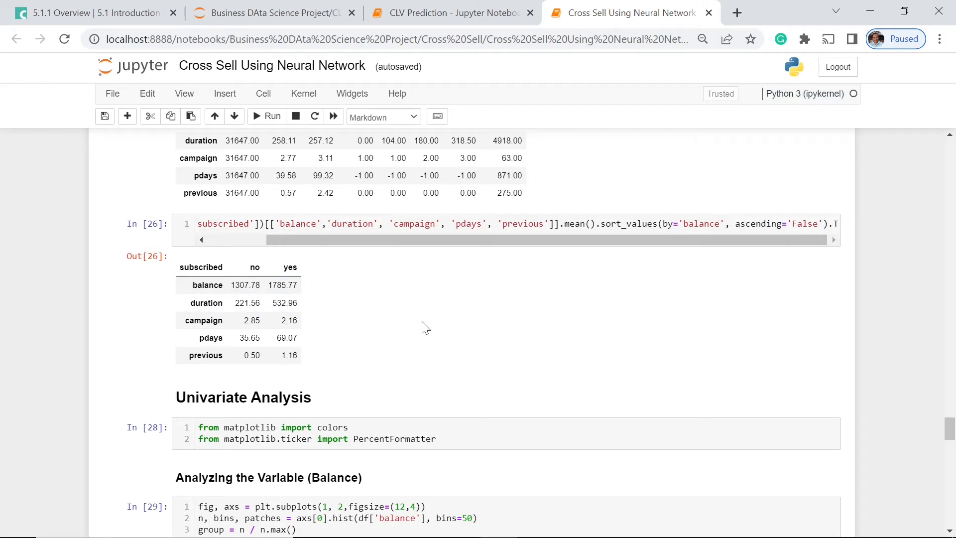
{"action": "scroll", "scroll_direction": "down", "scroll_amount": 3}
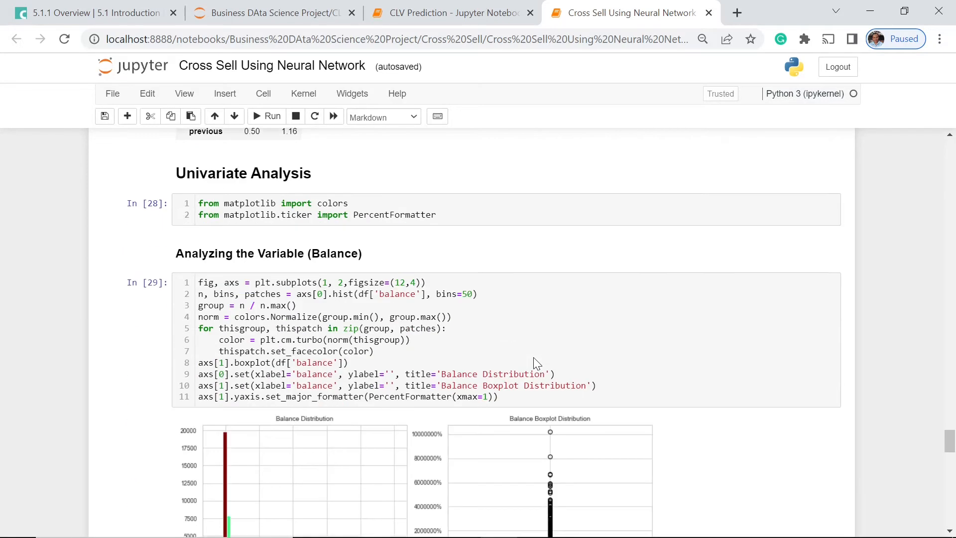
{"action": "scroll", "scroll_direction": "down", "scroll_amount": 3}
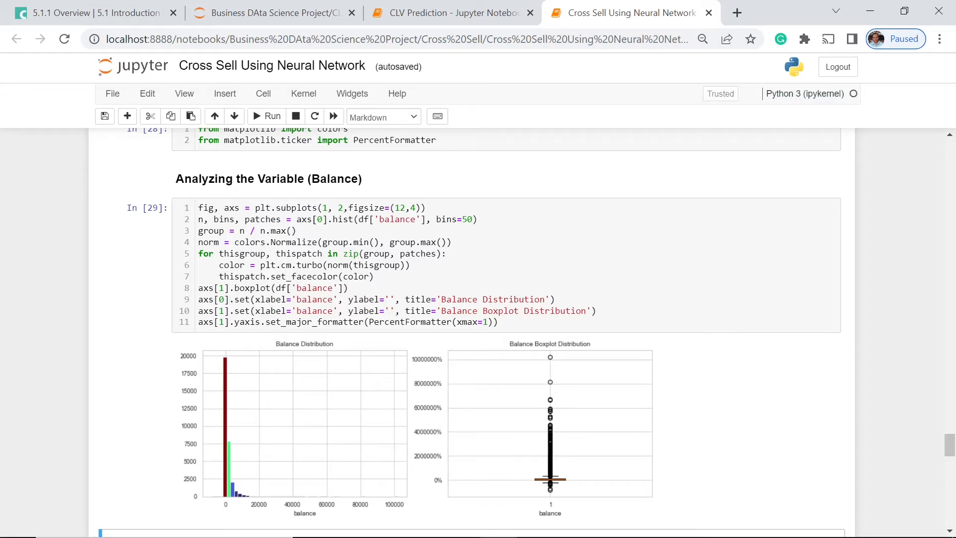
{"action": "scroll", "scroll_direction": "down", "scroll_amount": 3}
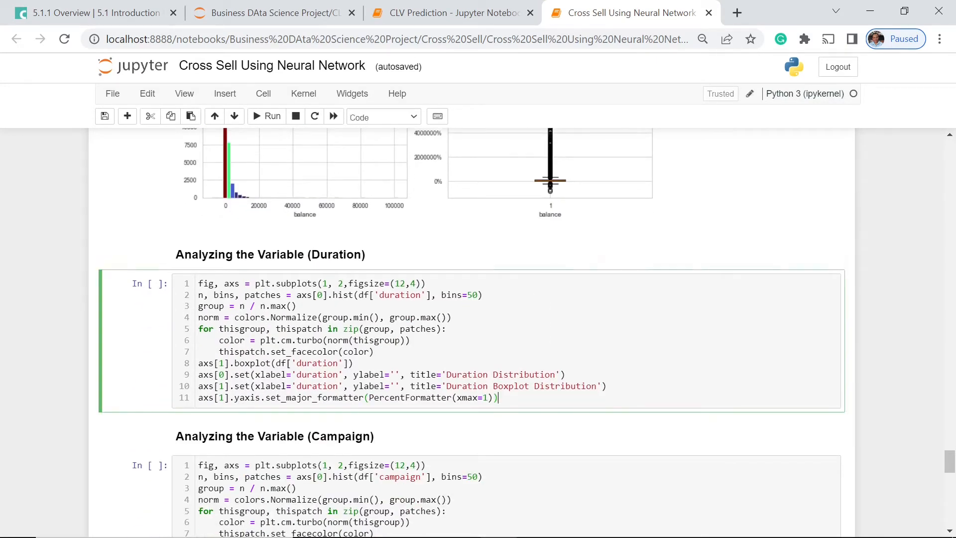
{"action": "left_click", "coordinate": [265, 115]}
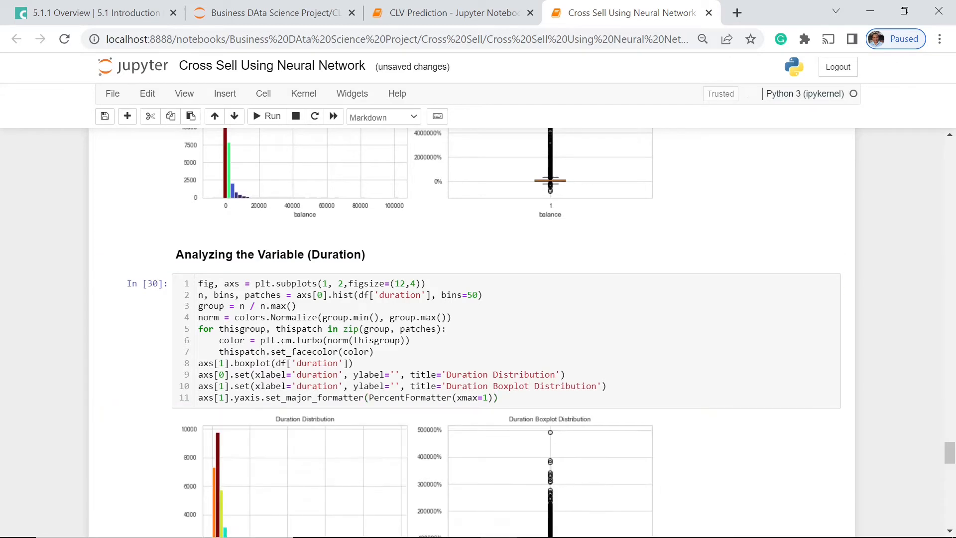
{"action": "scroll", "scroll_direction": "down", "scroll_amount": 3}
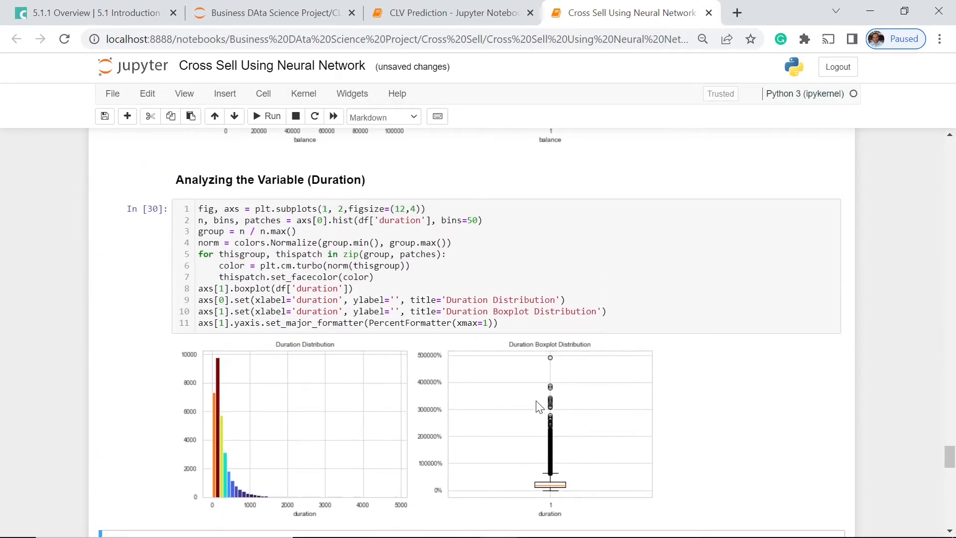
{"action": "scroll", "scroll_direction": "down", "scroll_amount": 3}
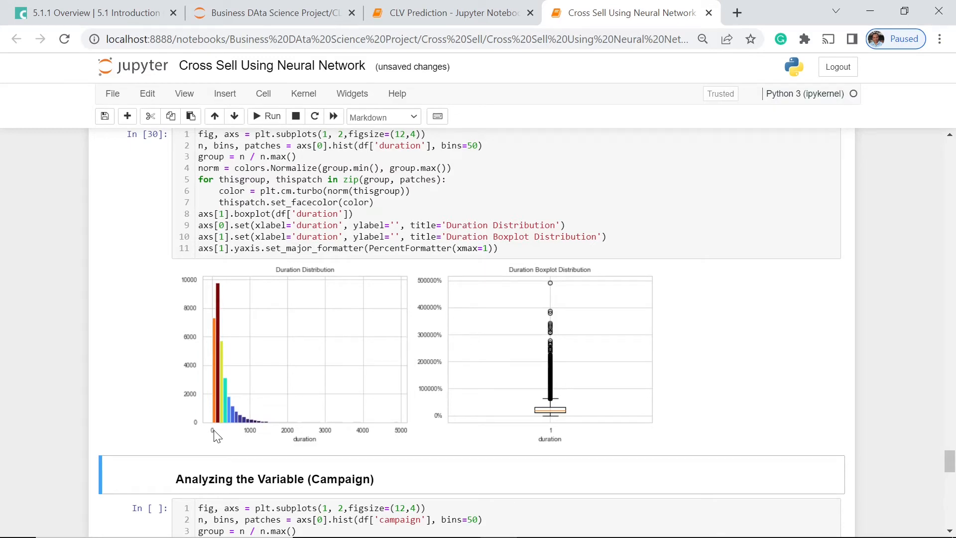
{"action": "mouse_move", "coordinate": [217, 431]}
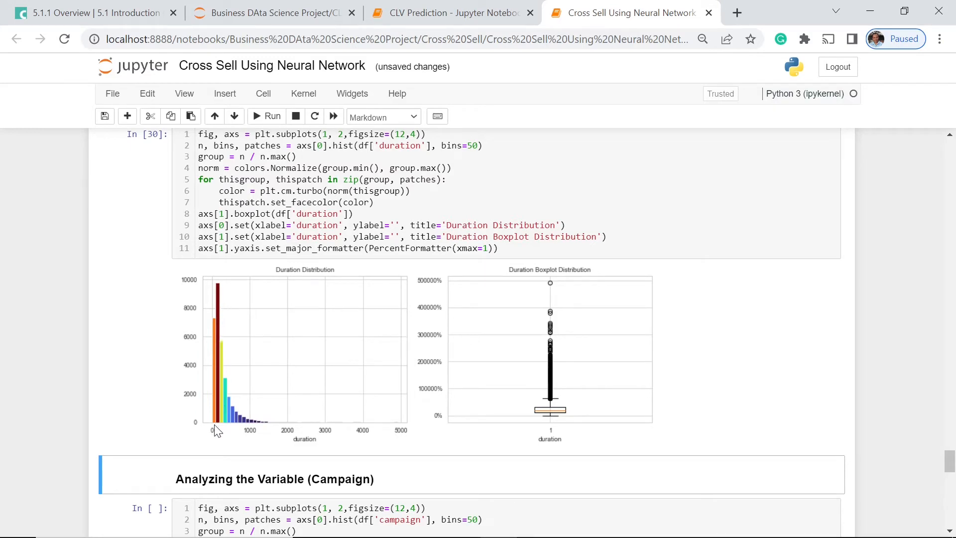
{"action": "mouse_move", "coordinate": [506, 368]}
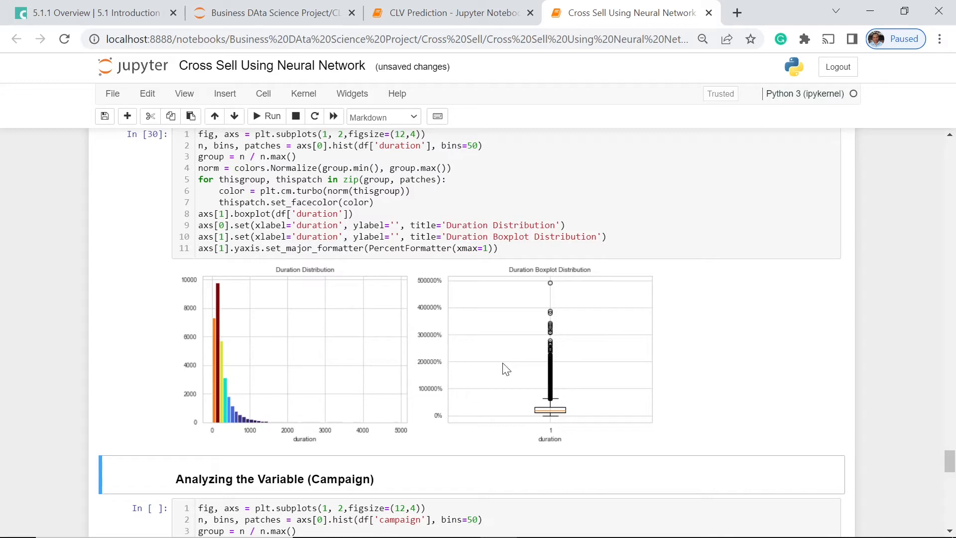
{"action": "mouse_move", "coordinate": [572, 289]}
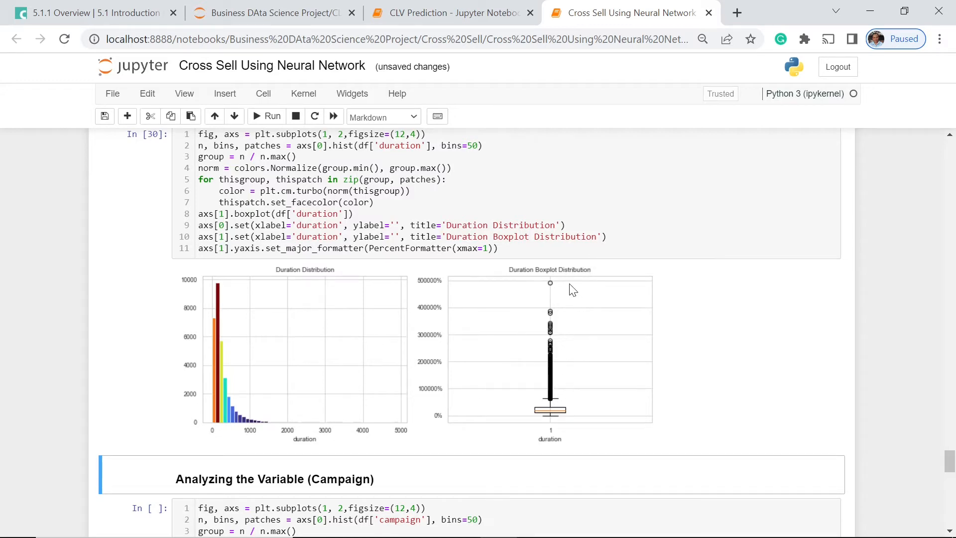
{"action": "scroll", "scroll_direction": "down", "scroll_amount": 3}
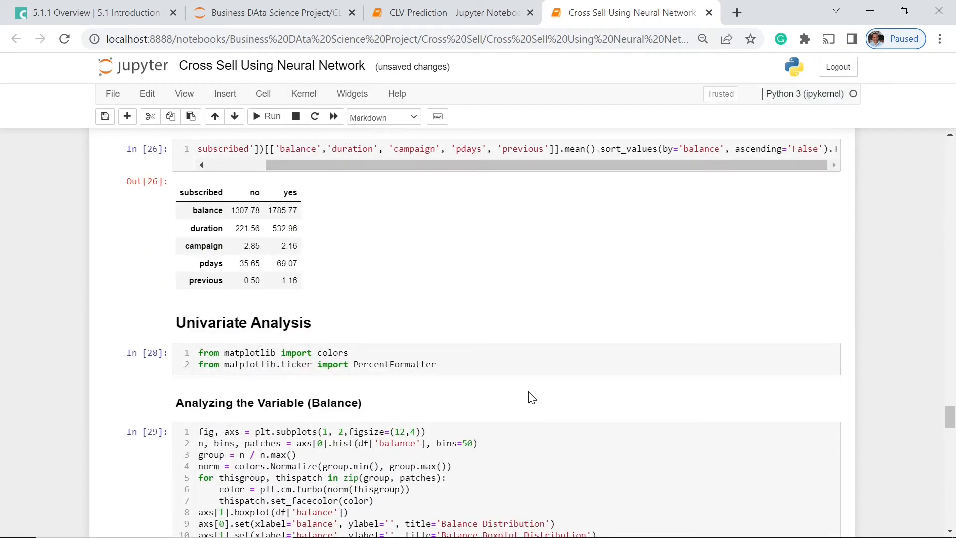
Scroll through the Campaign histogram and boxplot down to the unrun Pdays and Age cells
{"action": "scroll", "scroll_direction": "down", "scroll_amount": 3}
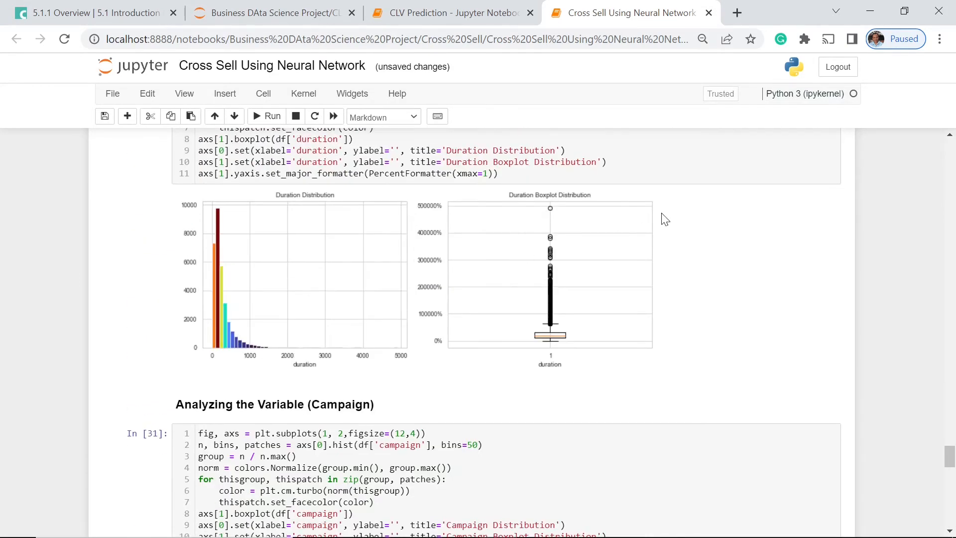
{"action": "mouse_move", "coordinate": [271, 237]}
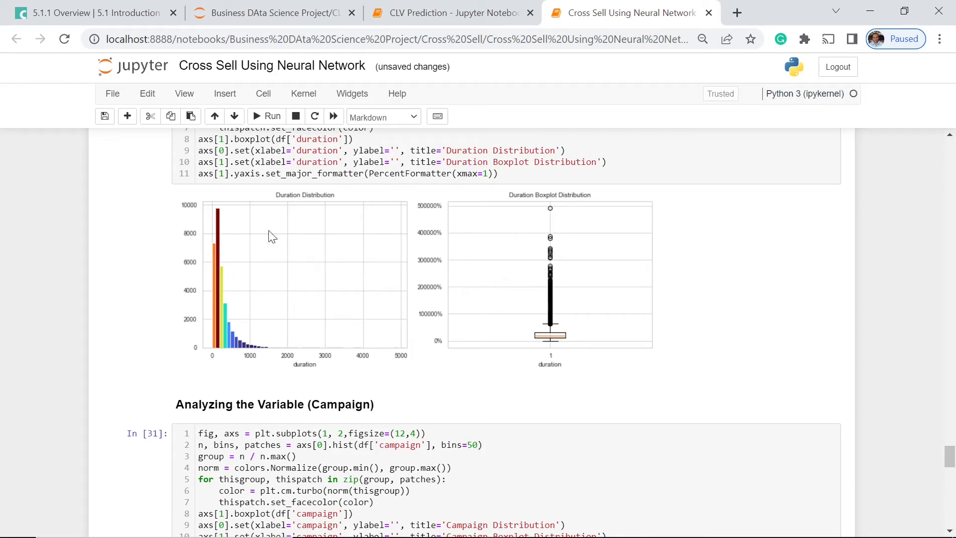
{"action": "mouse_move", "coordinate": [384, 230]}
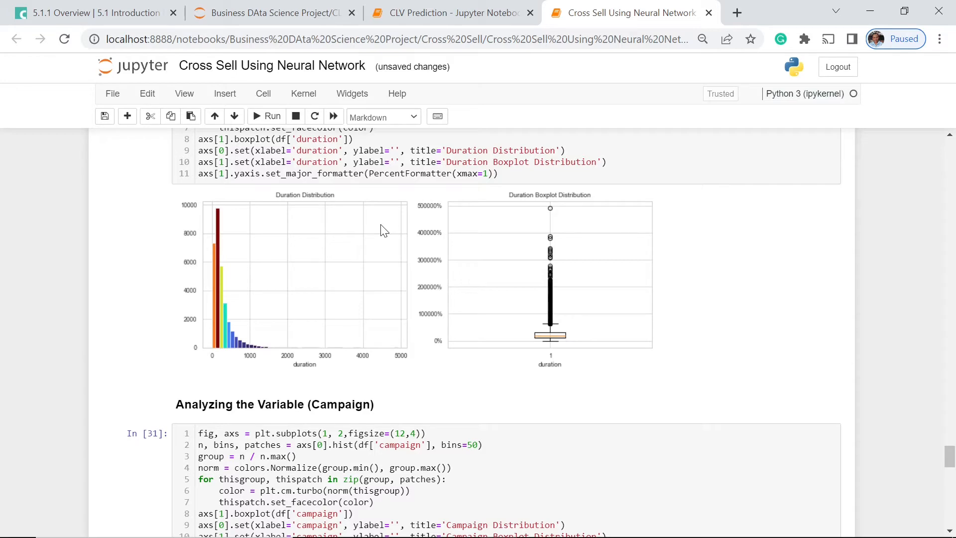
{"action": "mouse_move", "coordinate": [398, 251]}
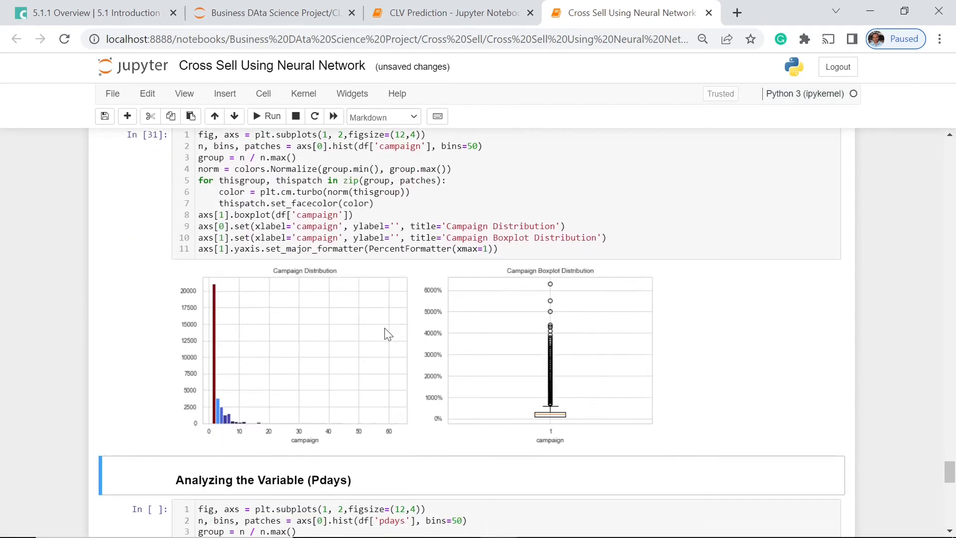
{"action": "scroll", "scroll_direction": "down", "scroll_amount": 3}
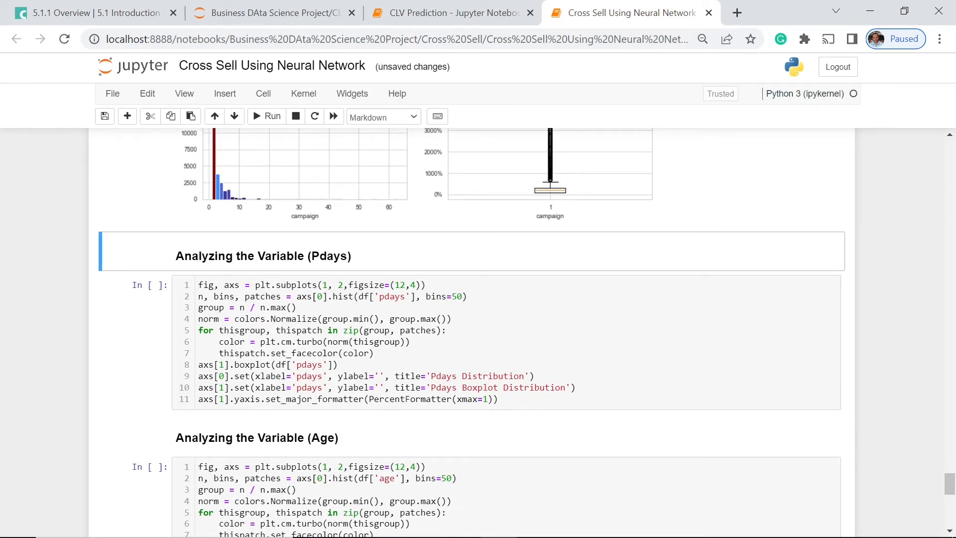
Run the Pdays cell and review its Pdays Distribution histogram and boxplot
{"action": "key", "text": "Shift+Enter"}
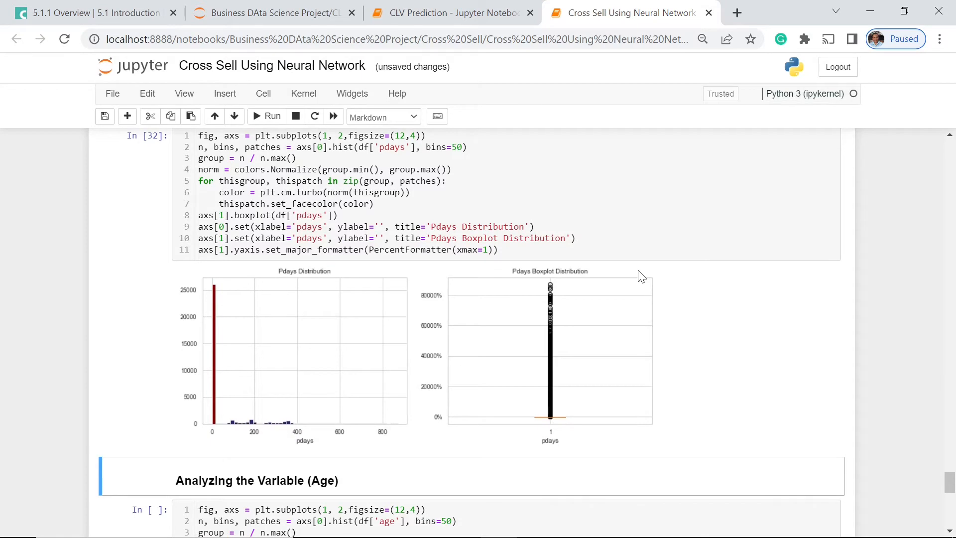
{"action": "mouse_move", "coordinate": [296, 385]}
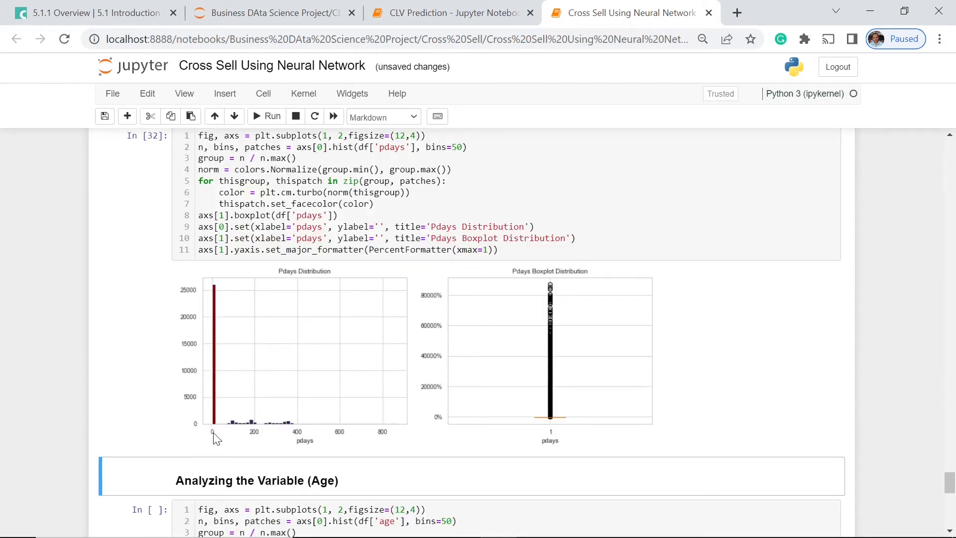
{"action": "mouse_move", "coordinate": [222, 406]}
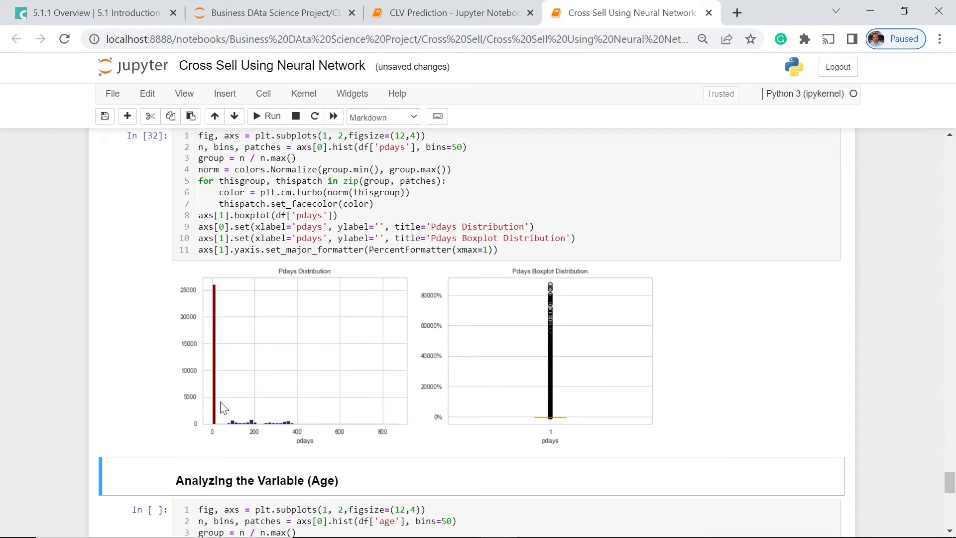
{"action": "mouse_move", "coordinate": [213, 328]}
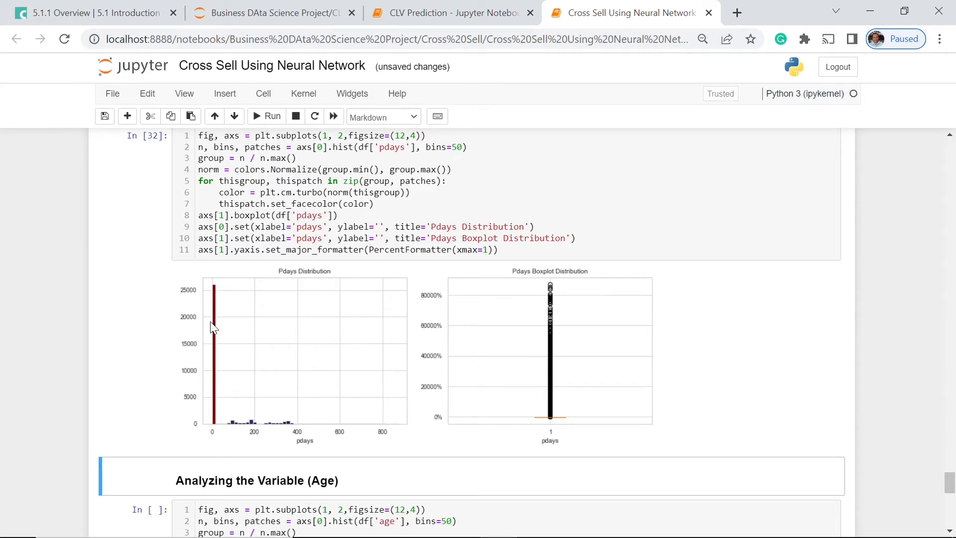
{"action": "mouse_move", "coordinate": [312, 345]}
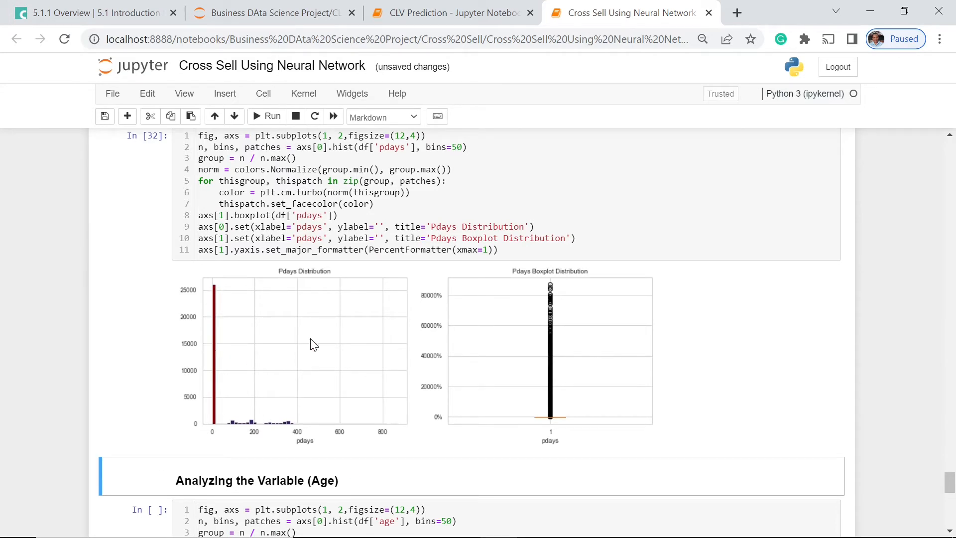
{"action": "mouse_move", "coordinate": [567, 376]}
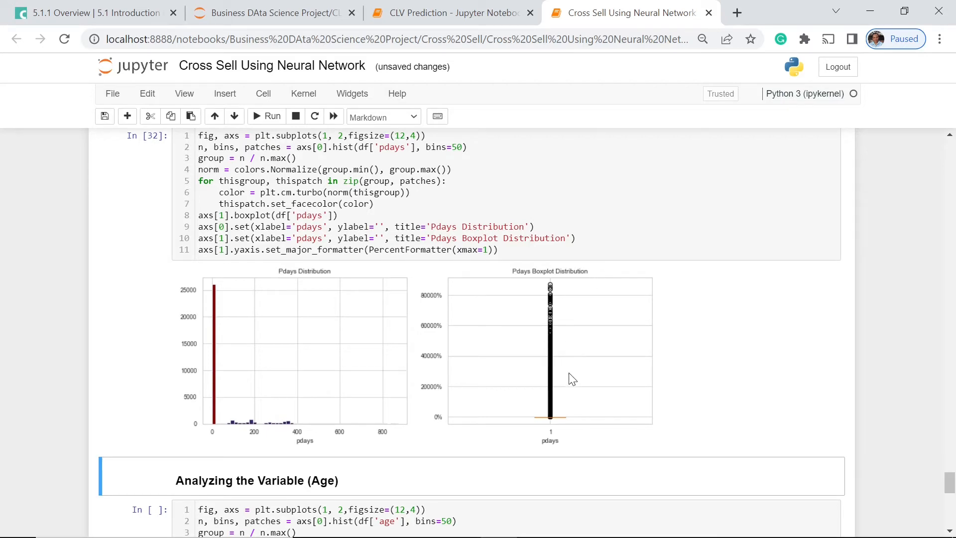
{"action": "mouse_move", "coordinate": [565, 363]}
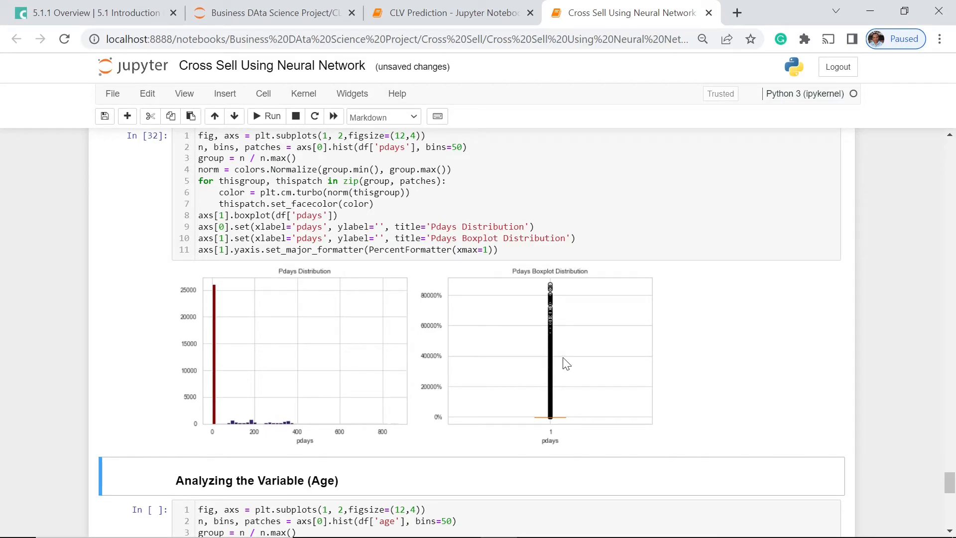
{"action": "mouse_move", "coordinate": [570, 351]}
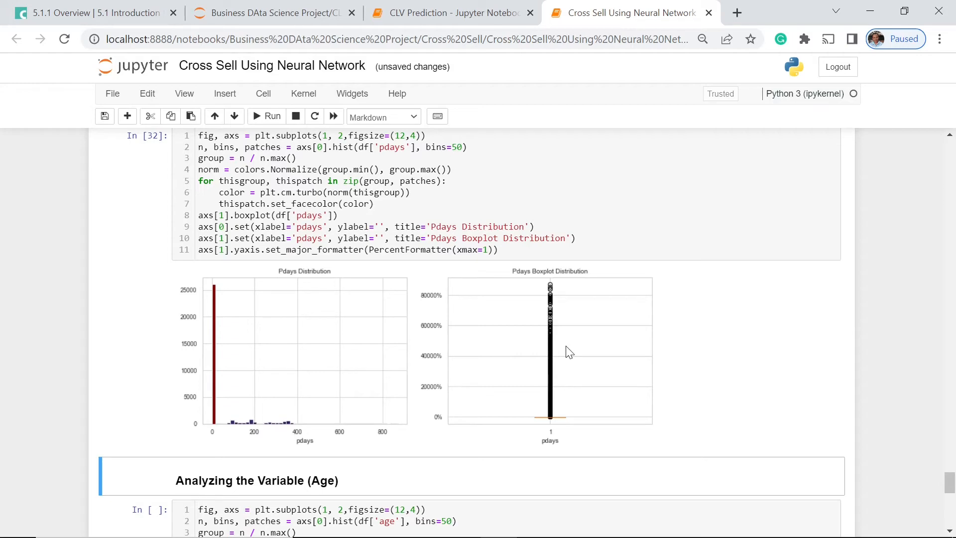
{"action": "scroll", "scroll_direction": "up", "scroll_amount": 3}
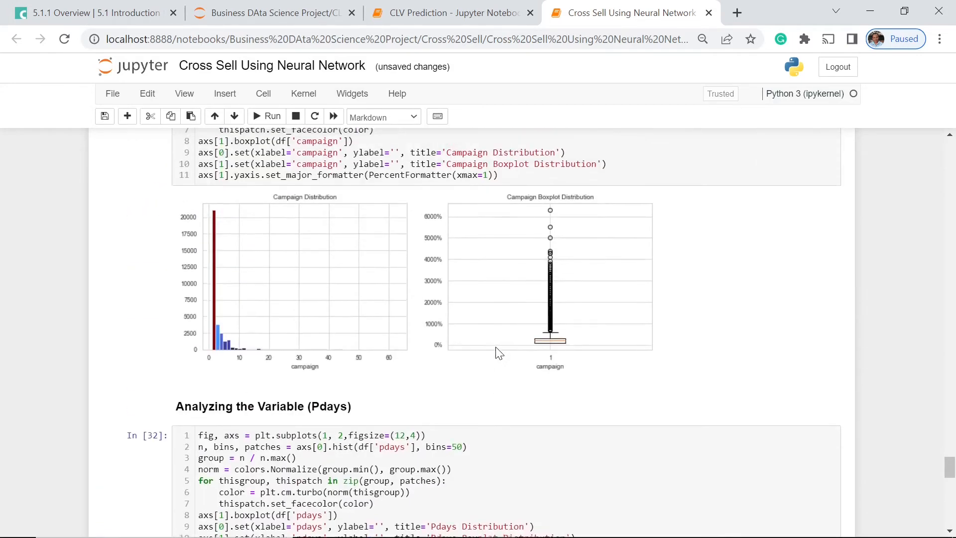
{"action": "scroll", "scroll_direction": "up", "scroll_amount": 3}
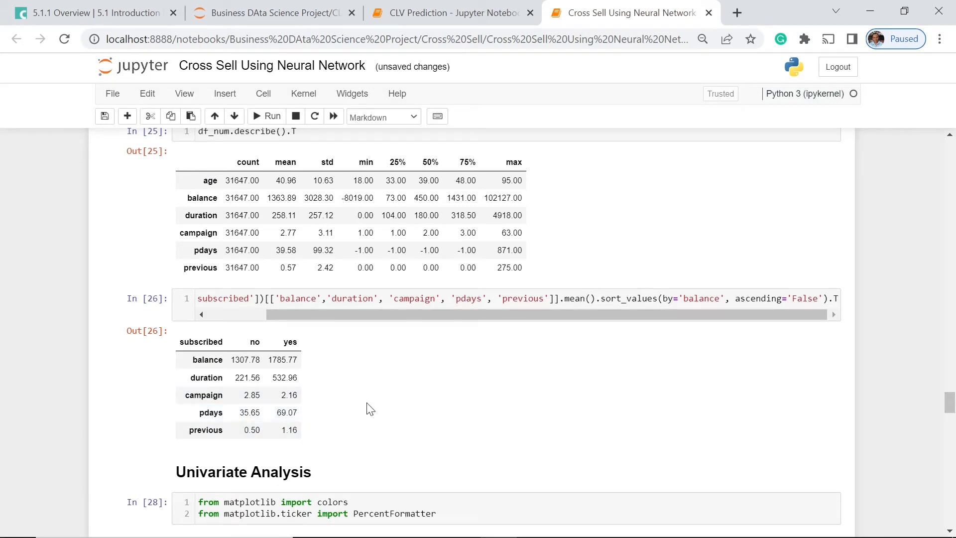
{"action": "scroll", "scroll_direction": "down", "scroll_amount": 3}
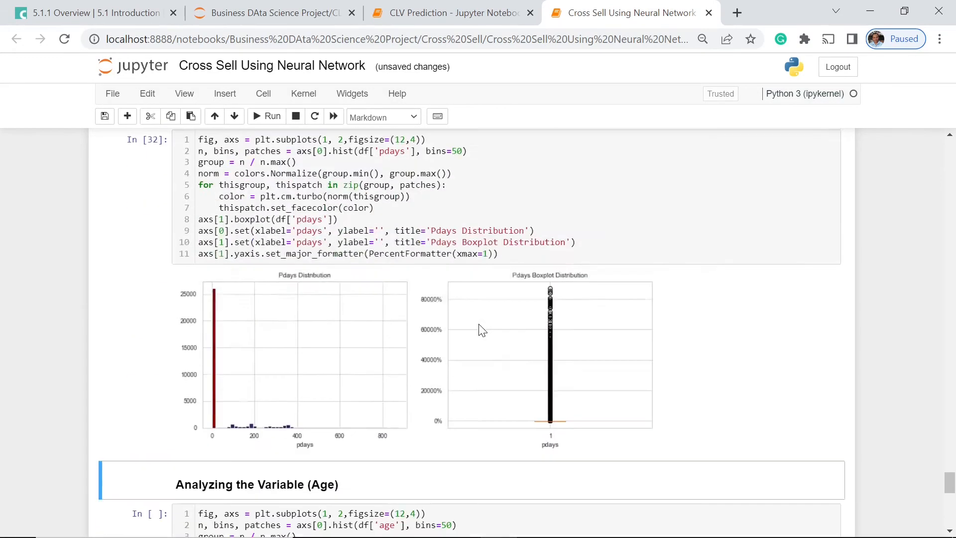
{"action": "scroll", "scroll_direction": "down", "scroll_amount": 3}
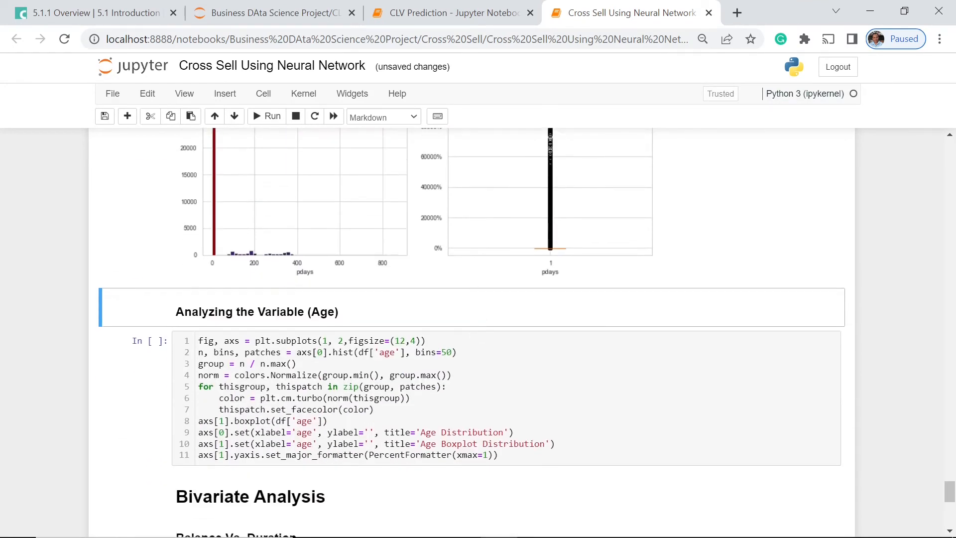
{"action": "left_click", "coordinate": [265, 115]}
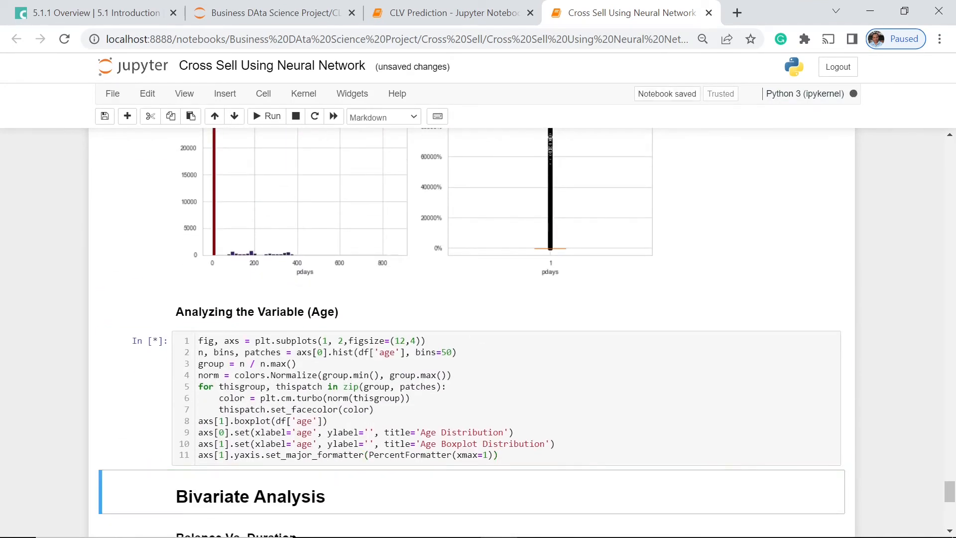
{"action": "left_click", "coordinate": [267, 116]}
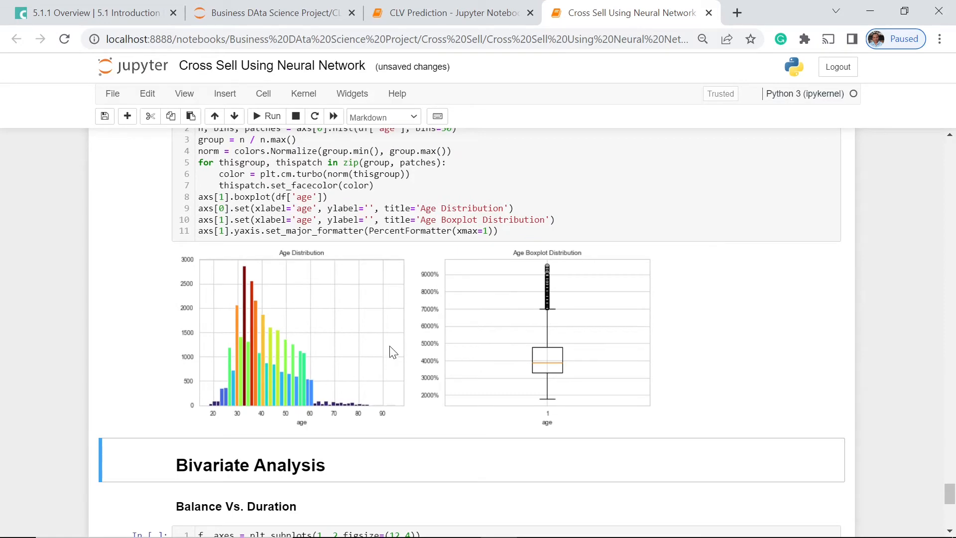
{"action": "scroll", "scroll_direction": "down", "scroll_amount": 3}
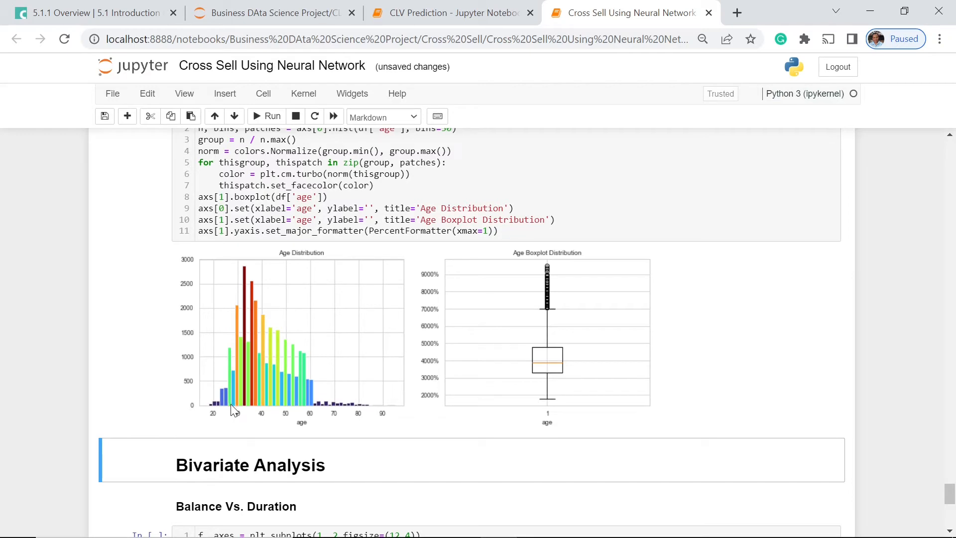
{"action": "mouse_move", "coordinate": [240, 409]}
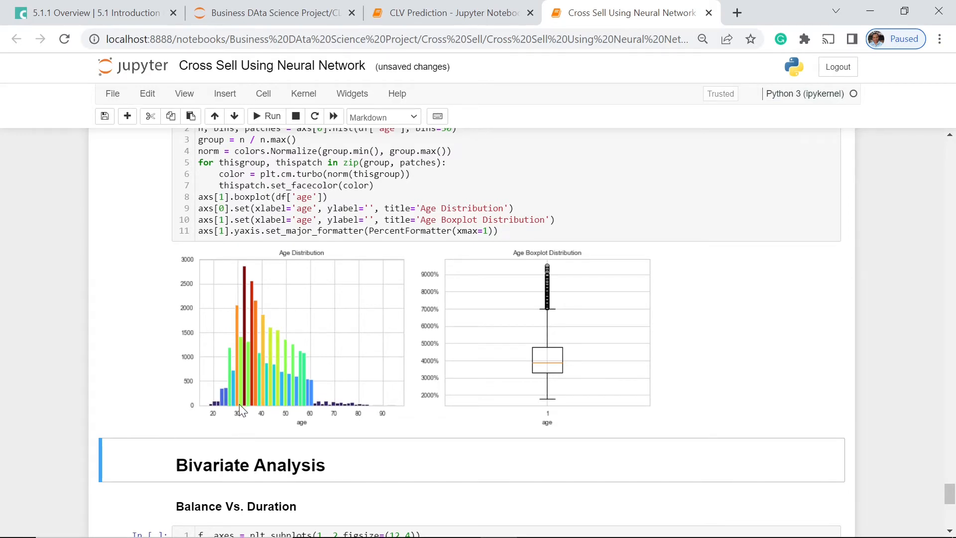
{"action": "mouse_move", "coordinate": [233, 416]}
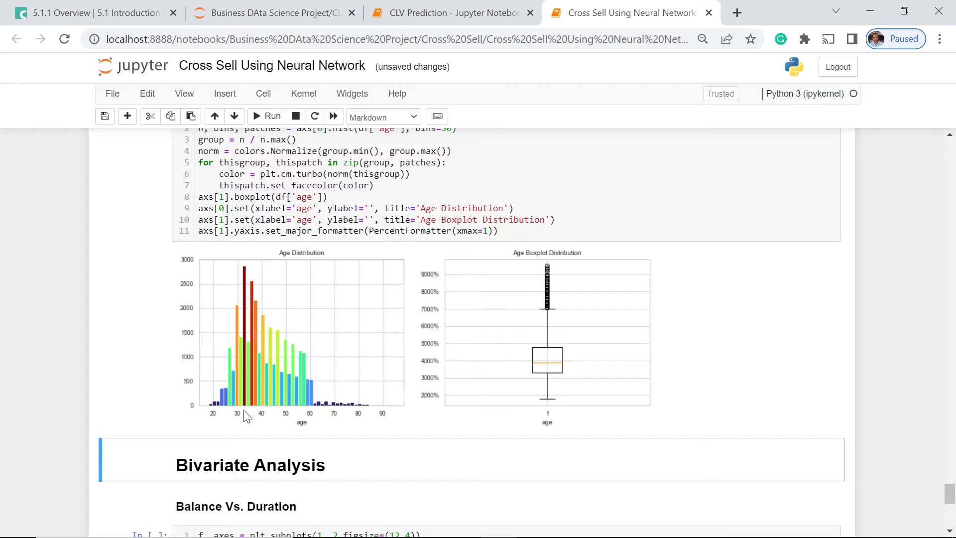
{"action": "mouse_move", "coordinate": [262, 418]}
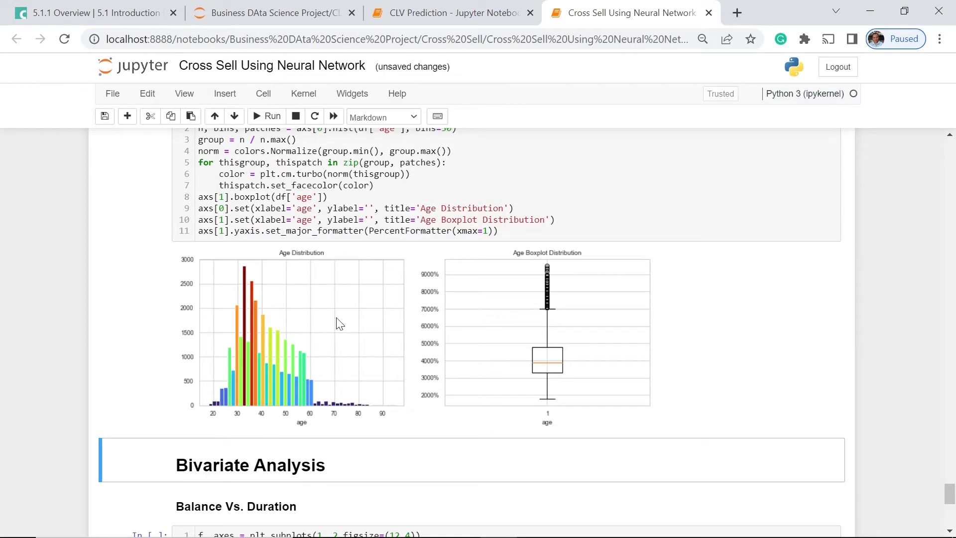
{"action": "mouse_move", "coordinate": [257, 283]}
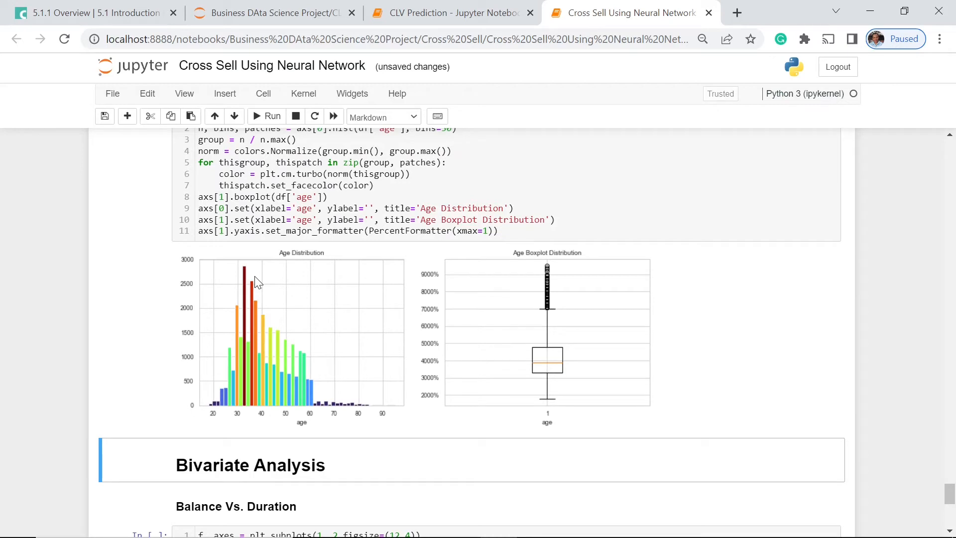
{"action": "mouse_move", "coordinate": [619, 288]}
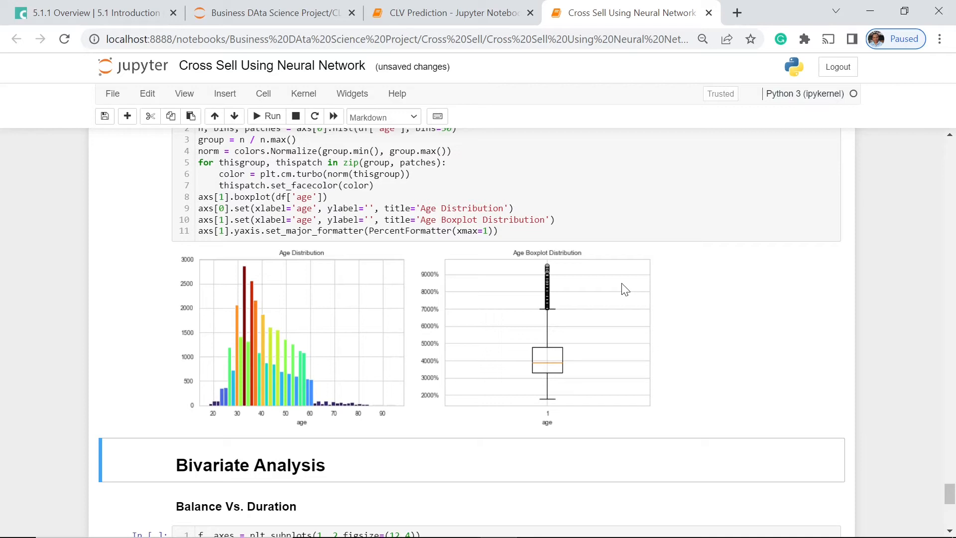
{"action": "mouse_move", "coordinate": [271, 264]}
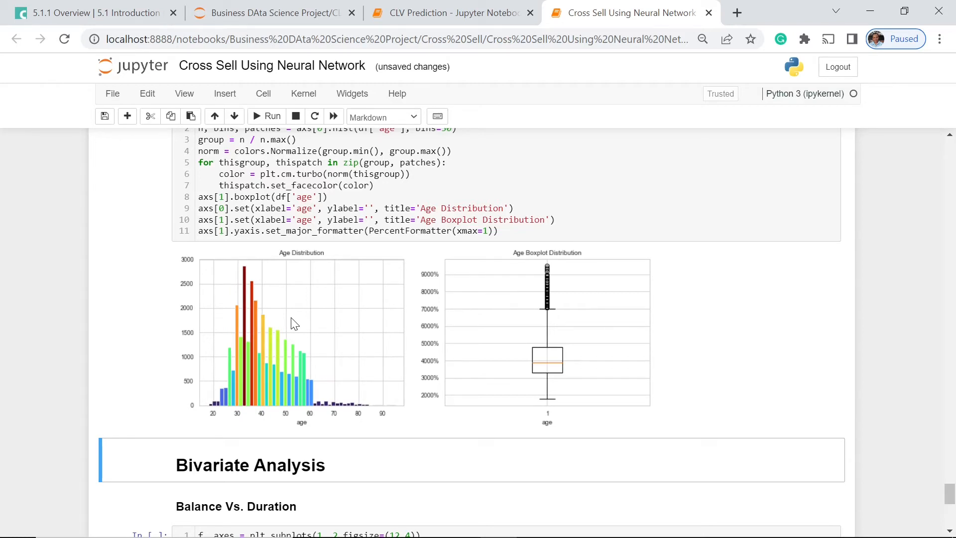
{"action": "mouse_move", "coordinate": [326, 417]}
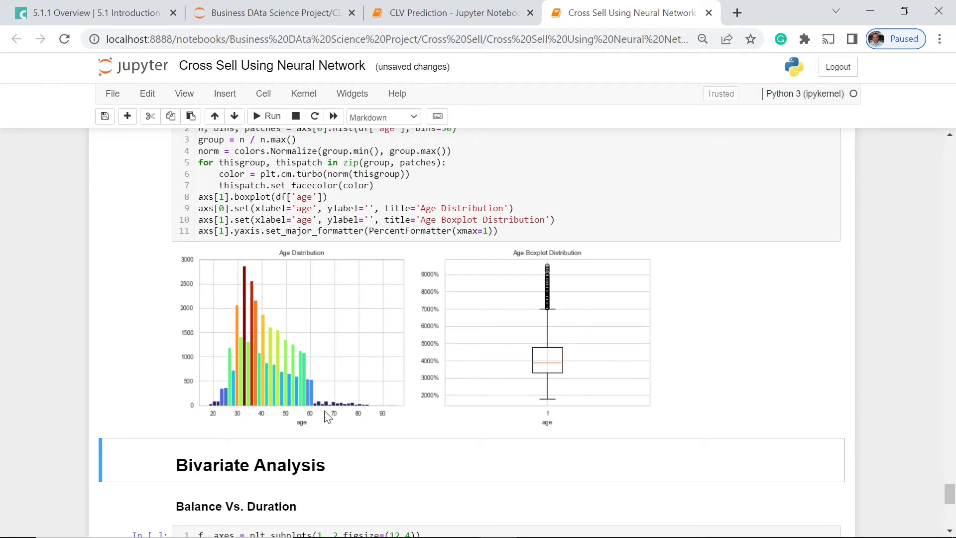
{"action": "mouse_move", "coordinate": [387, 406]}
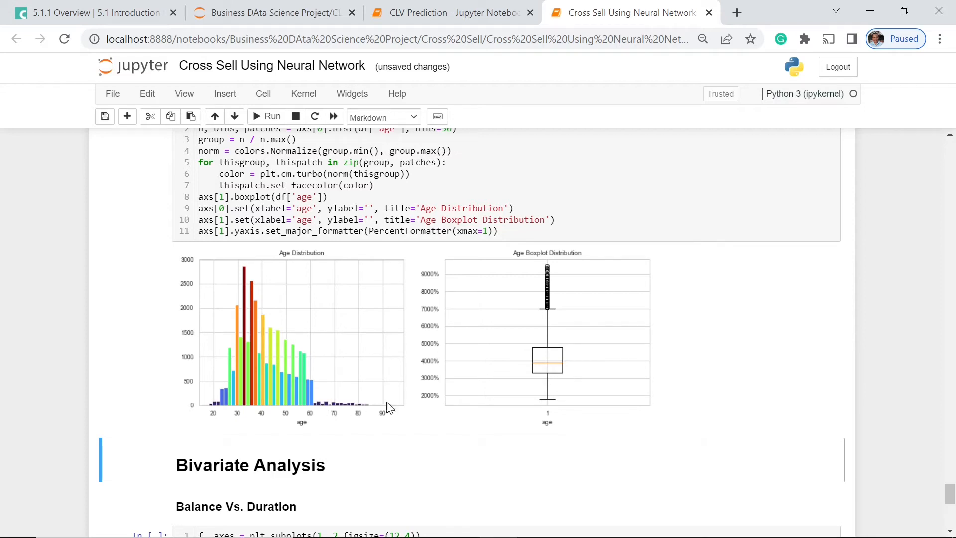
{"action": "mouse_move", "coordinate": [326, 413]}
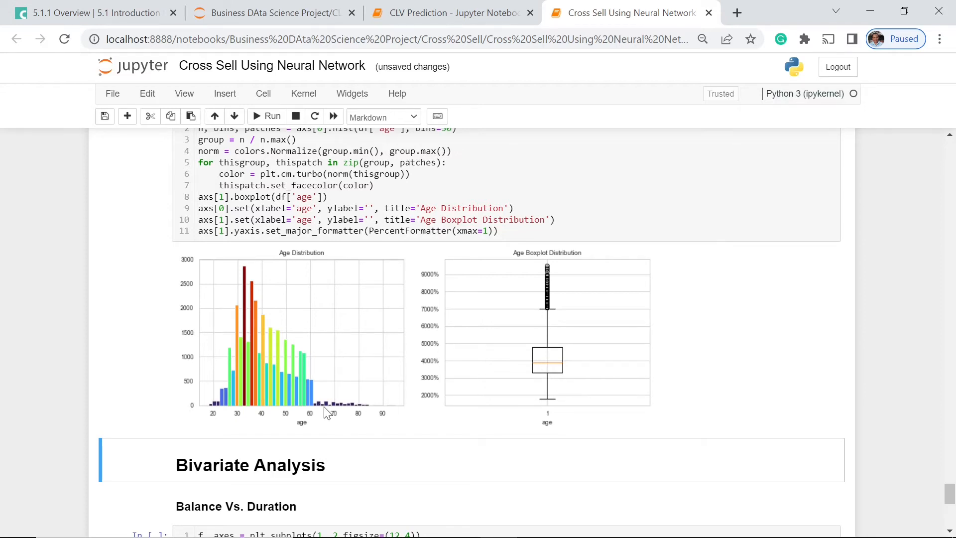
{"action": "mouse_move", "coordinate": [351, 416]}
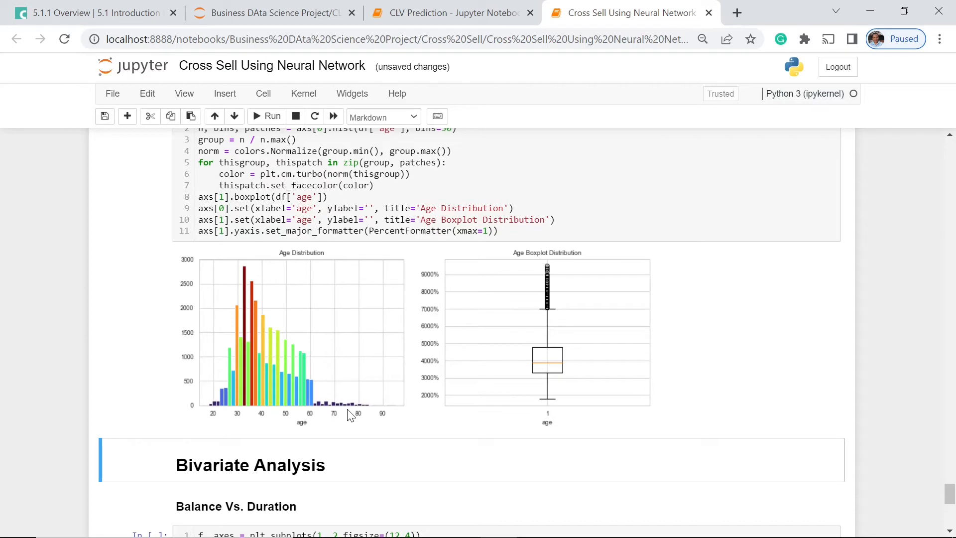
{"action": "mouse_move", "coordinate": [373, 398]}
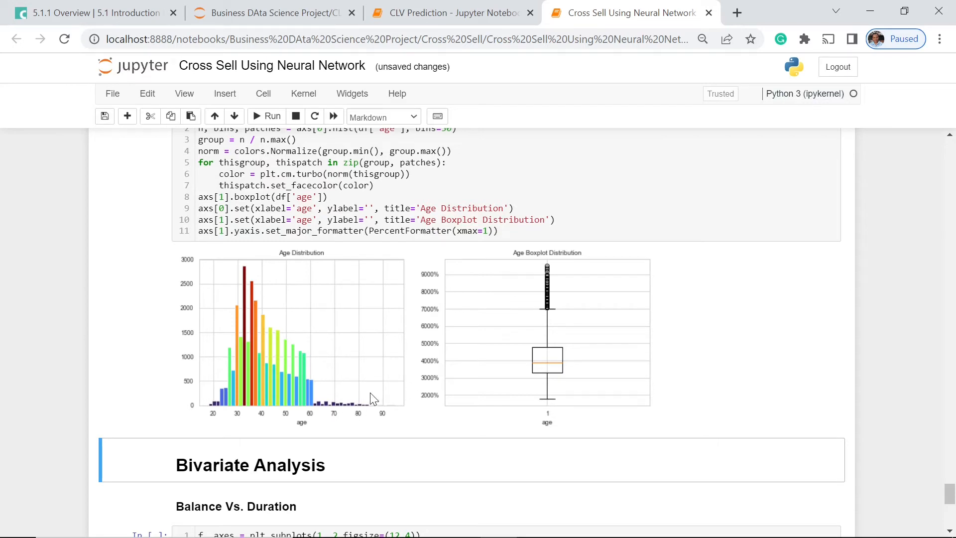
{"action": "mouse_move", "coordinate": [212, 408]}
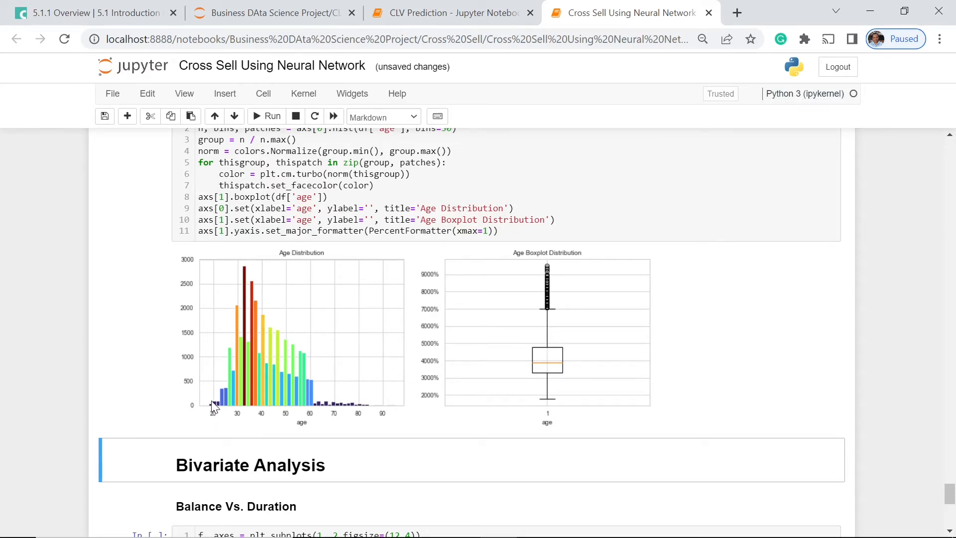
{"action": "mouse_move", "coordinate": [208, 417]}
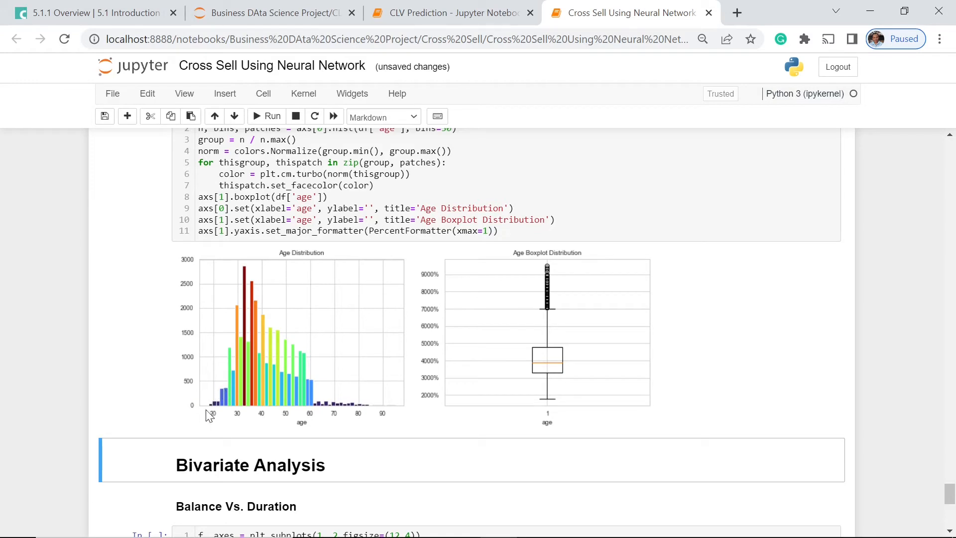
{"action": "mouse_move", "coordinate": [228, 388]}
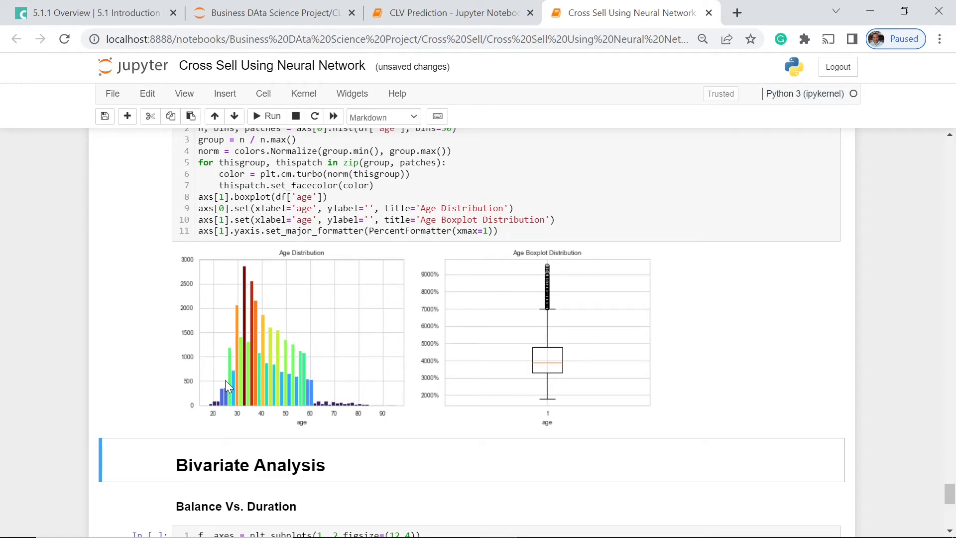
Under Bivariate Analysis, run the Balance Vs. Duration cell to produce the two scatterplots
{"action": "scroll", "scroll_direction": "down", "scroll_amount": 3}
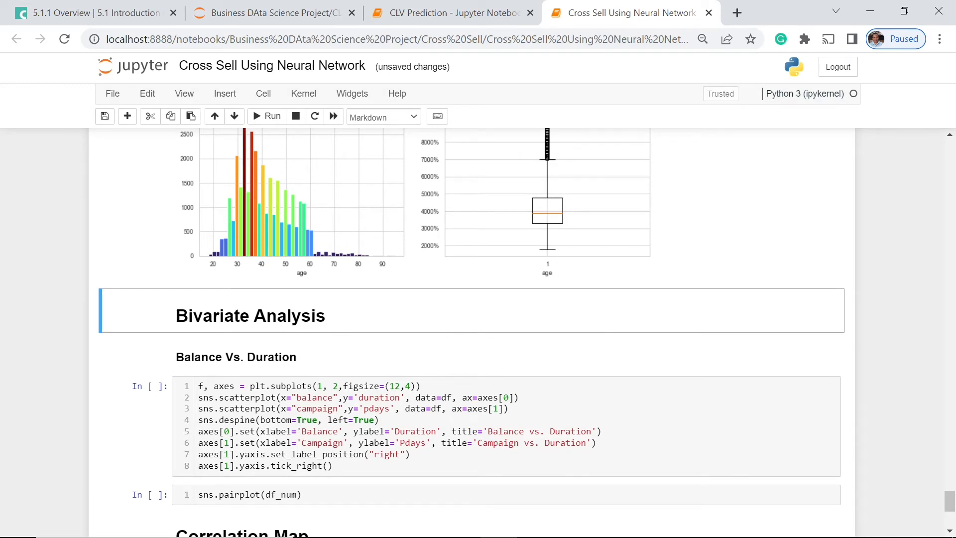
{"action": "scroll", "scroll_direction": "down", "scroll_amount": 3}
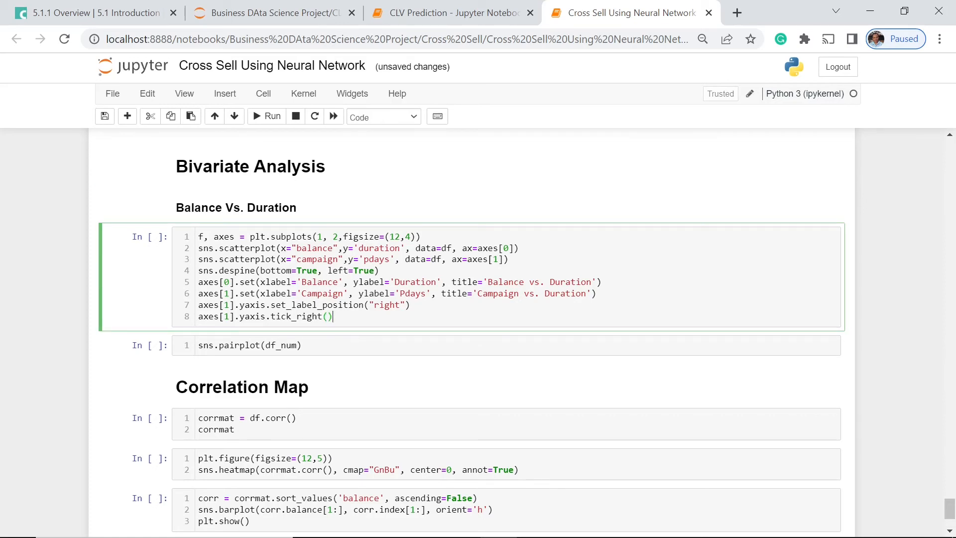
{"action": "left_click", "coordinate": [267, 116]}
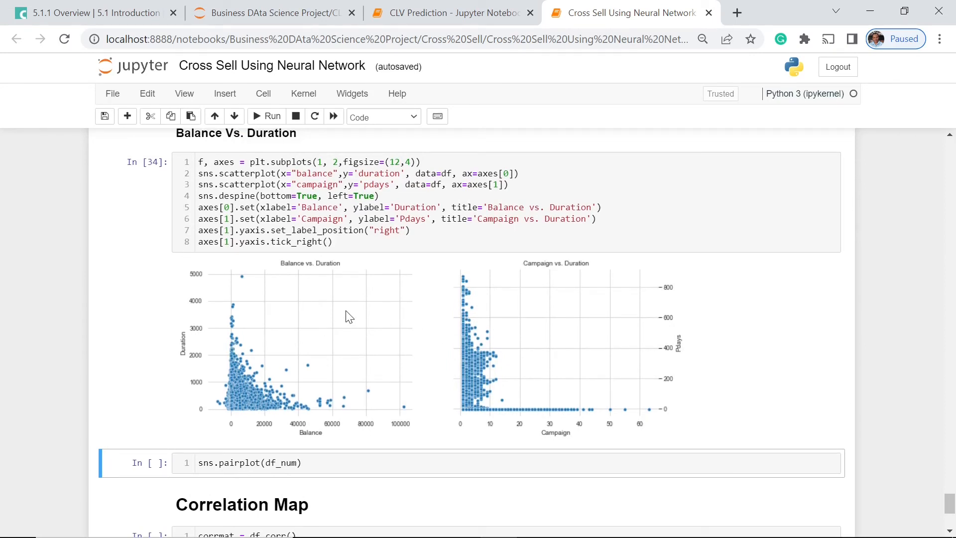
{"action": "mouse_move", "coordinate": [322, 440]}
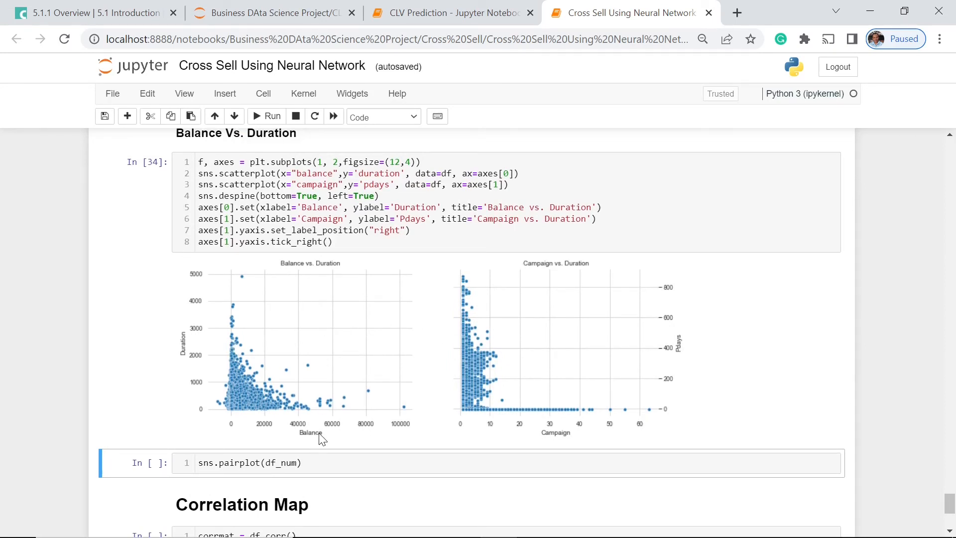
{"action": "mouse_move", "coordinate": [560, 450]}
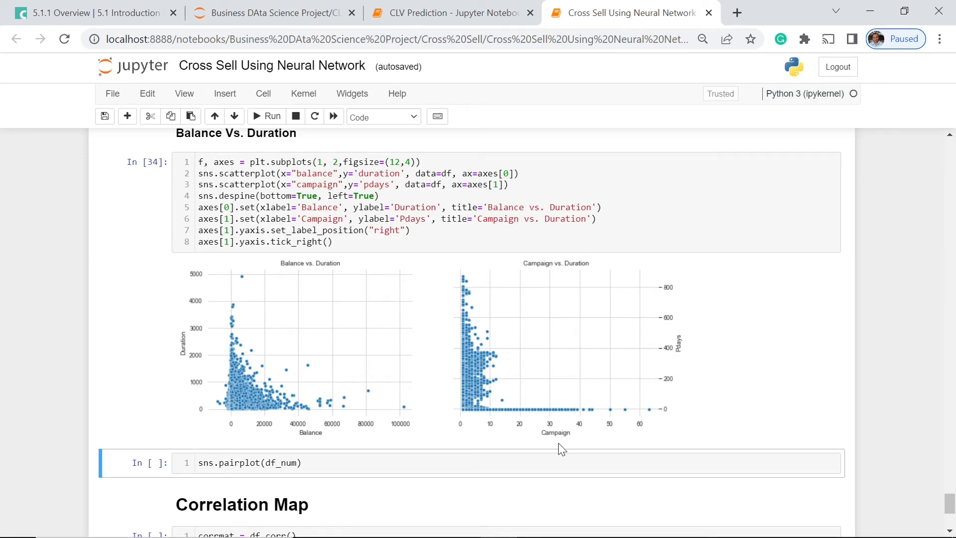
{"action": "mouse_move", "coordinate": [667, 362]}
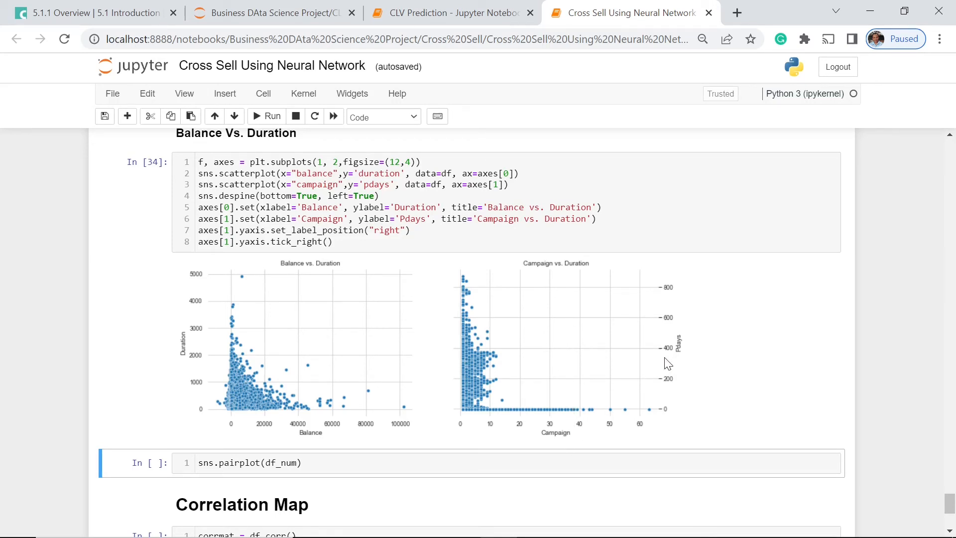
{"action": "mouse_move", "coordinate": [499, 301]}
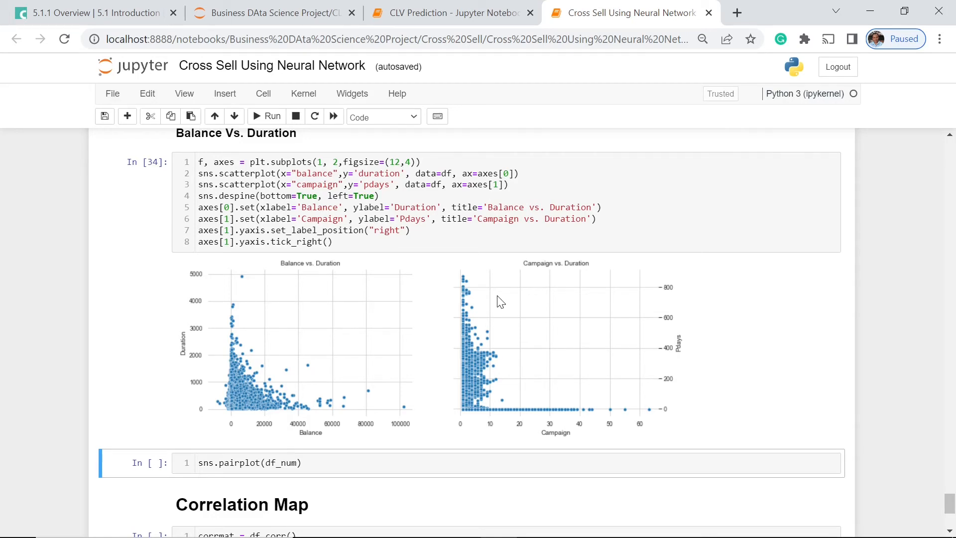
{"action": "mouse_move", "coordinate": [753, 260]}
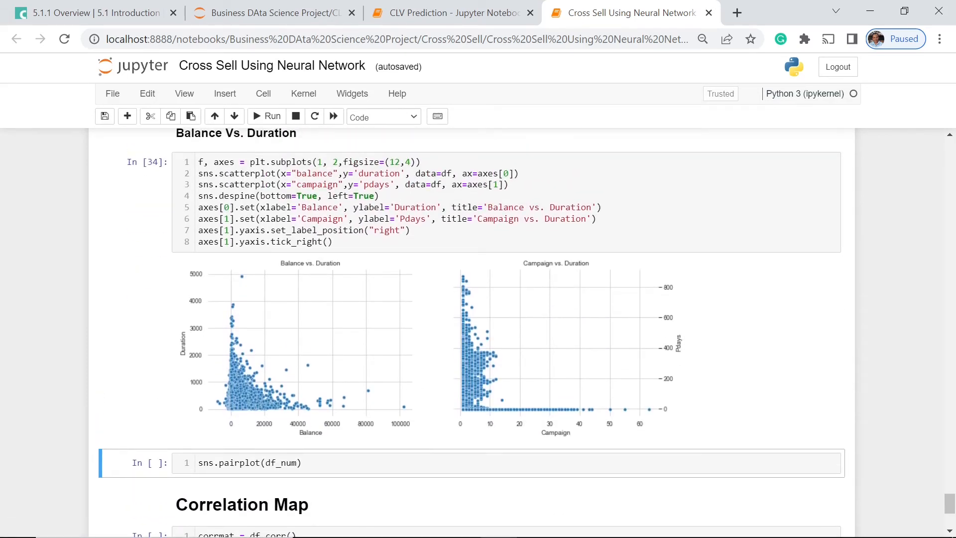
{"action": "mouse_move", "coordinate": [452, 388]}
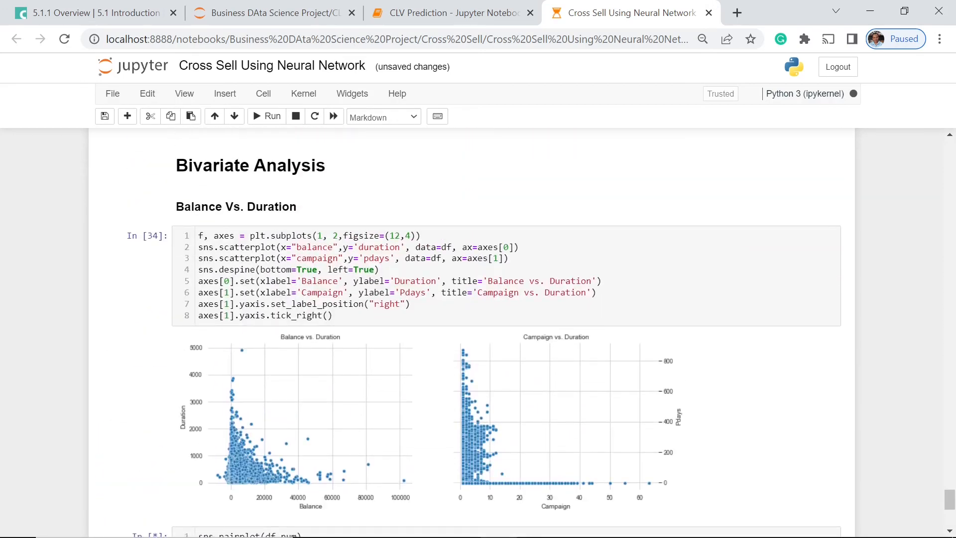
Scroll through the sns.pairplot(df_num) grid down to the unrun Correlation Map cells
{"action": "scroll", "scroll_direction": "down", "scroll_amount": 3}
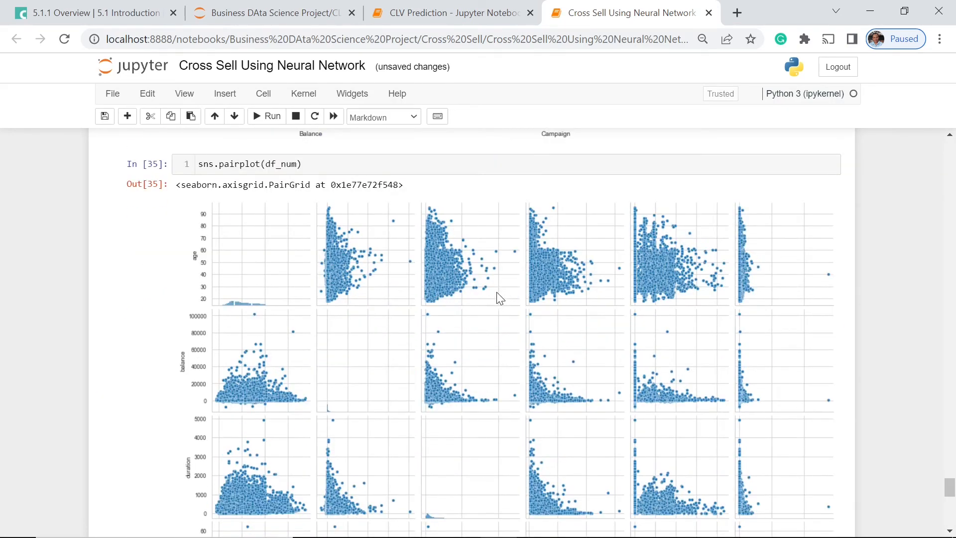
{"action": "mouse_move", "coordinate": [631, 255]}
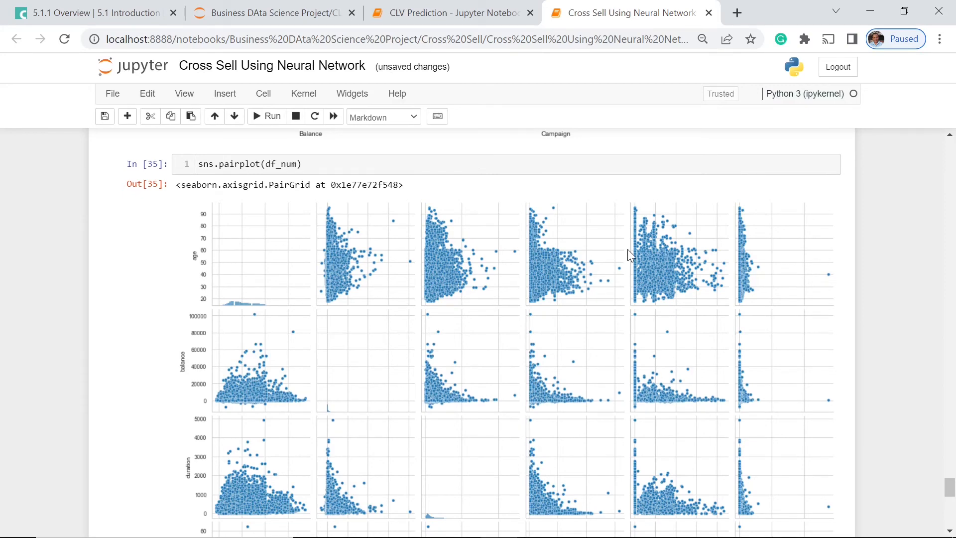
{"action": "scroll", "scroll_direction": "down", "scroll_amount": 3}
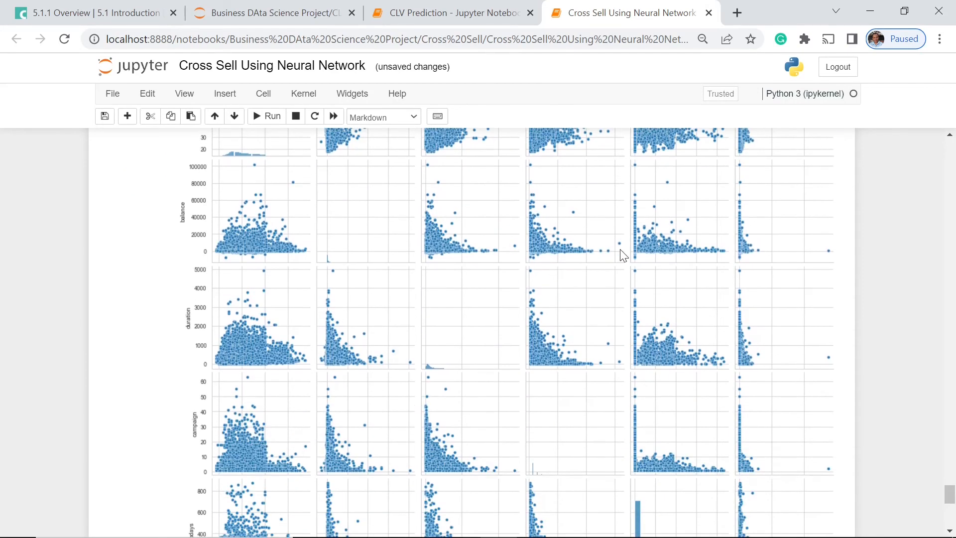
{"action": "scroll", "scroll_direction": "down", "scroll_amount": 3}
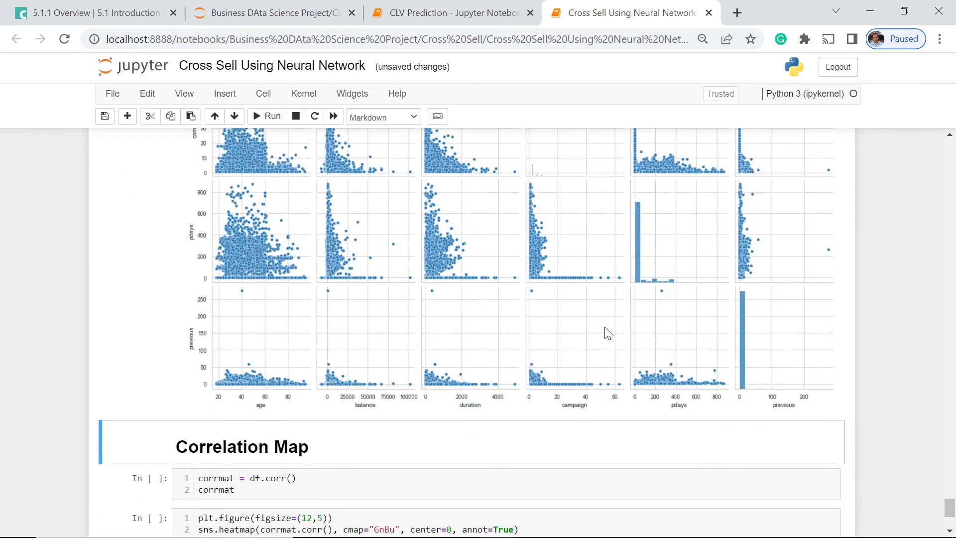
{"action": "mouse_move", "coordinate": [542, 338]}
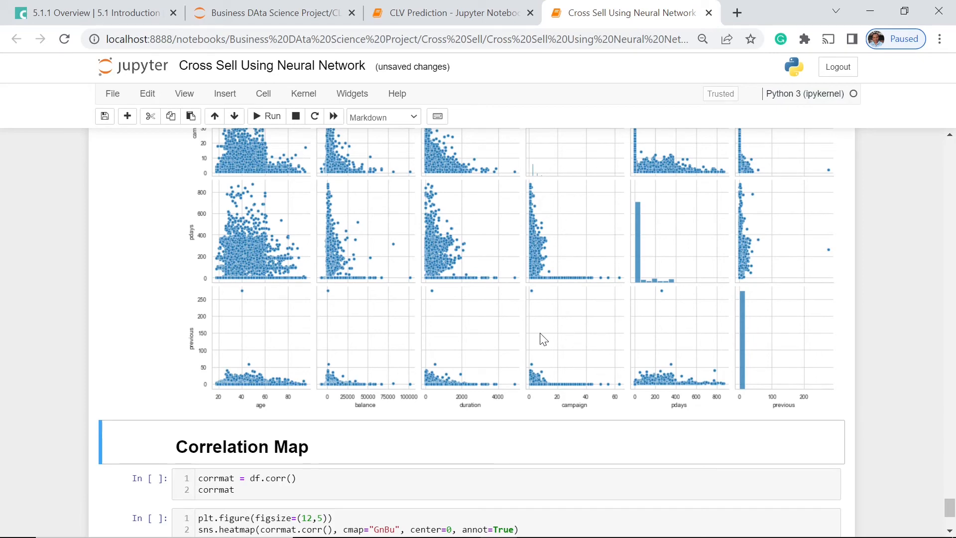
{"action": "scroll", "scroll_direction": "up", "scroll_amount": 3}
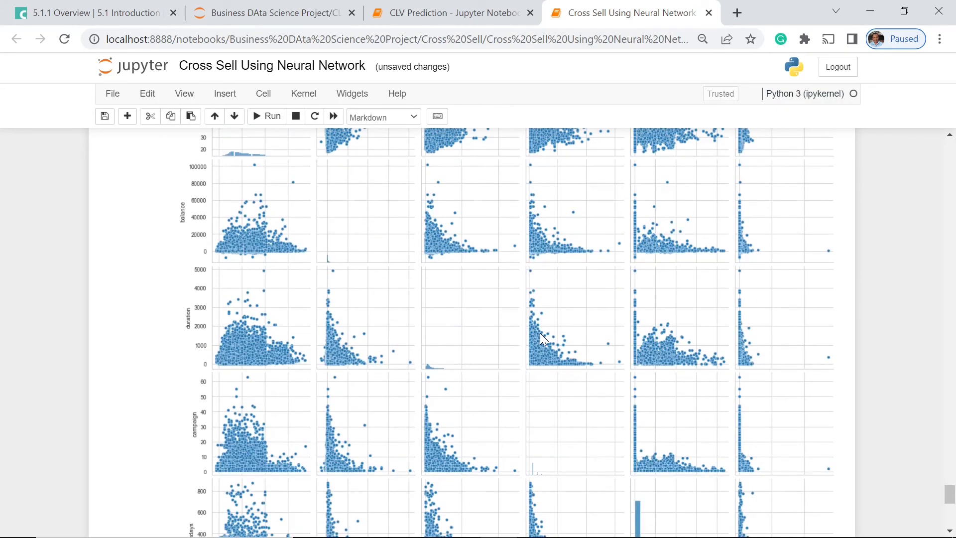
{"action": "mouse_move", "coordinate": [644, 317]}
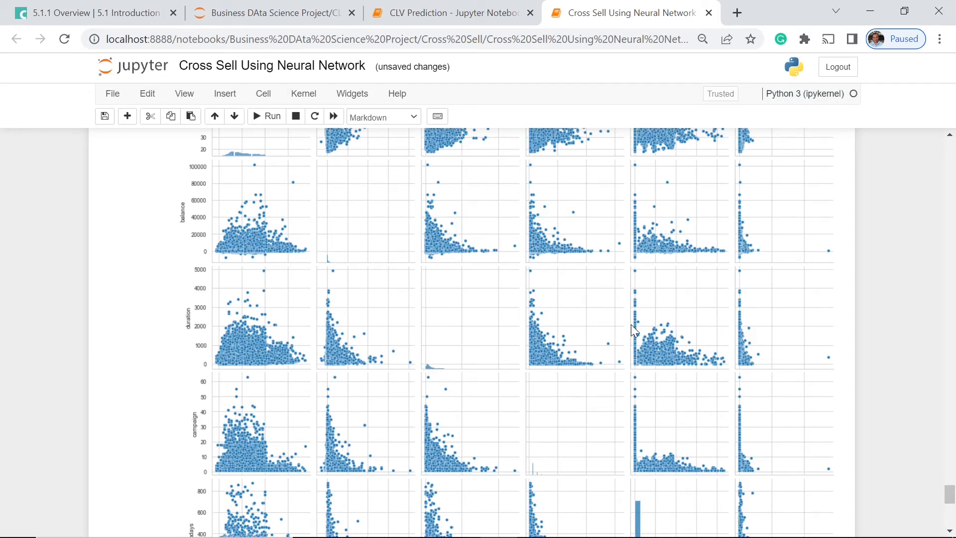
{"action": "mouse_move", "coordinate": [756, 285]}
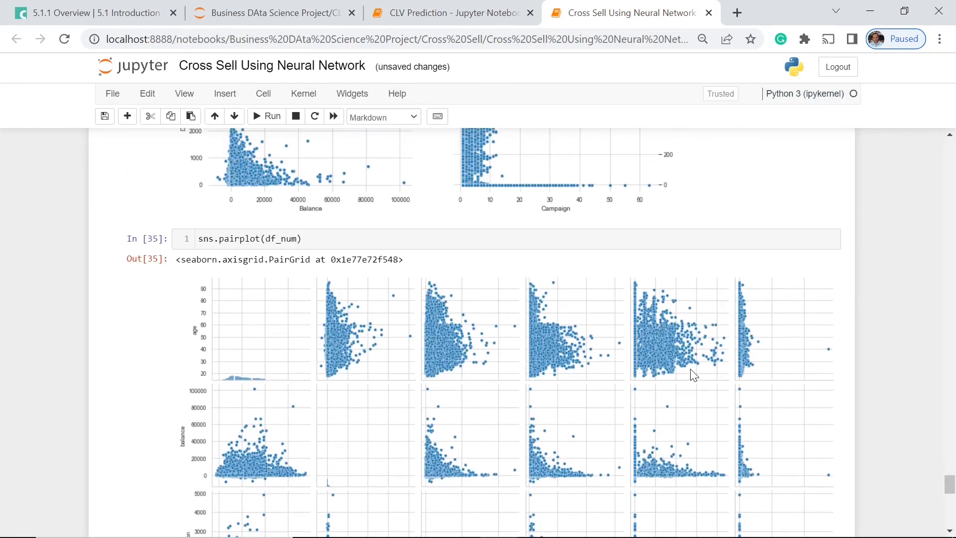
{"action": "scroll", "scroll_direction": "down", "scroll_amount": 3}
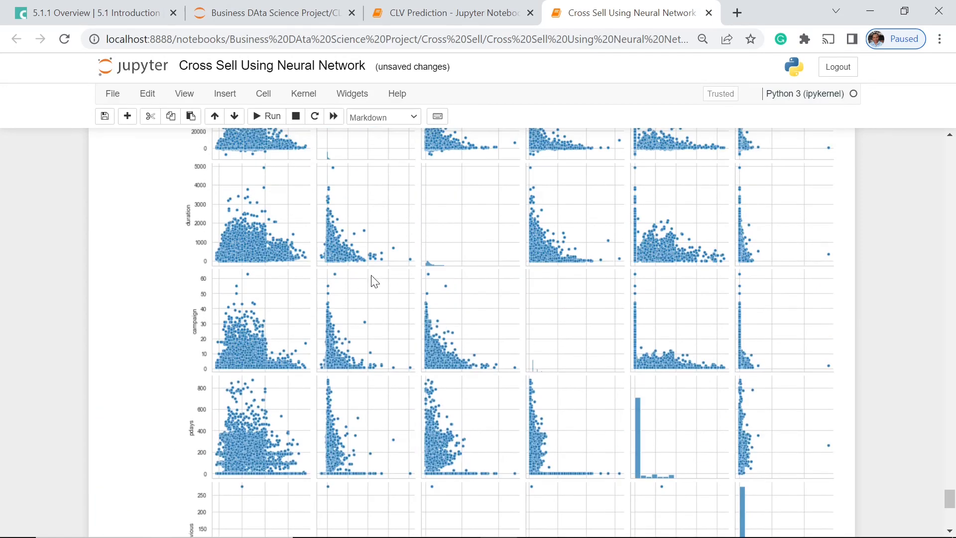
{"action": "scroll", "scroll_direction": "down", "scroll_amount": 3}
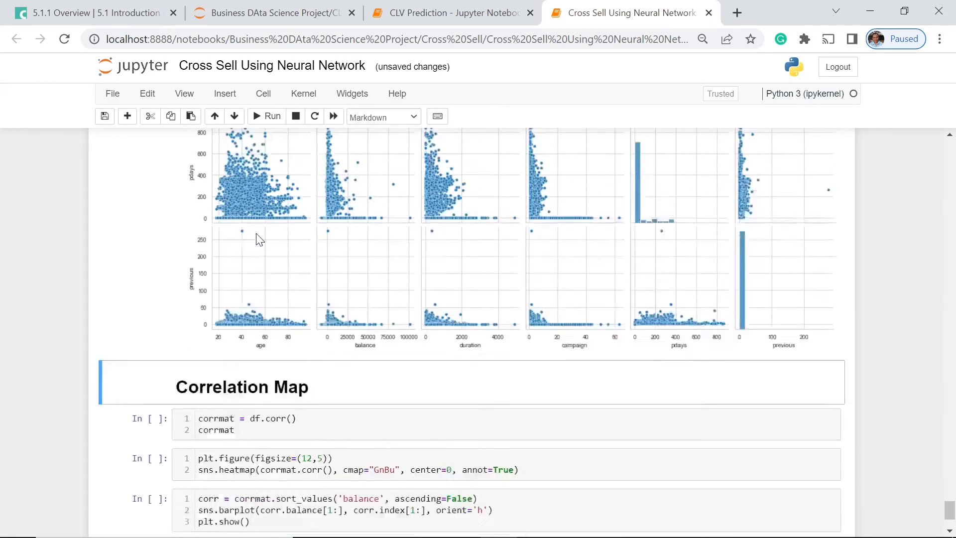
{"action": "scroll", "scroll_direction": "down", "scroll_amount": 3}
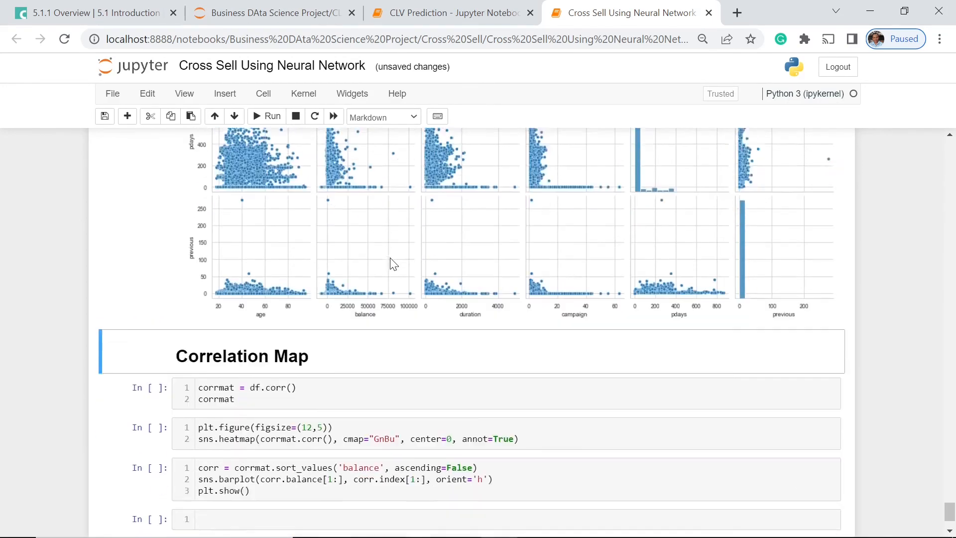
{"action": "scroll", "scroll_direction": "up", "scroll_amount": 3}
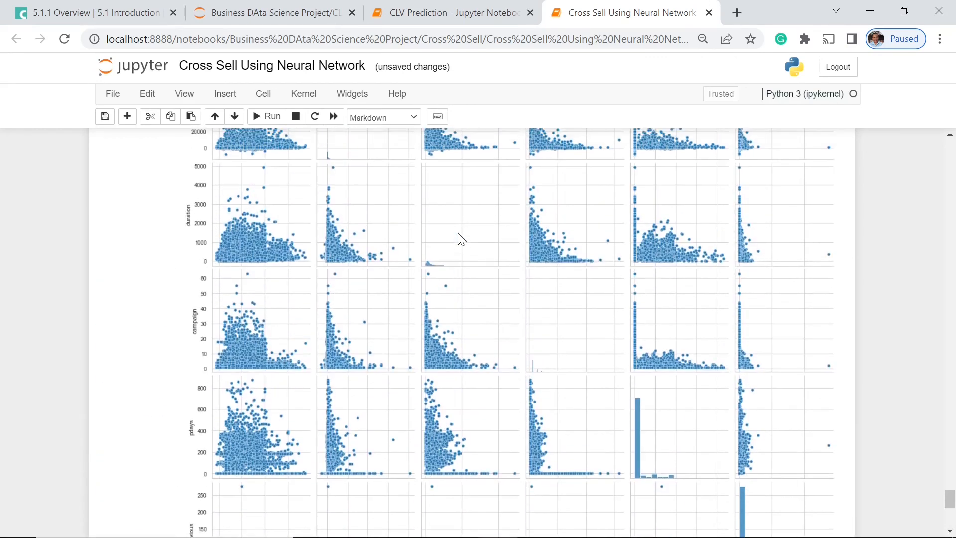
{"action": "scroll", "scroll_direction": "down", "scroll_amount": 3}
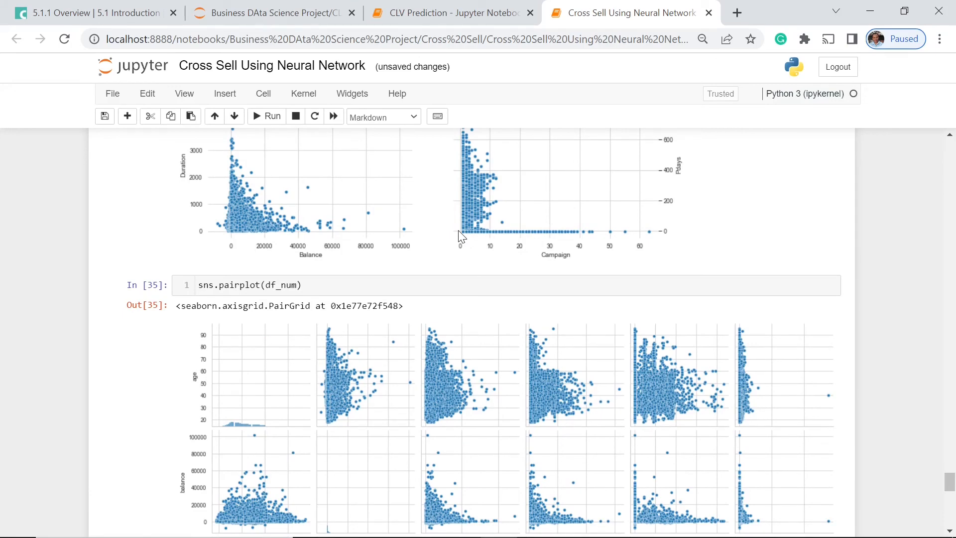
{"action": "scroll", "scroll_direction": "down", "scroll_amount": 3}
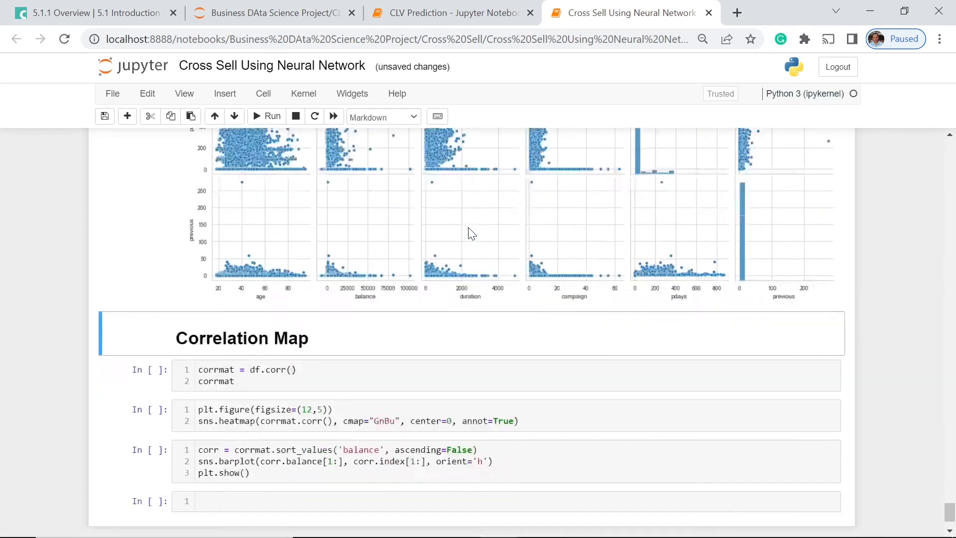
Run corrmat = df.corr() and the sns.heatmap cell to show the annotated correlation heatmap
{"action": "scroll", "scroll_direction": "down", "scroll_amount": 3}
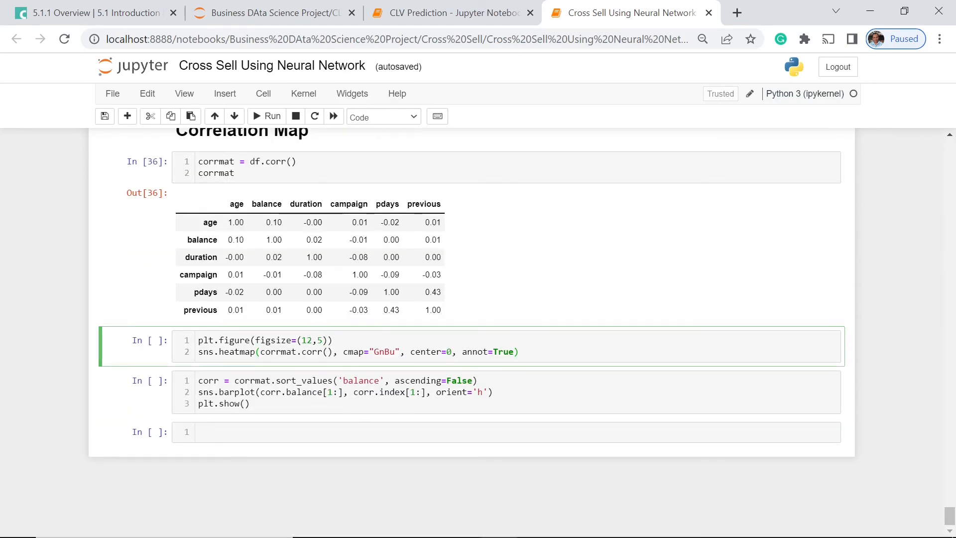
{"action": "left_click", "coordinate": [267, 115]}
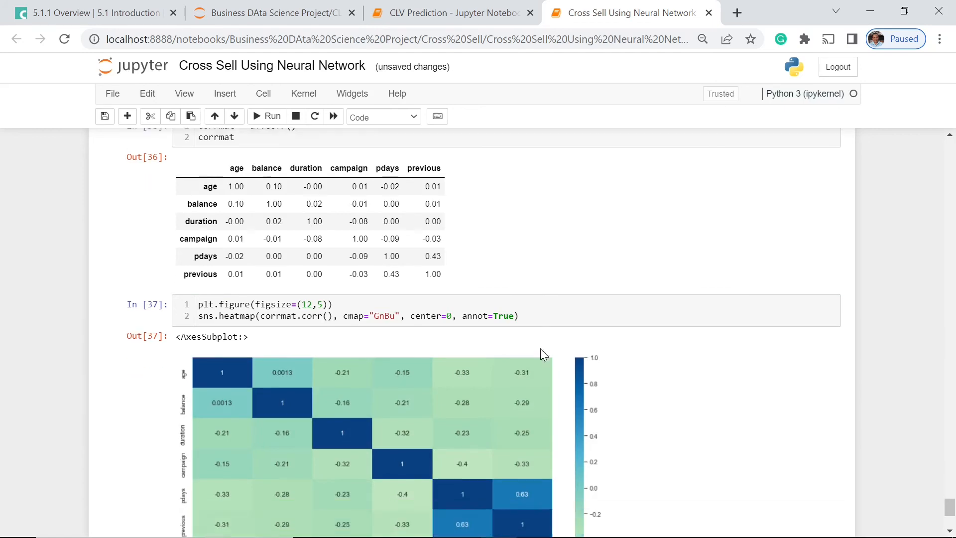
{"action": "scroll", "scroll_direction": "down", "scroll_amount": 3}
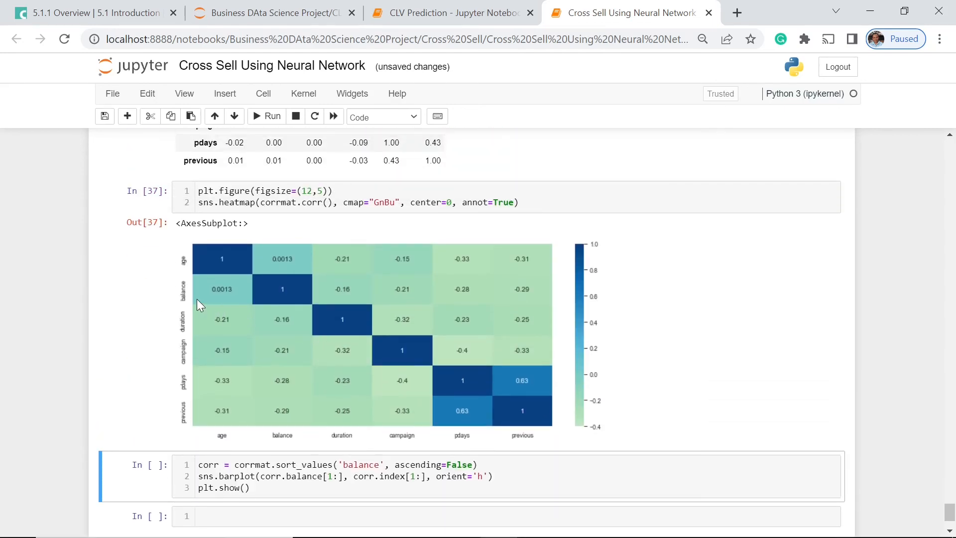
{"action": "mouse_move", "coordinate": [243, 326]}
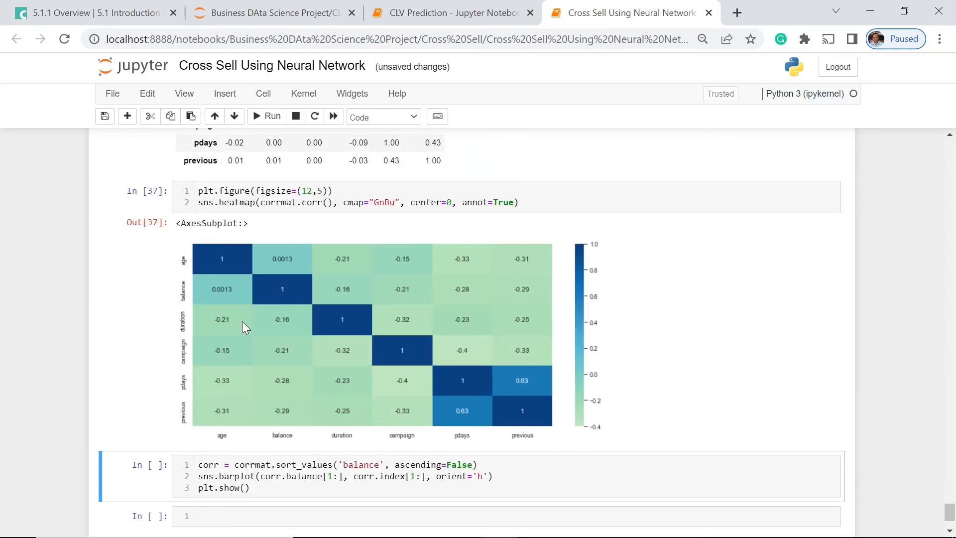
{"action": "mouse_move", "coordinate": [230, 295]}
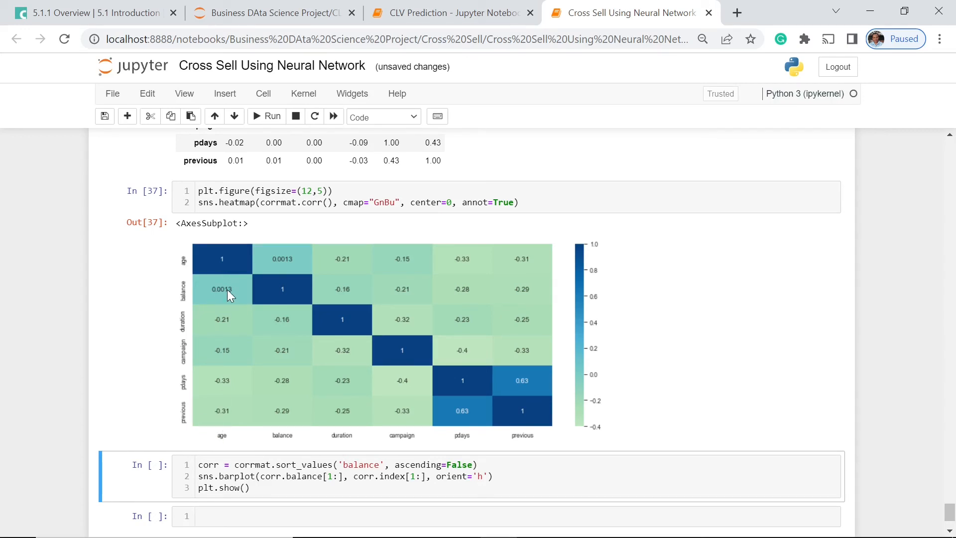
{"action": "mouse_move", "coordinate": [237, 442]}
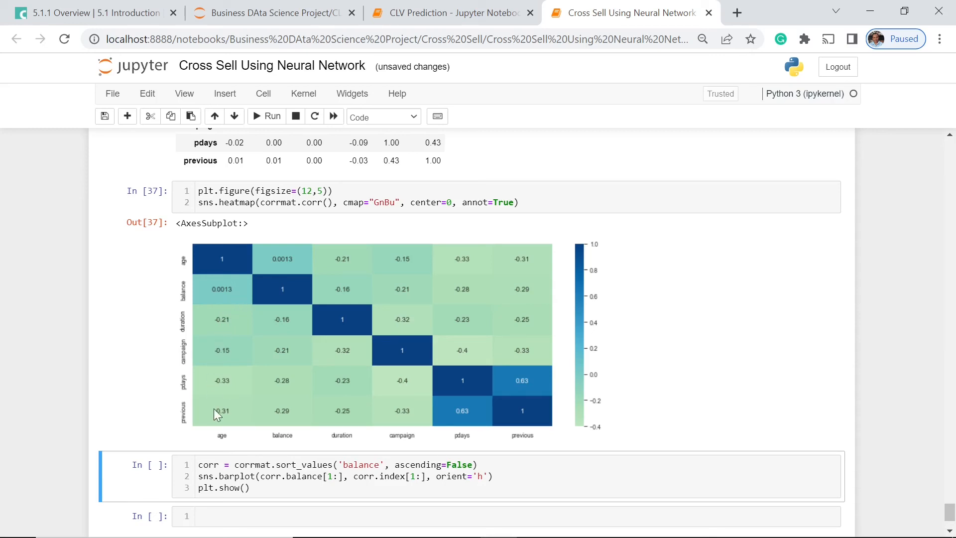
{"action": "mouse_move", "coordinate": [209, 416]}
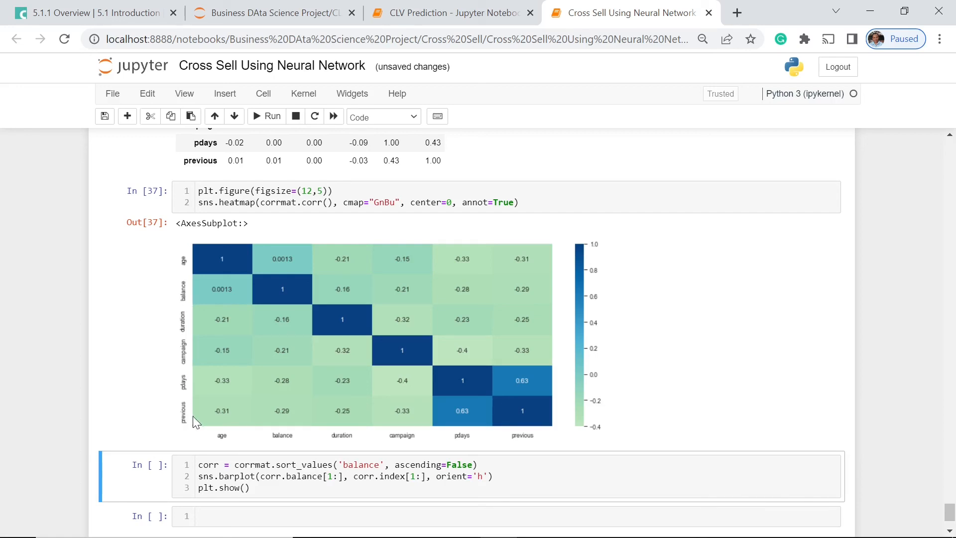
{"action": "mouse_move", "coordinate": [241, 414]}
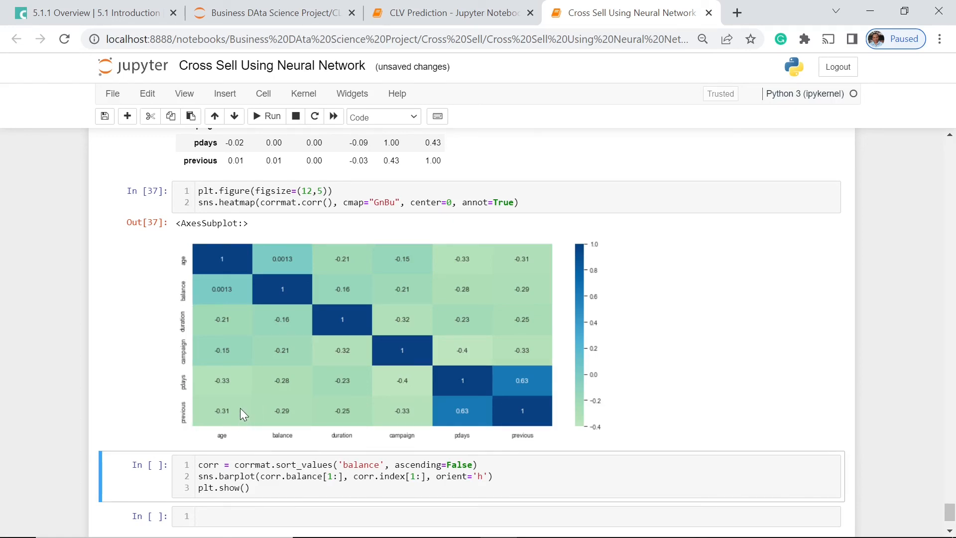
{"action": "mouse_move", "coordinate": [264, 424]}
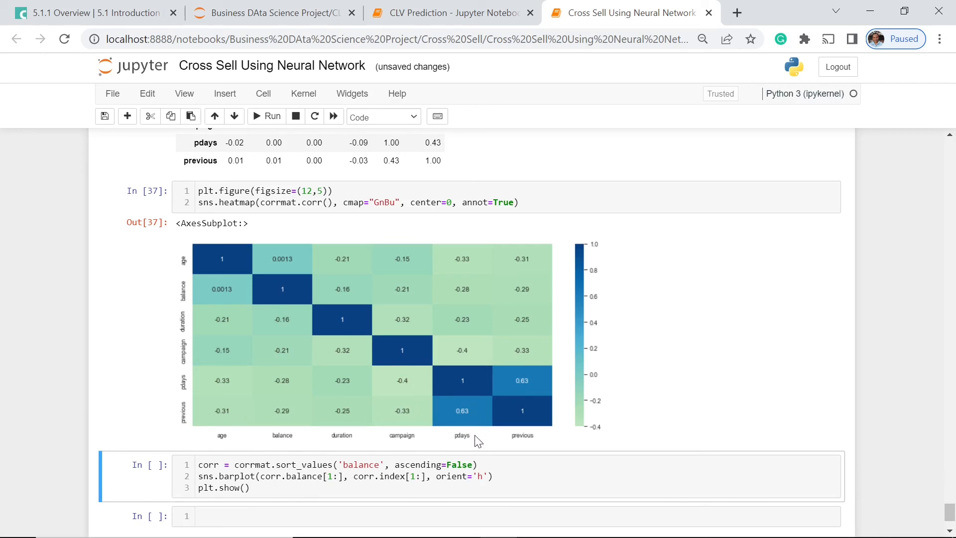
{"action": "mouse_move", "coordinate": [474, 428]}
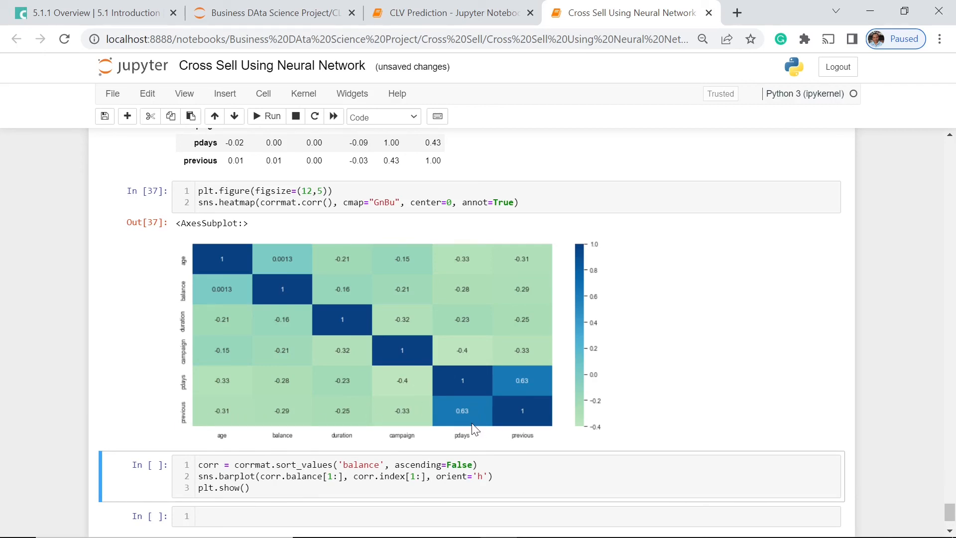
{"action": "left_click", "coordinate": [117, 347]}
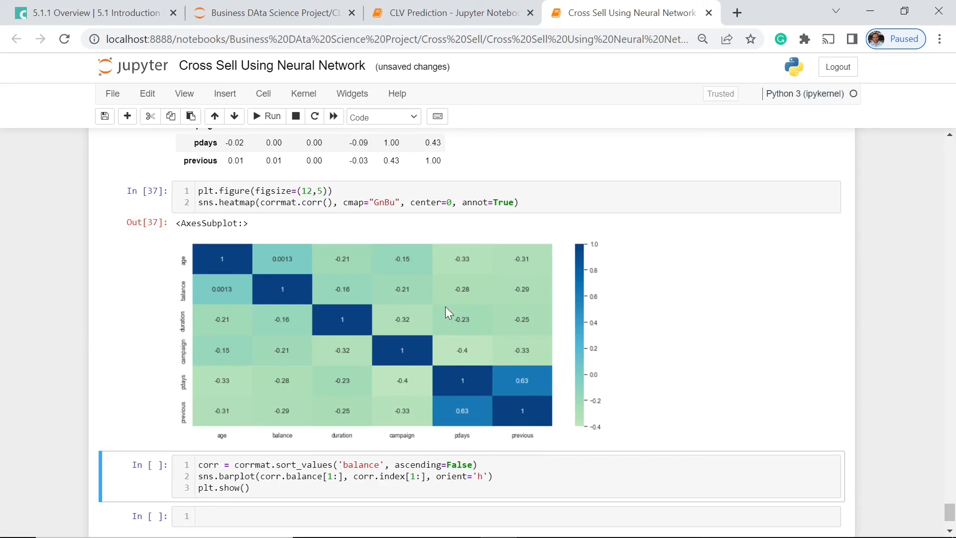
Run the corr.sort_values barplot cell showing each variable's correlation with balance
{"action": "scroll", "scroll_direction": "down", "scroll_amount": 3}
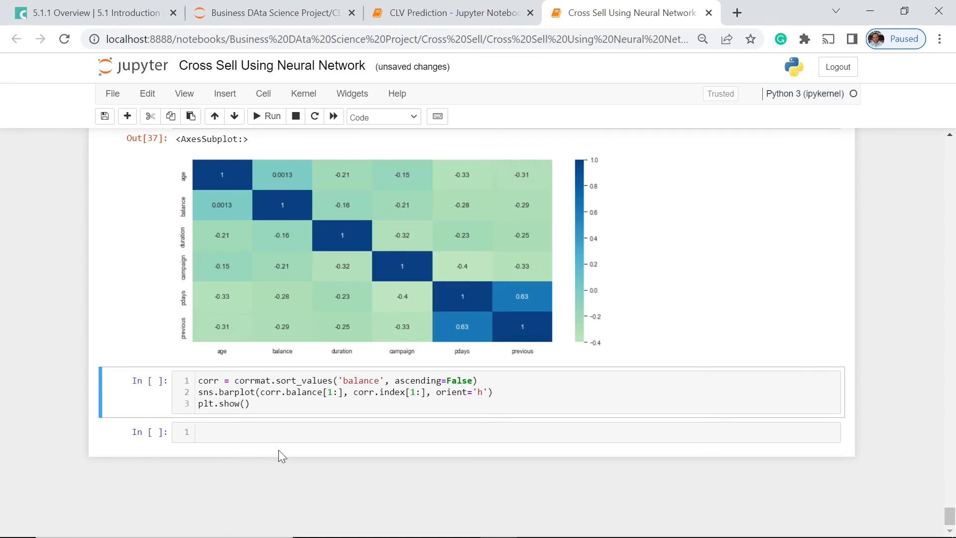
{"action": "mouse_move", "coordinate": [377, 292]}
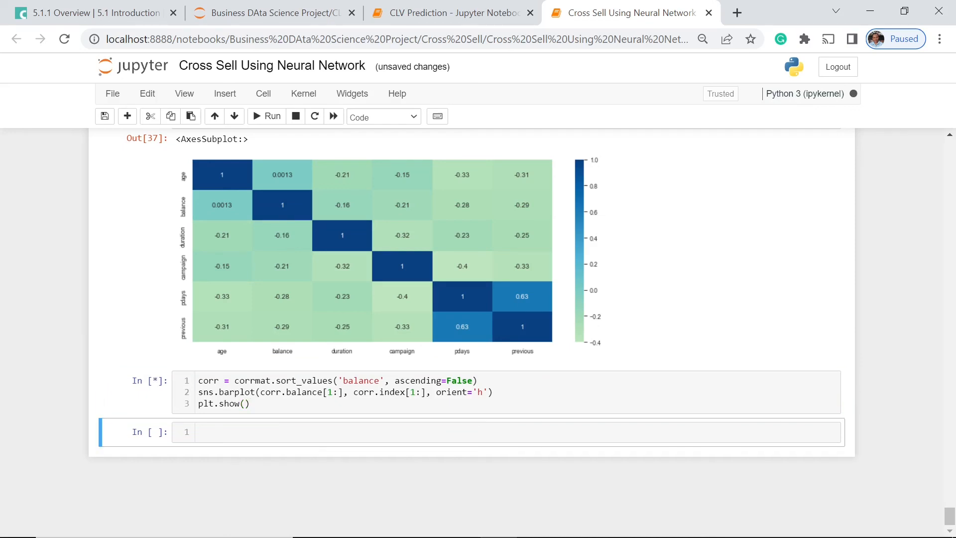
{"action": "left_click", "coordinate": [266, 116]}
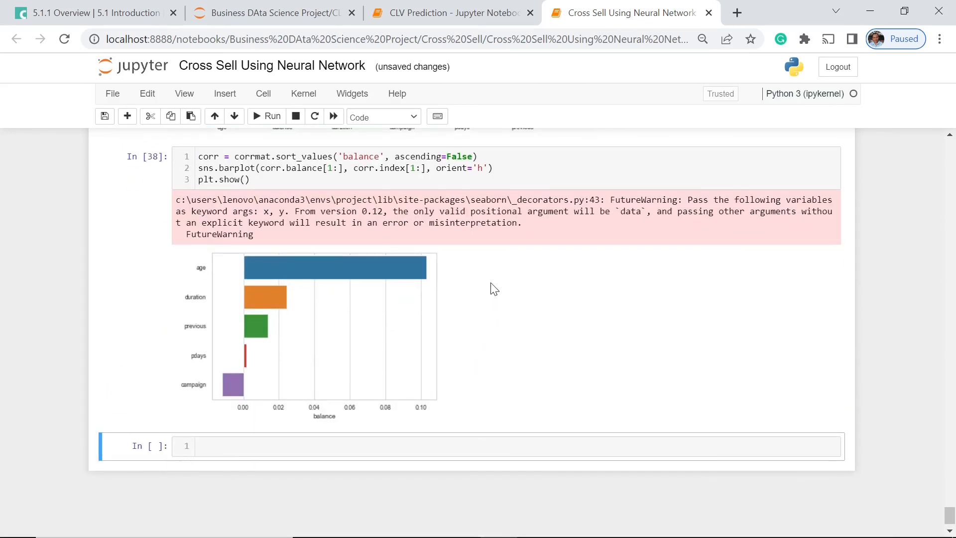
{"action": "mouse_move", "coordinate": [328, 329]}
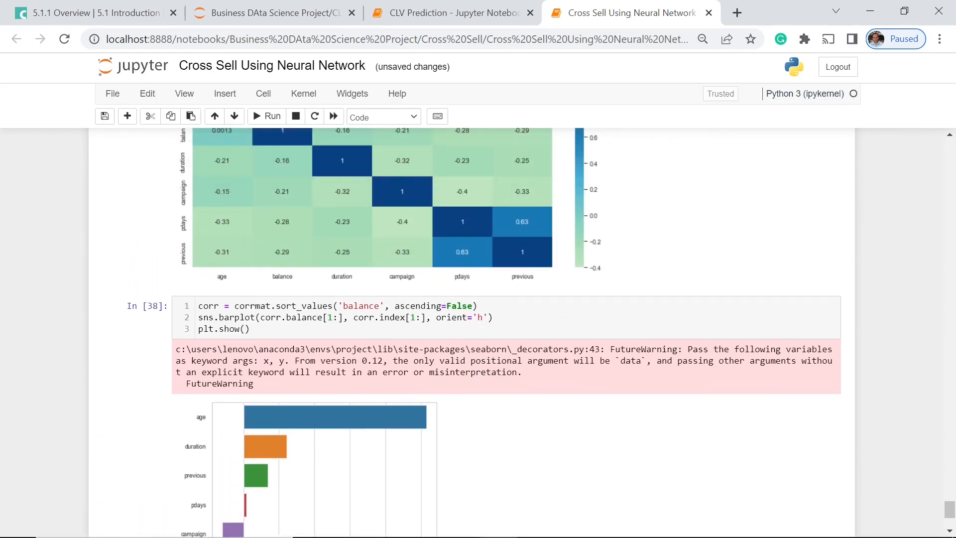
{"action": "scroll", "scroll_direction": "down", "scroll_amount": 3}
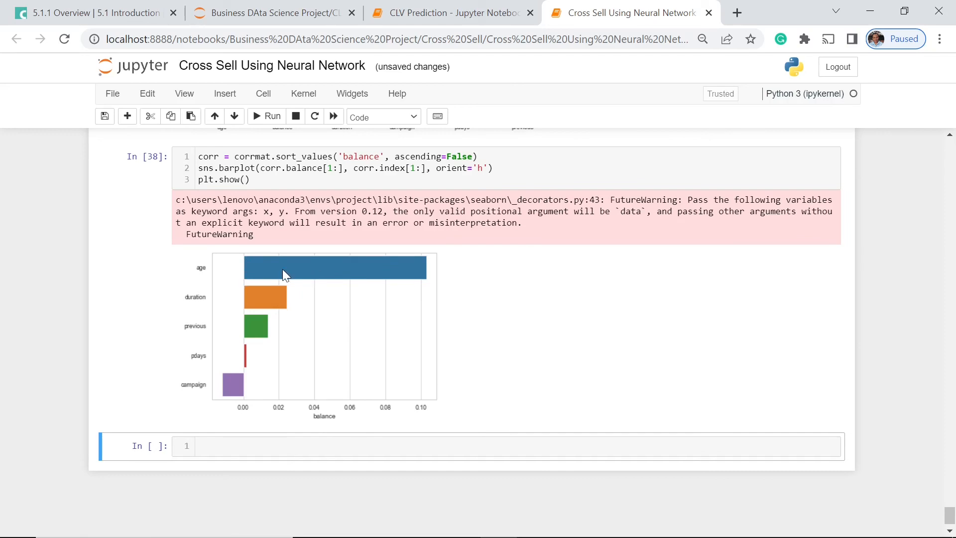
{"action": "scroll", "scroll_direction": "up", "scroll_amount": 3}
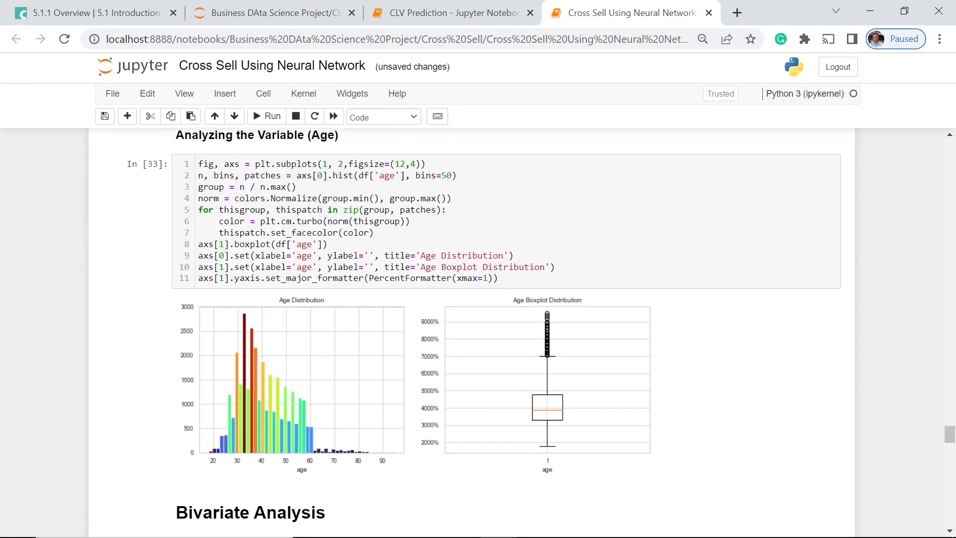
{"action": "mouse_move", "coordinate": [322, 438]}
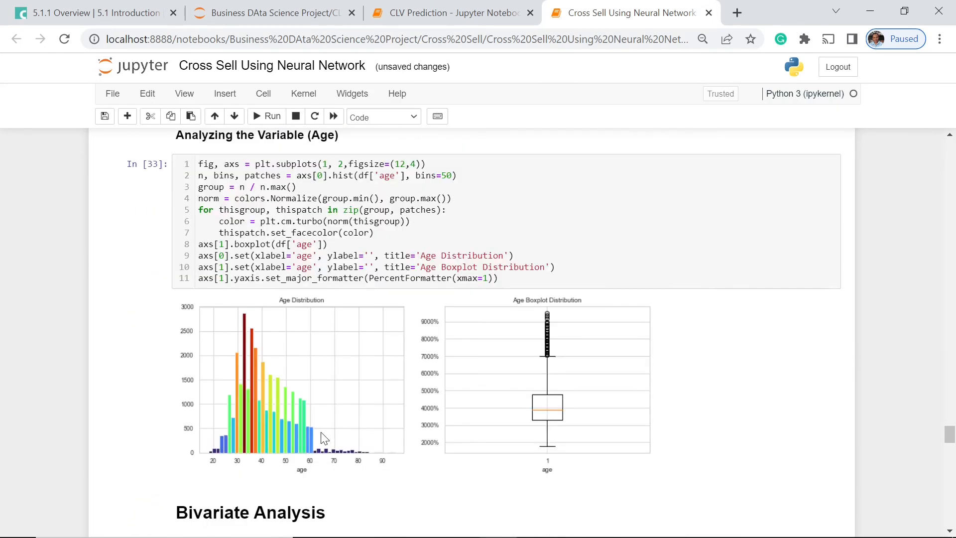